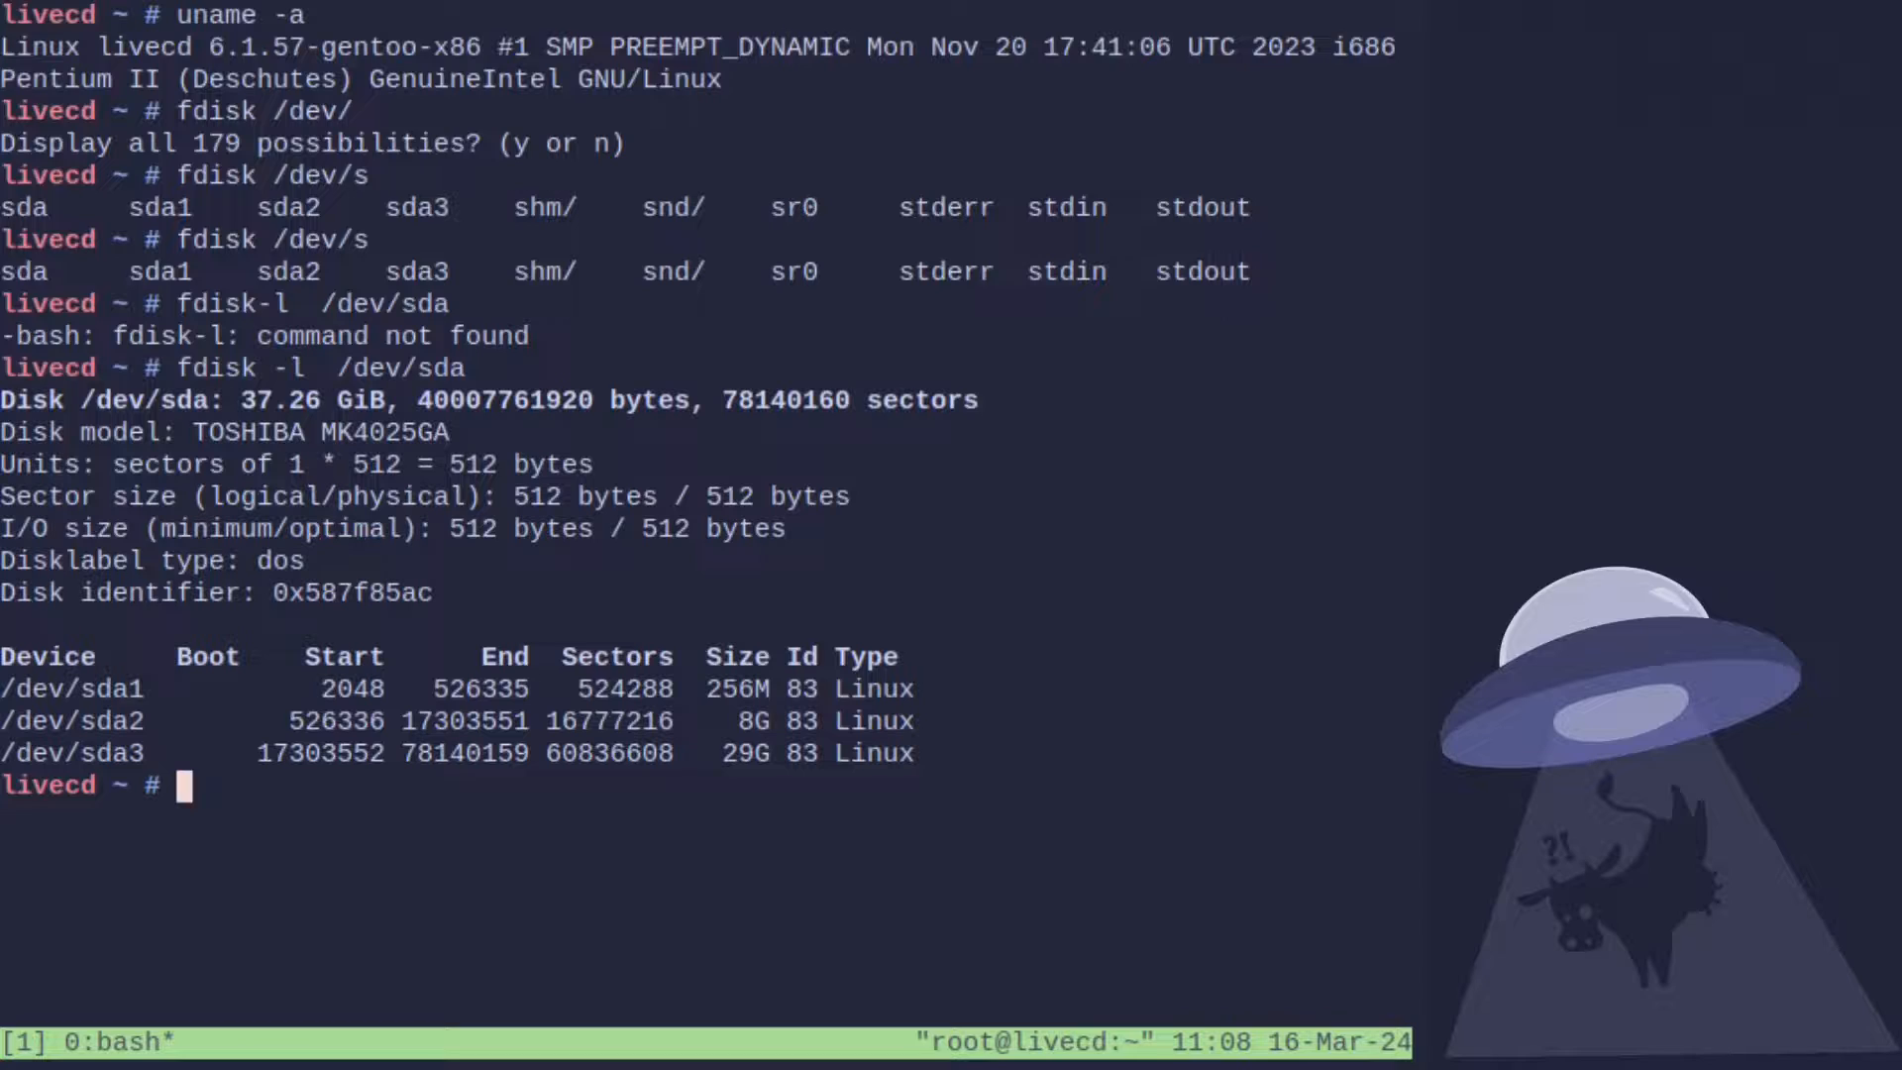
Run mkfs.ext4 on /dev/sda1, mkswap and swapon on /dev/sda2, and confirm with free -m.
{"action": "type", "text": "cfd"}
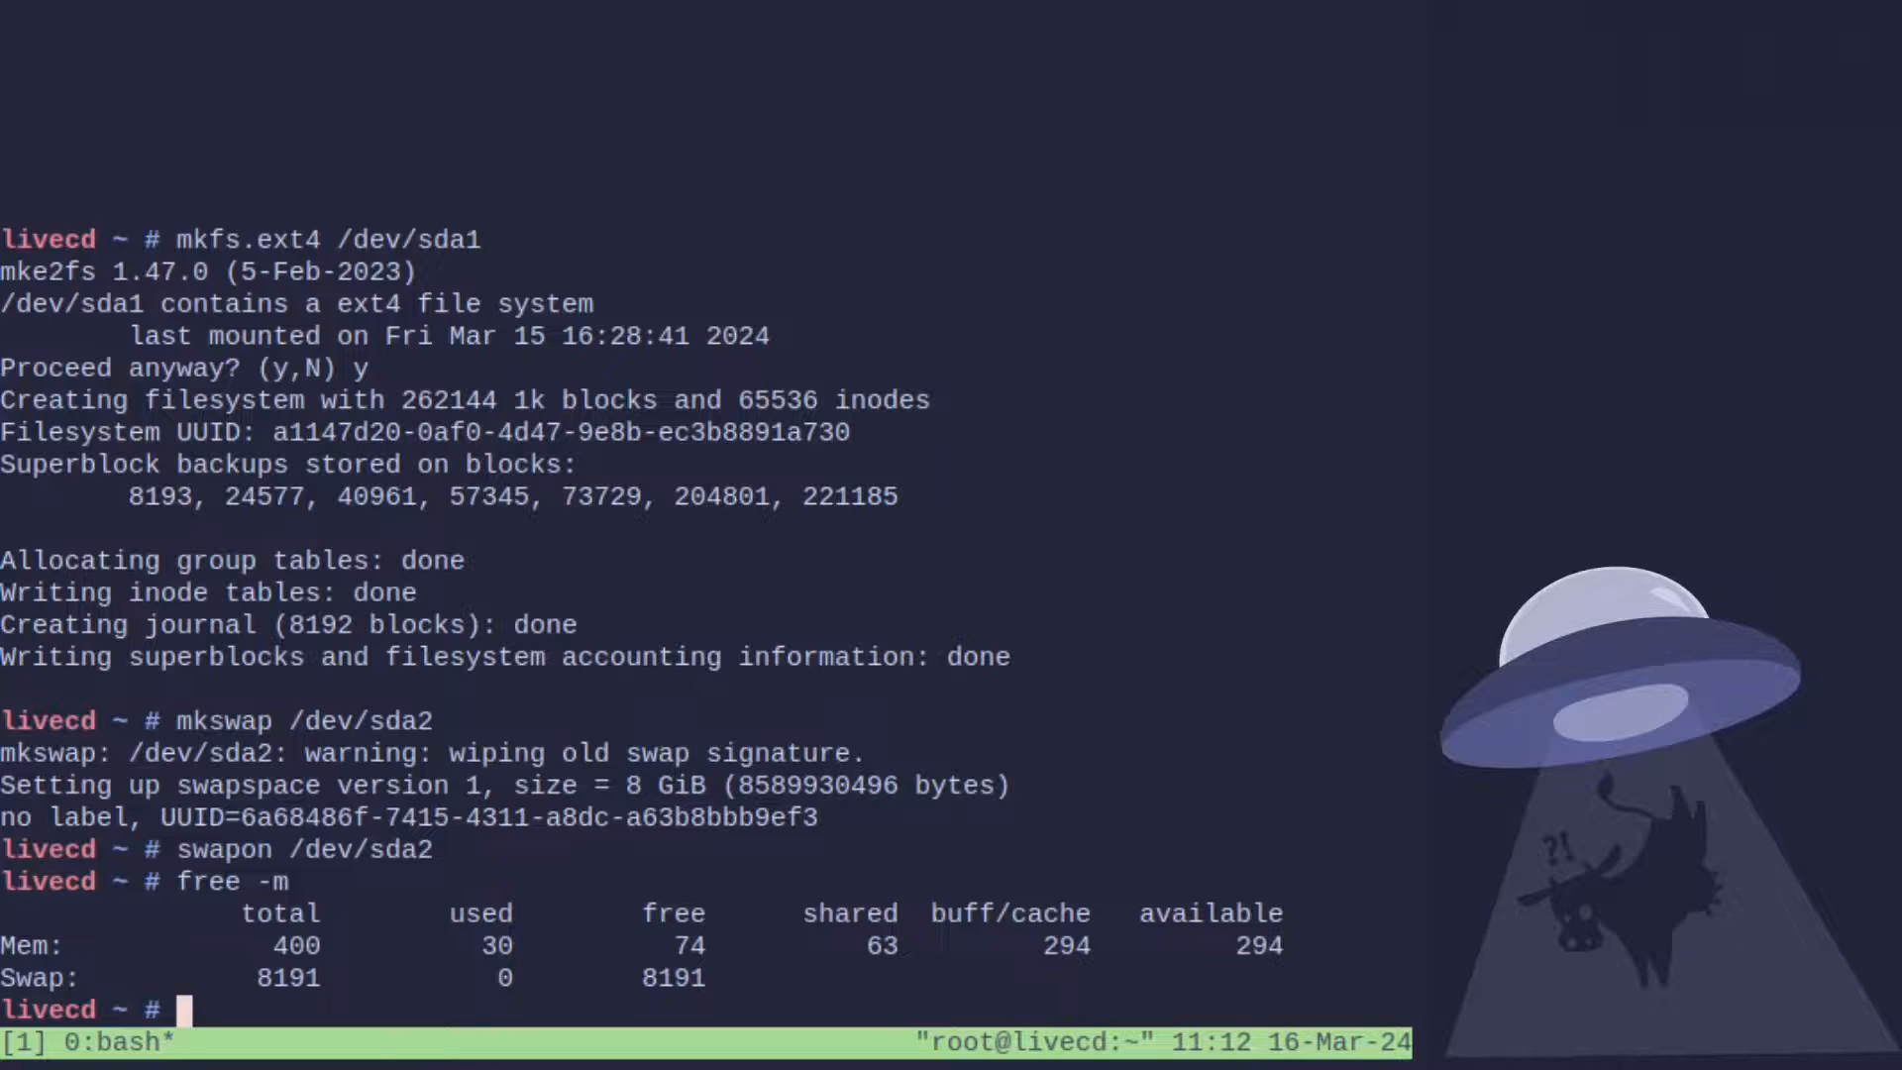
Attempt a compressed btrfs mount and a recursive lzo btrfs defragment.
{"action": "type", "text": "mkfs"}
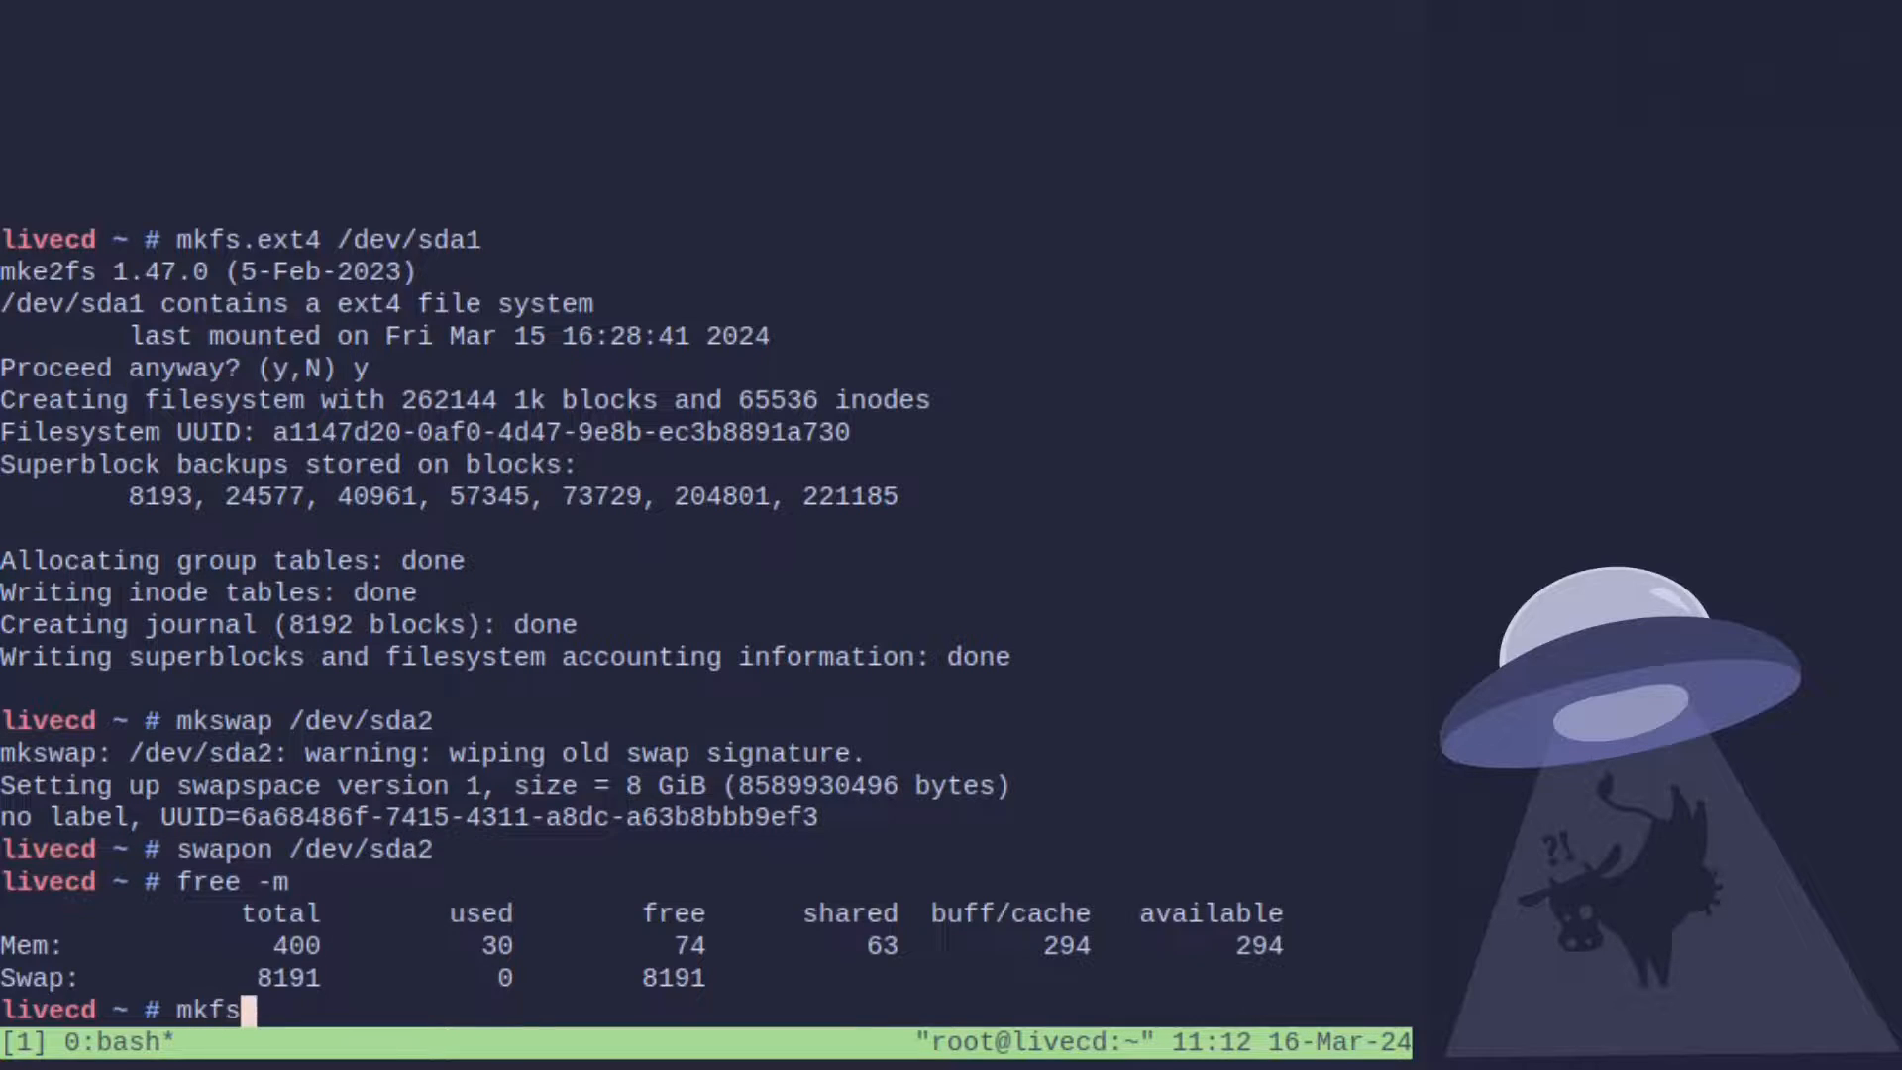
{"action": "type", "text": "."}
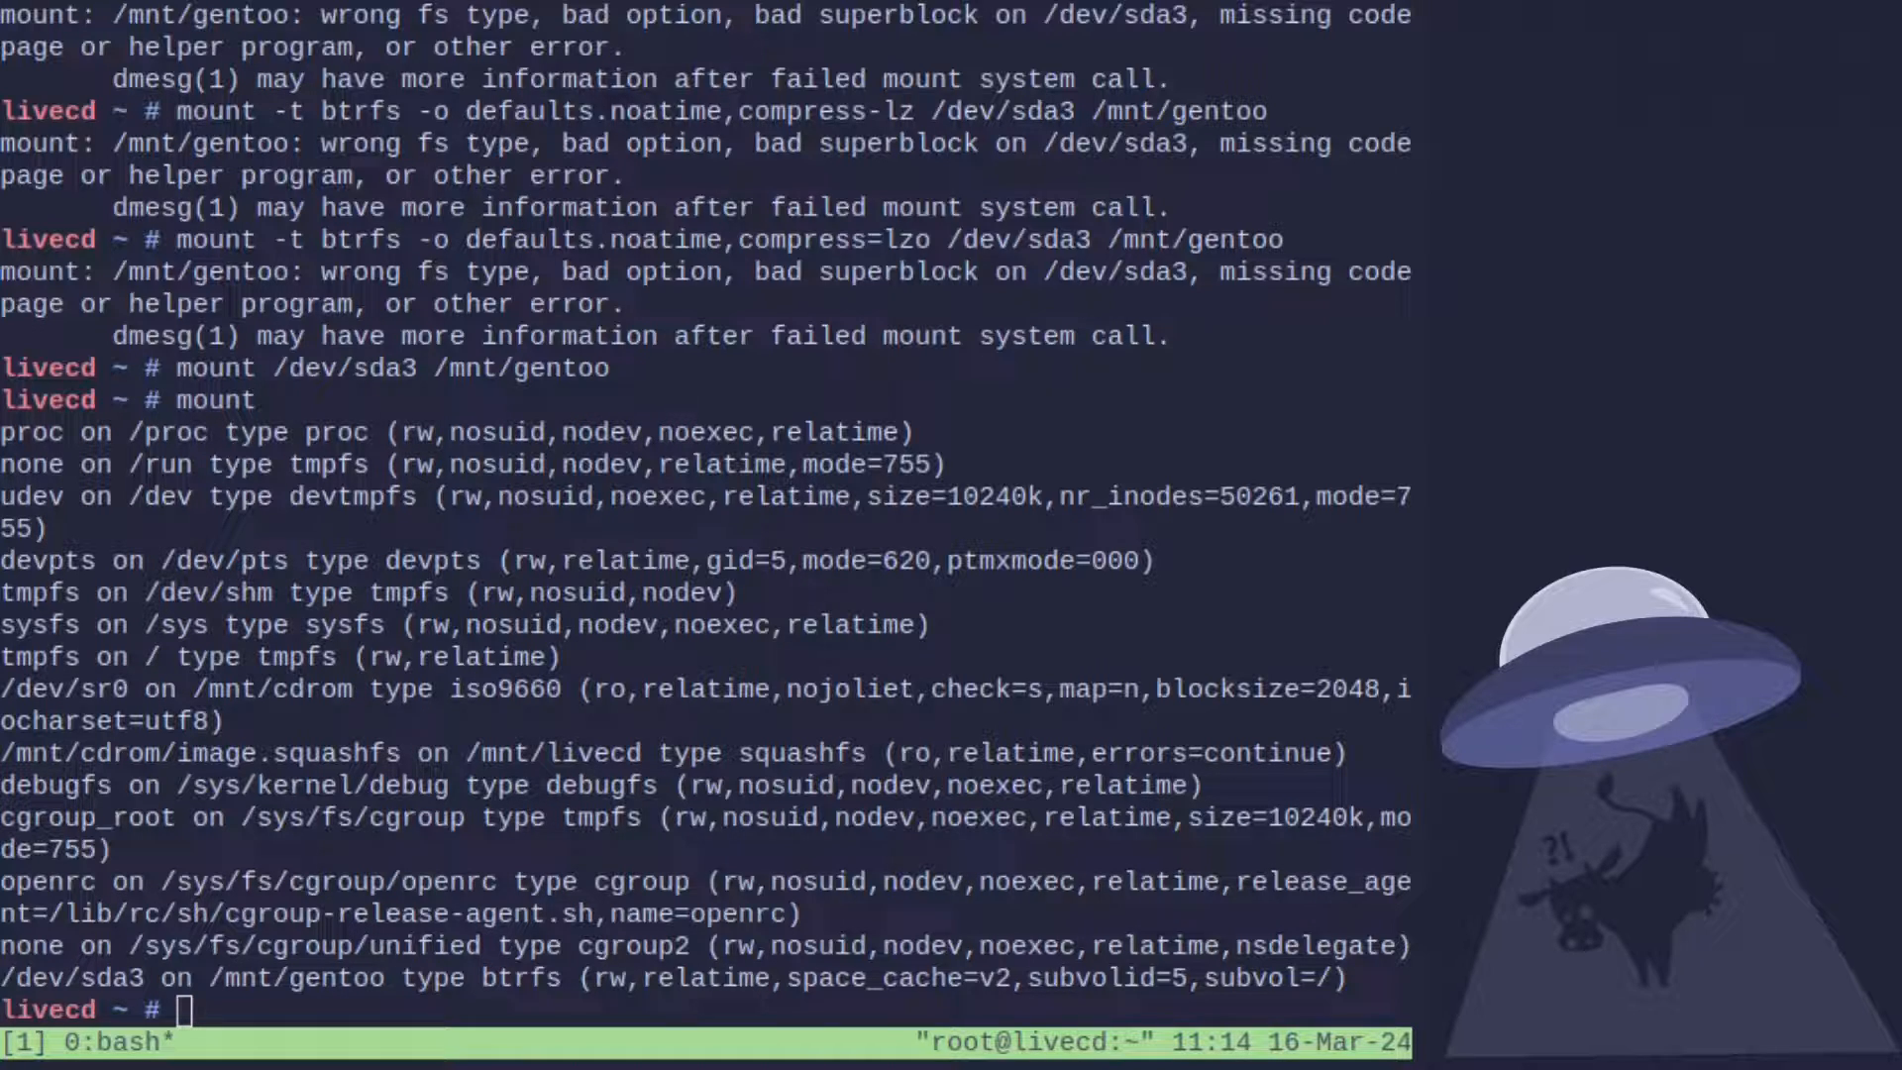
{"action": "type", "text": "btrfs filesyste"}
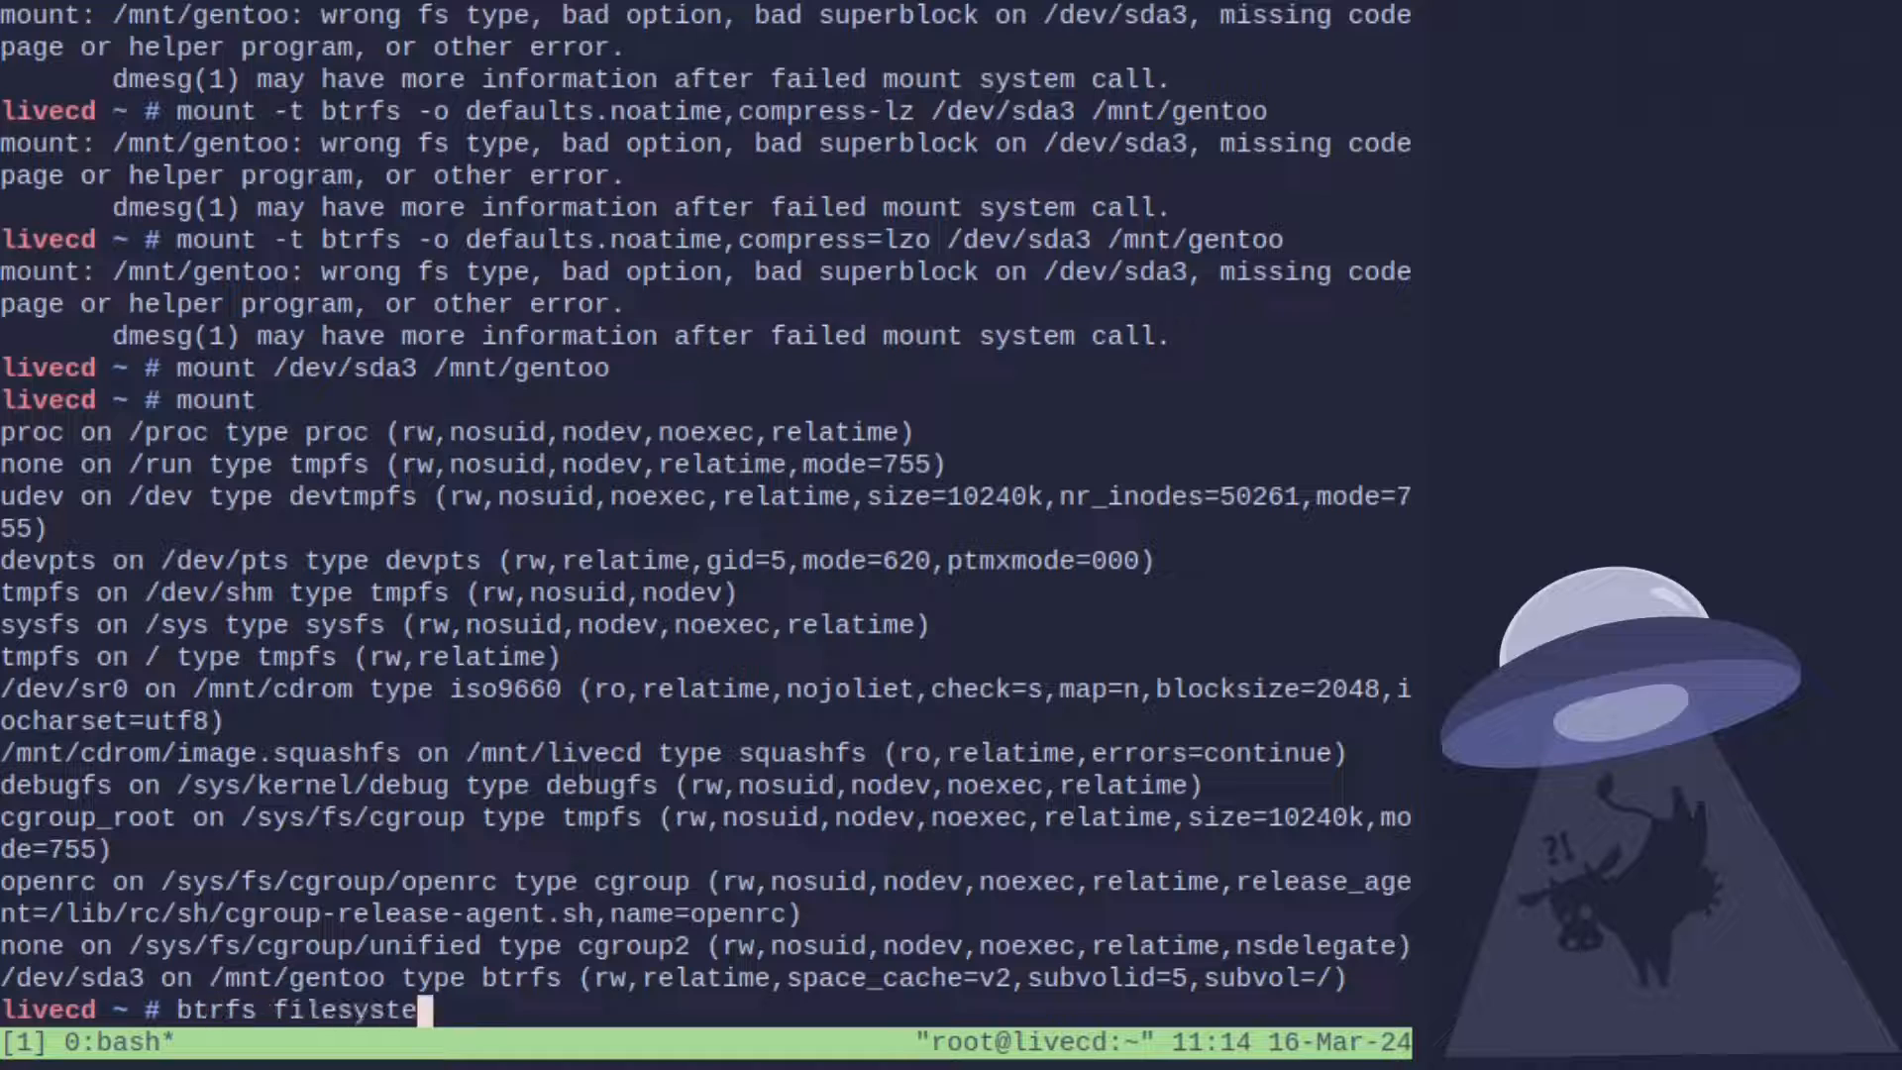
{"action": "key", "text": "Return"}
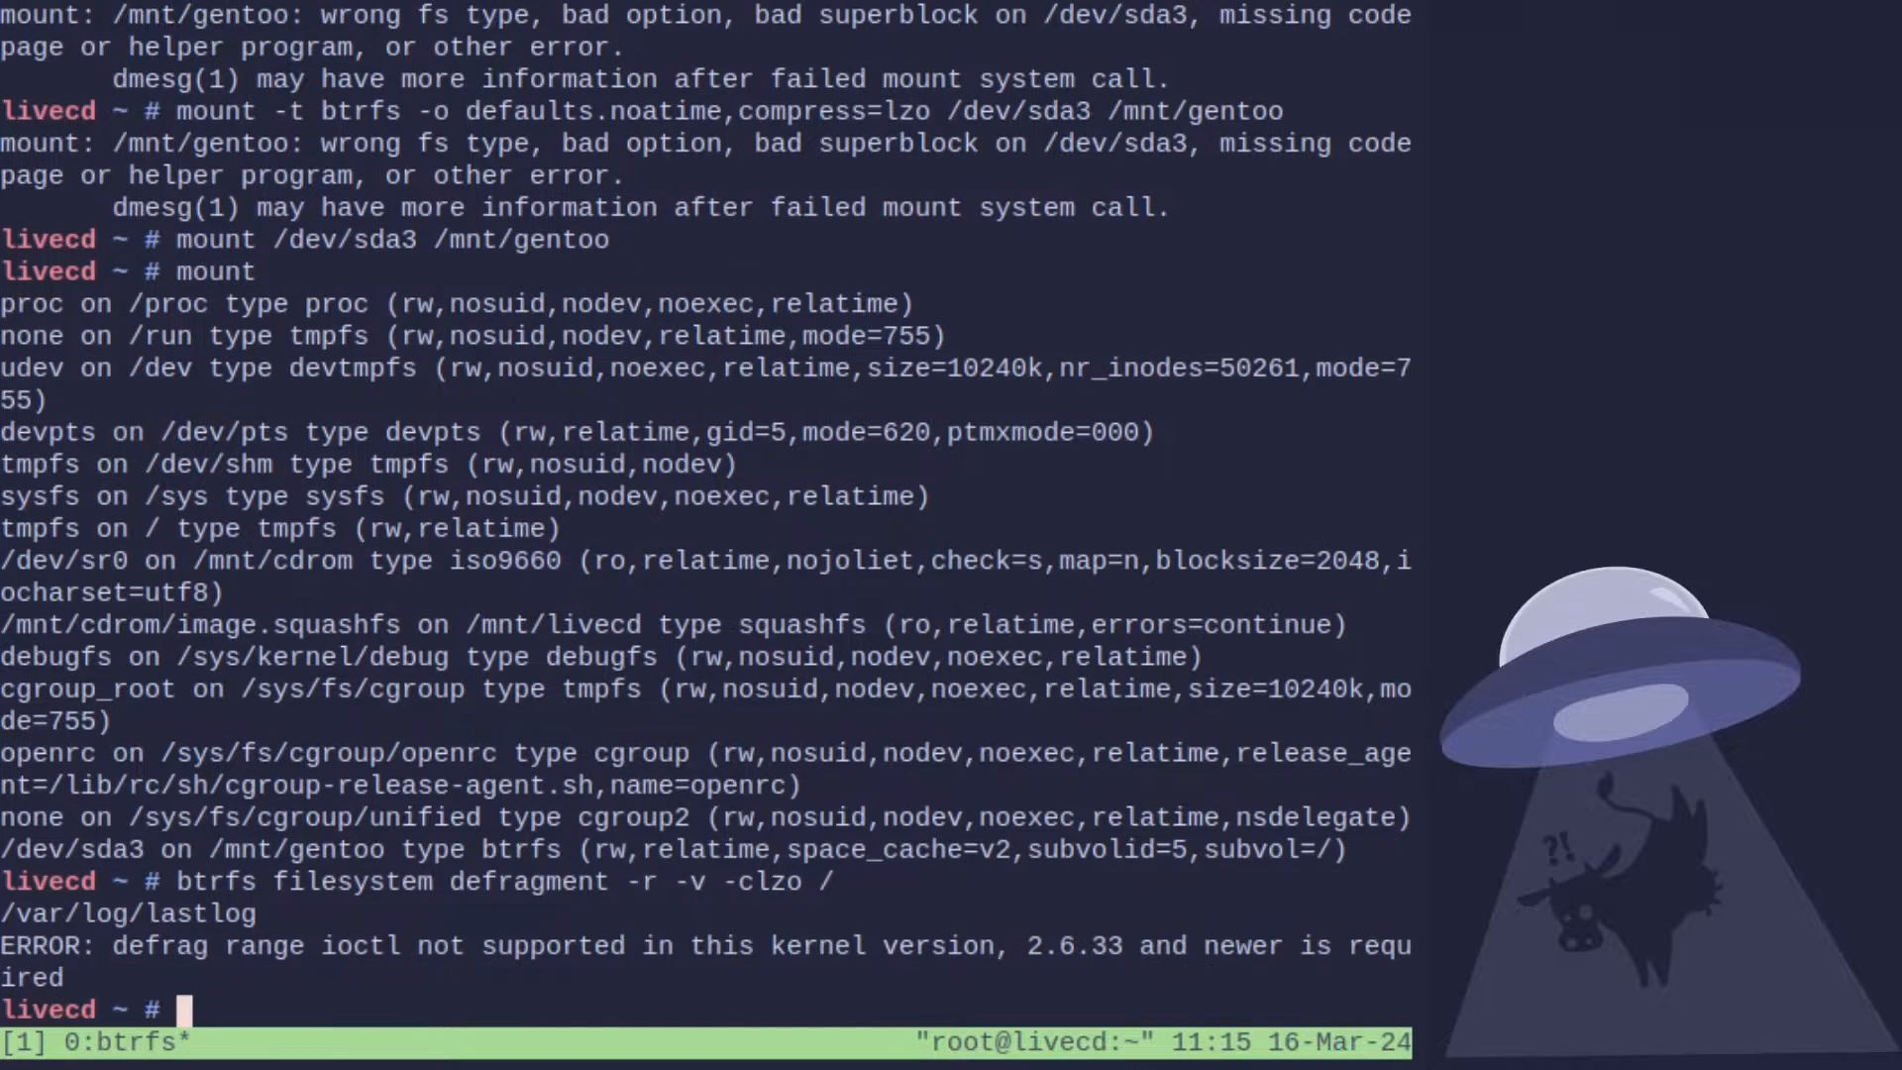
Mount /dev/sda3 at /mnt/gentoo and change into that directory.
{"action": "type", "text": "mount"}
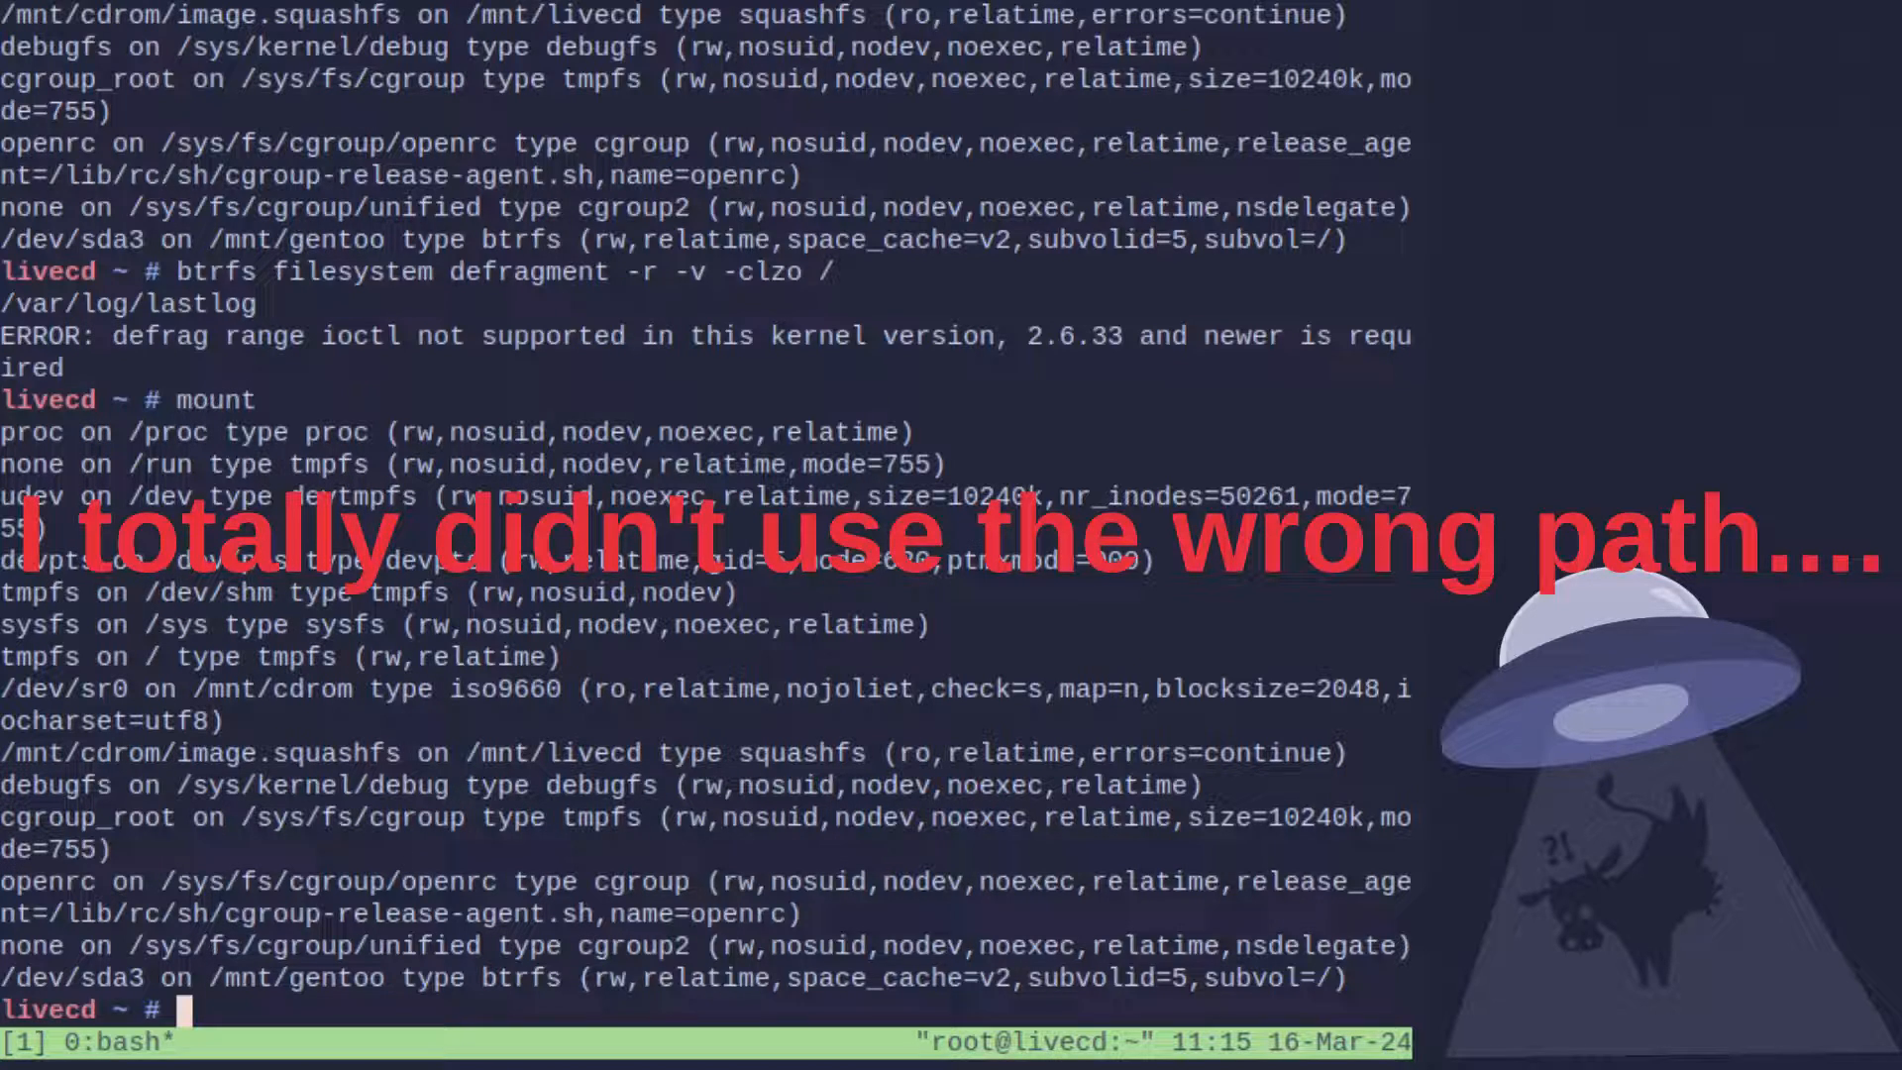
{"action": "type", "text": "cd /"}
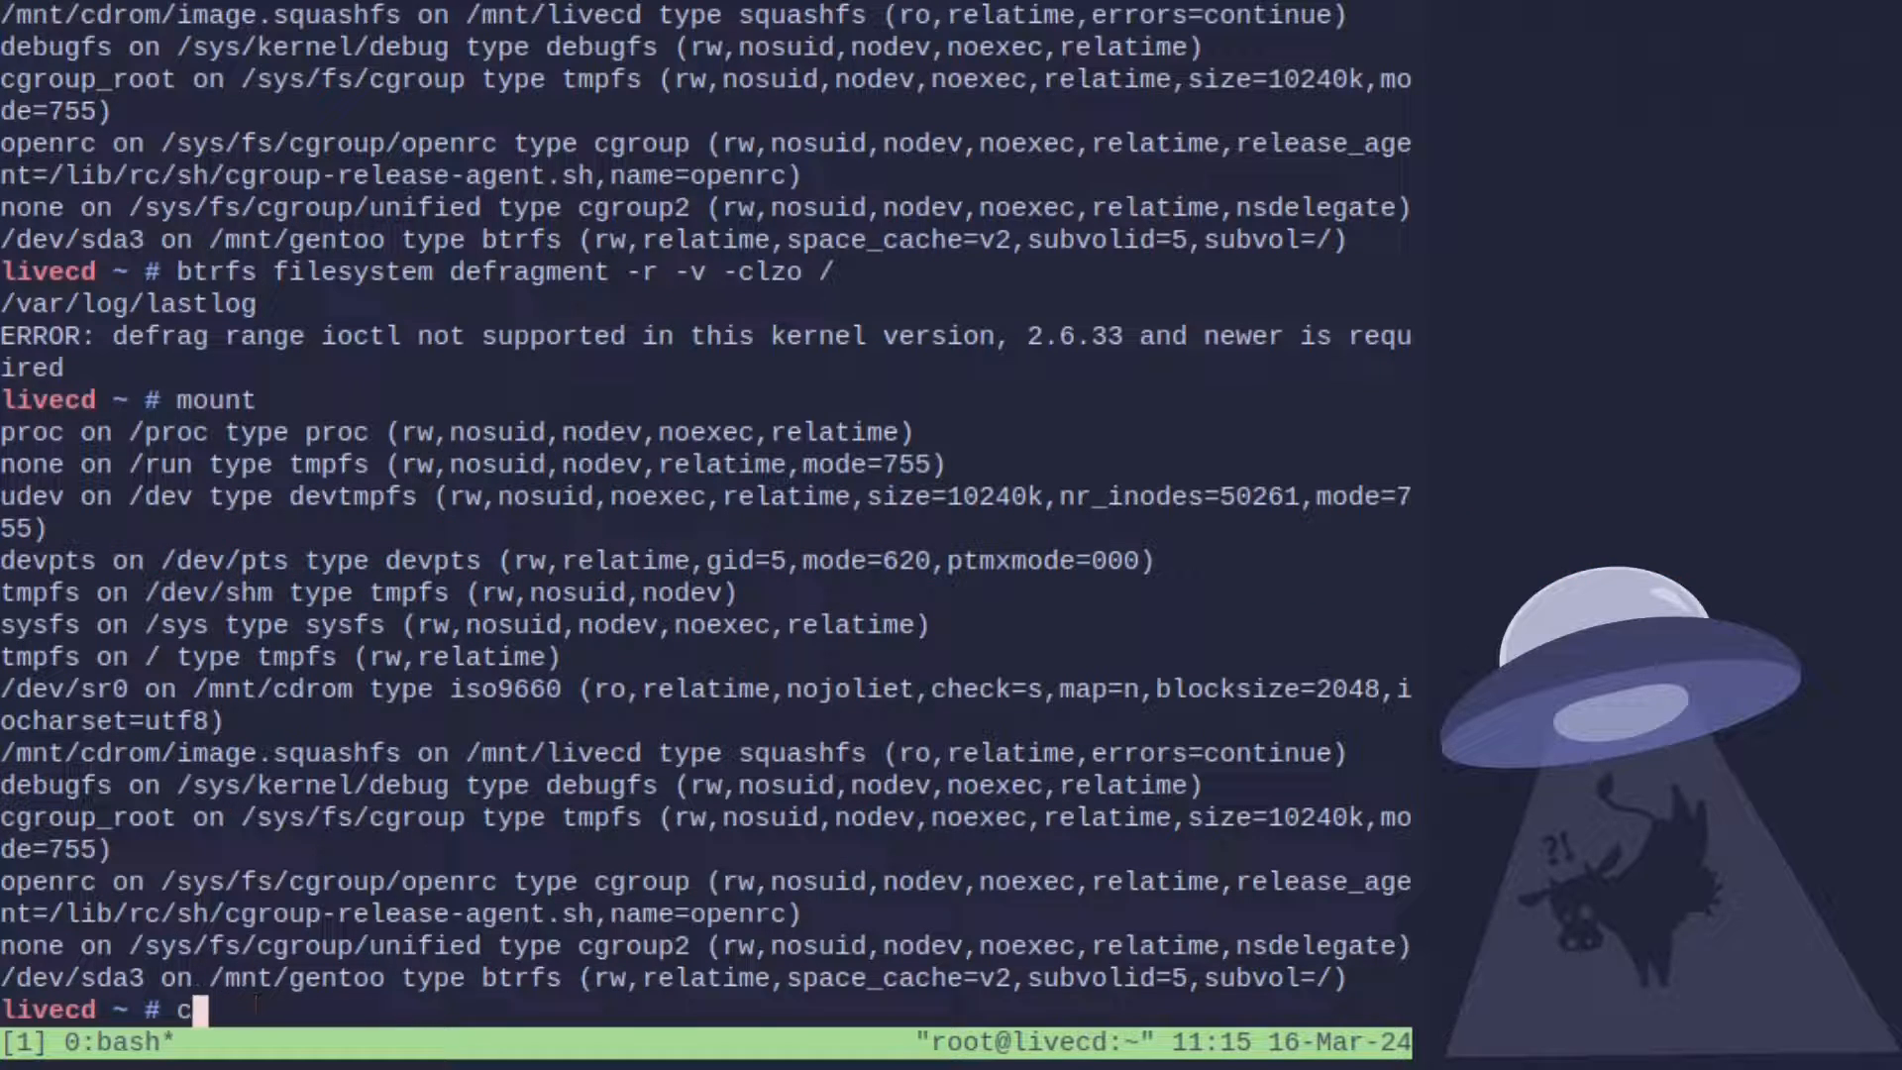
{"action": "key", "text": "BackSpace"}
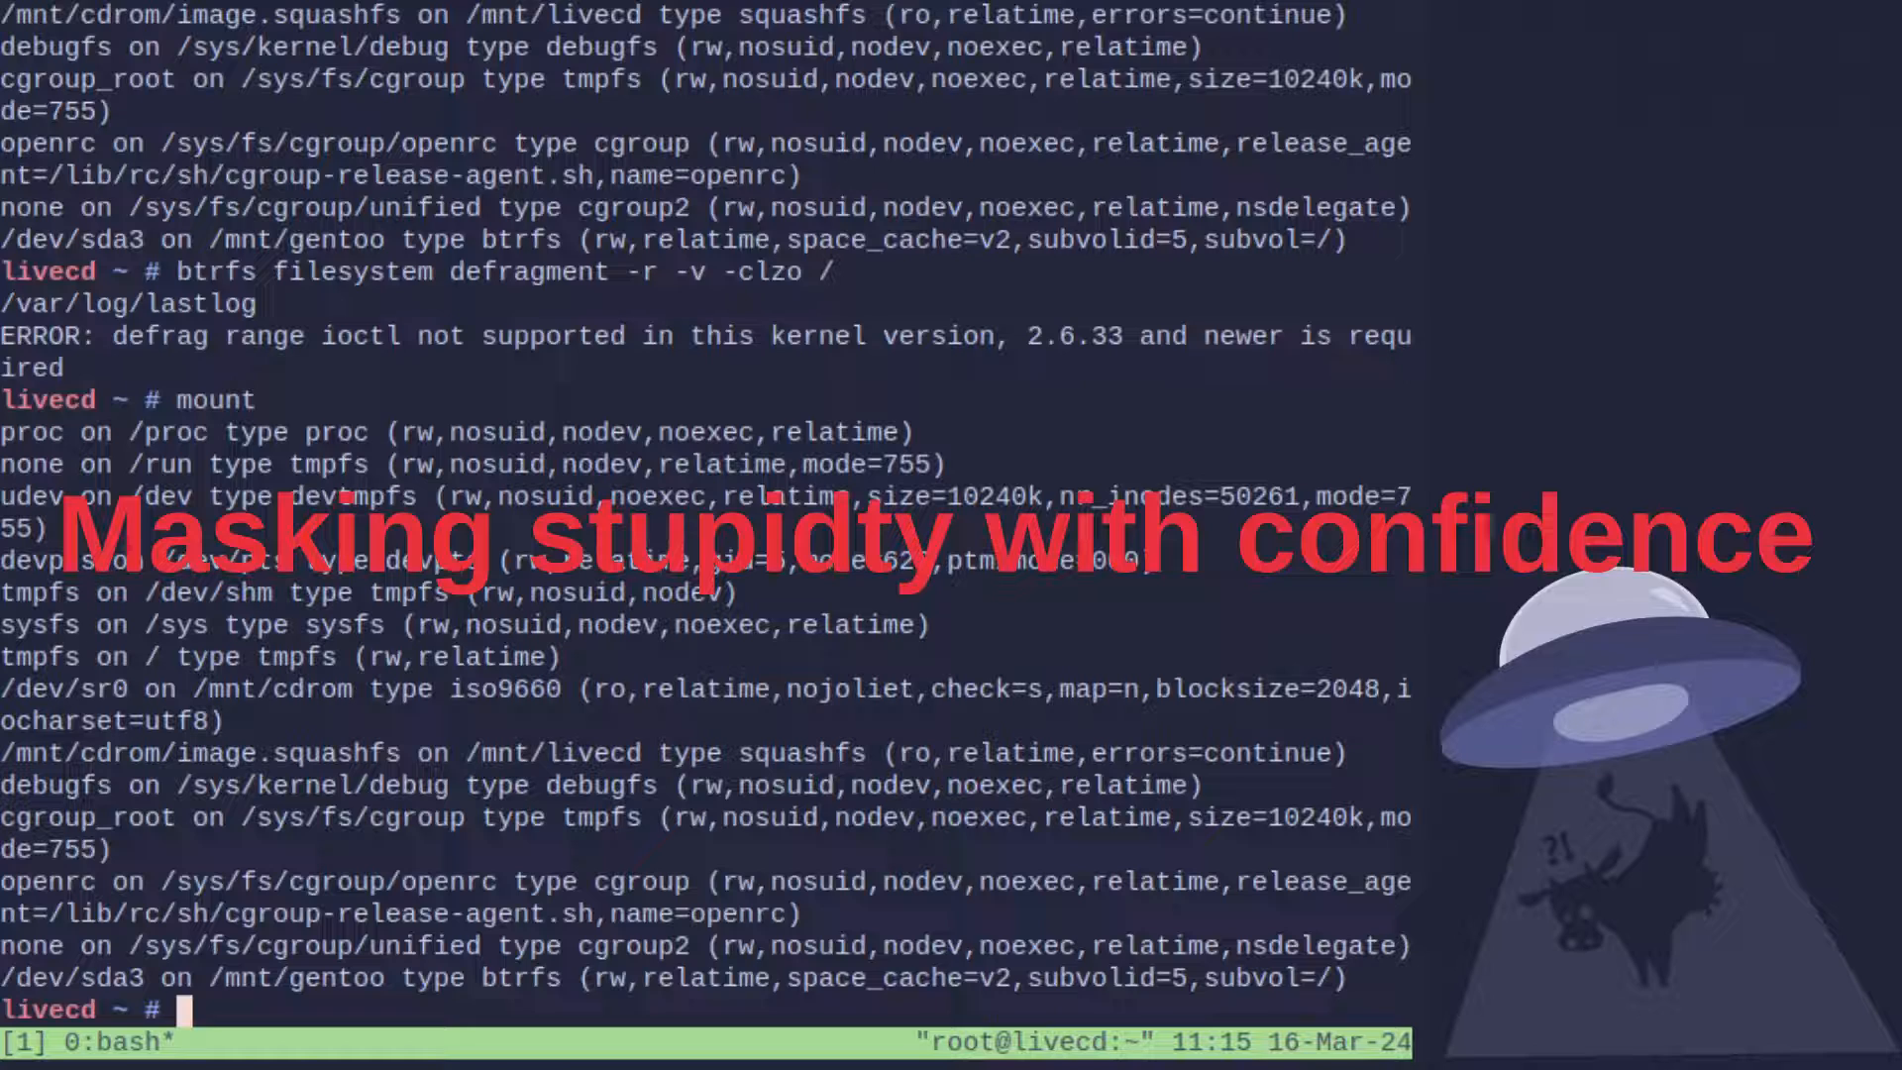
{"action": "type", "text": "cd /mnt/gentoo/"}
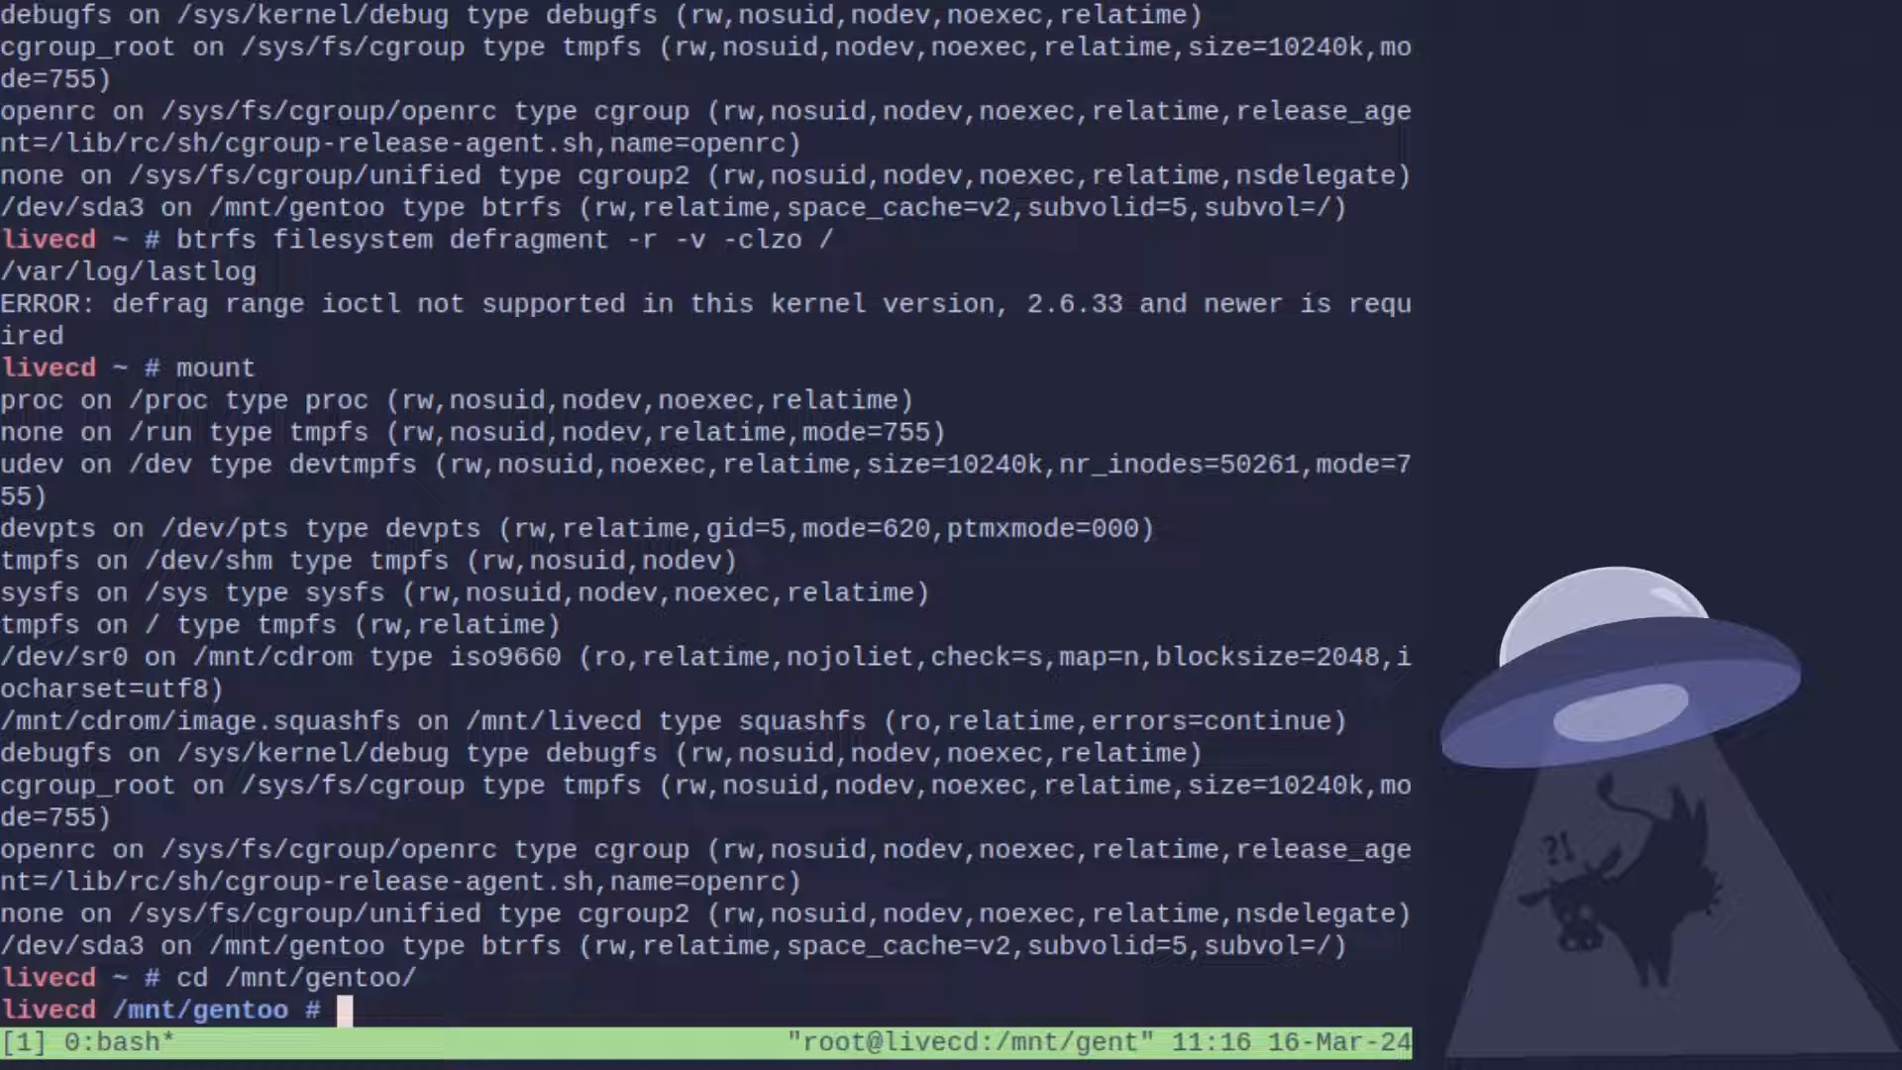
{"action": "type", "text": "links www.gentoo.org/dow"}
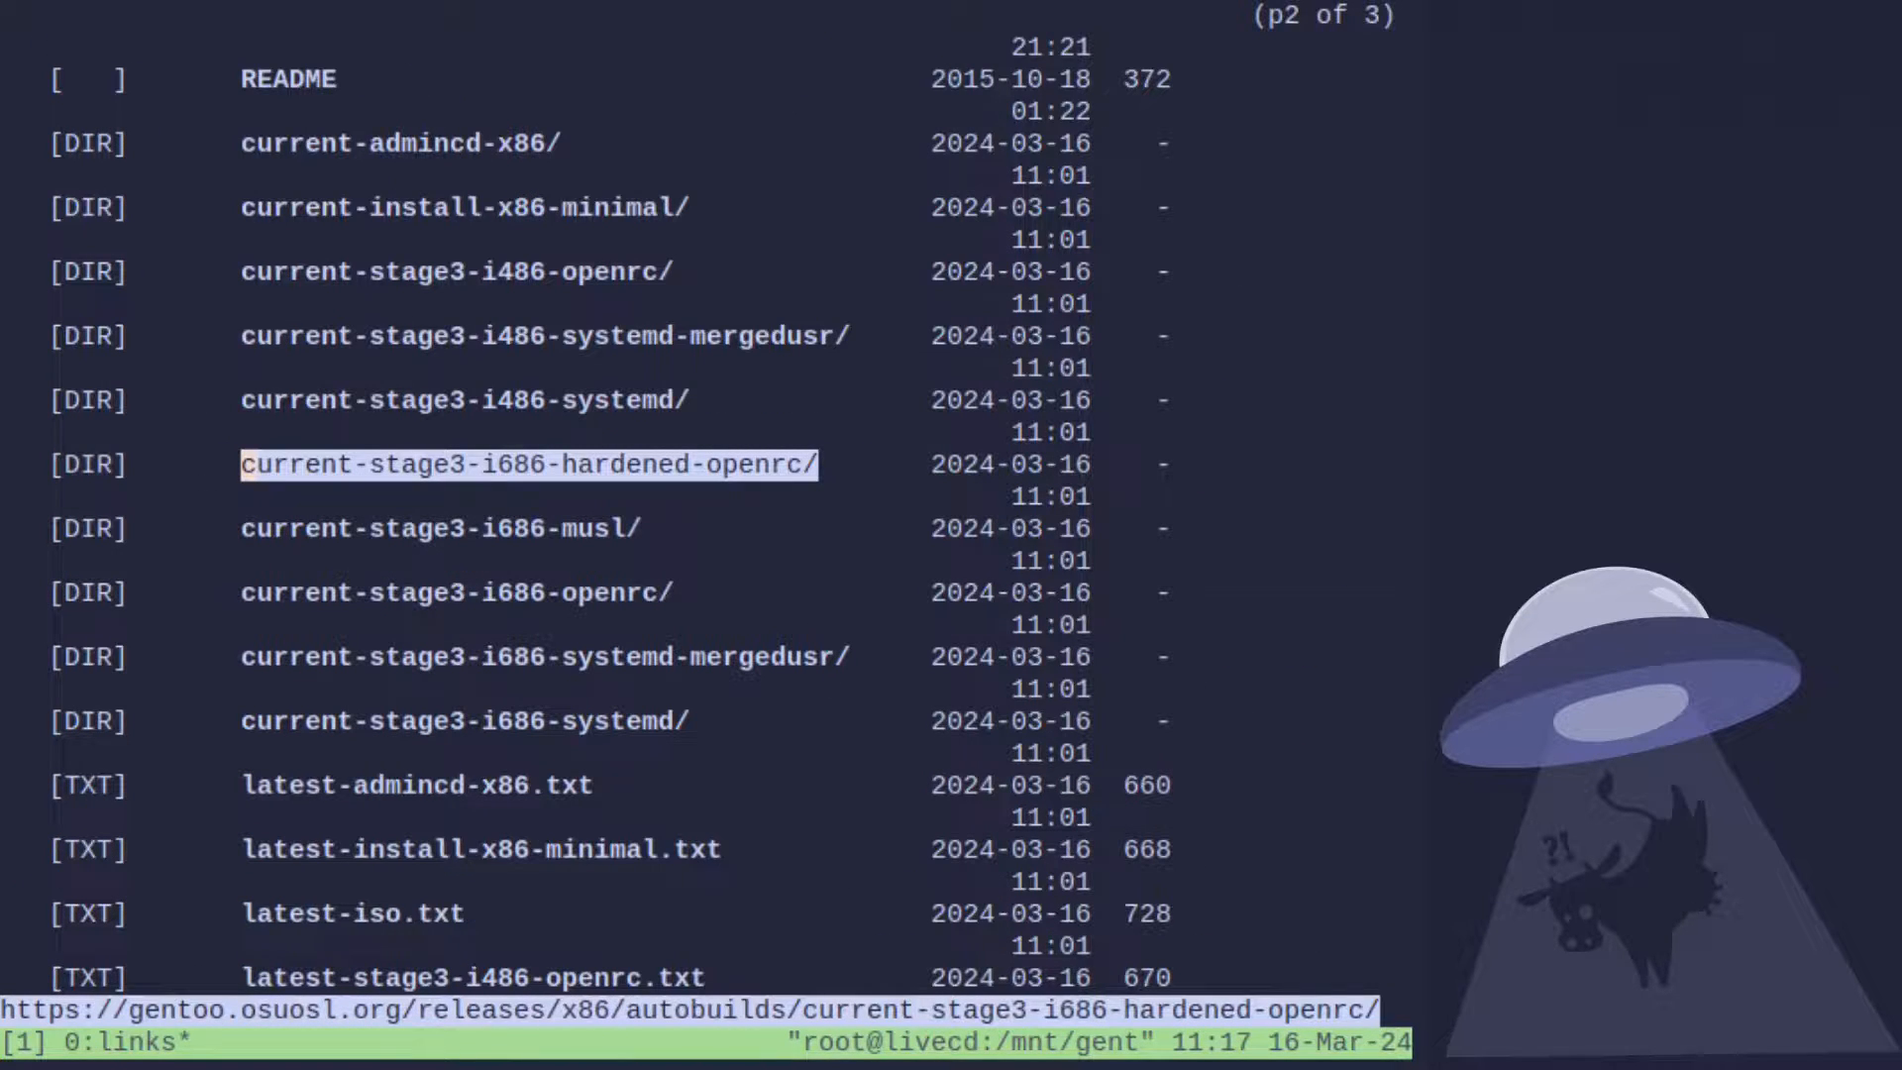
{"action": "key", "text": "Down"}
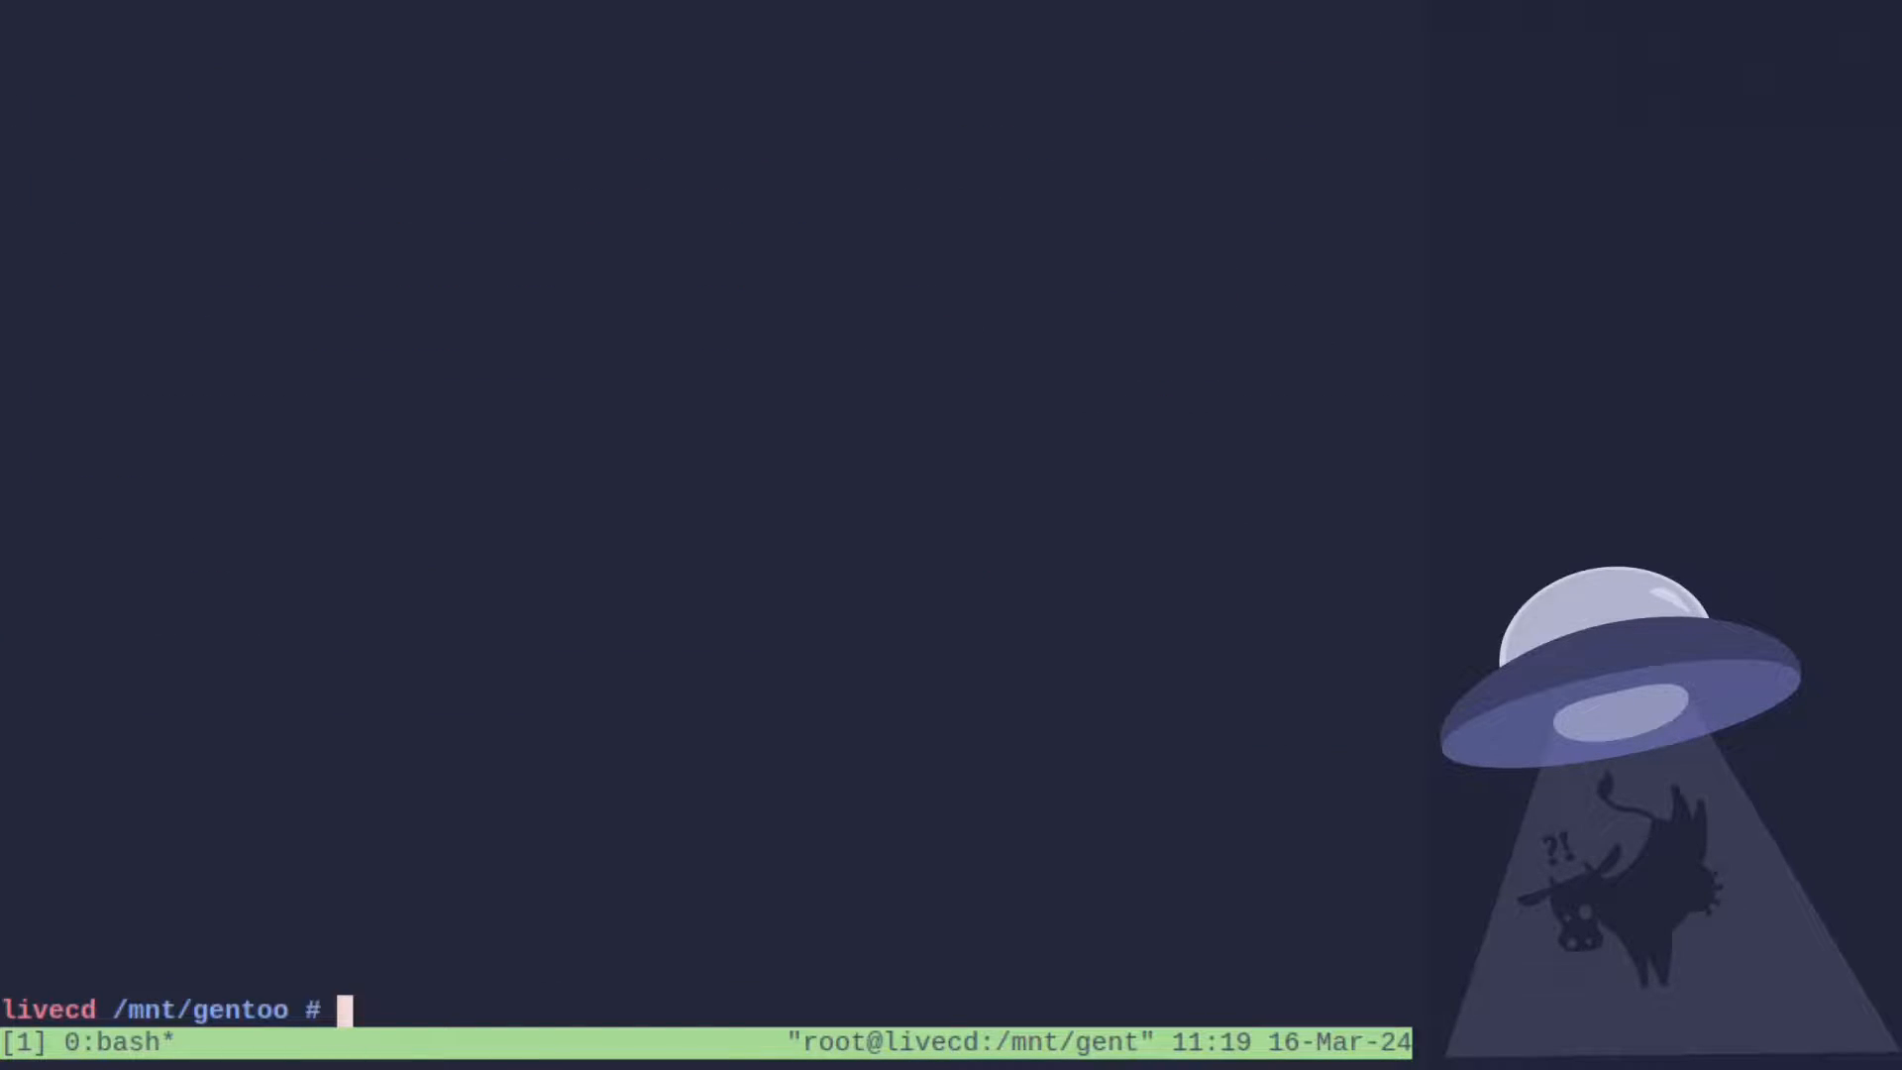
Extract stage3-i686-openrc-20240311T170412Z.tar.xz with tar xvf inside /mnt/gentoo.
{"action": "type", "text": "tar /var/"}
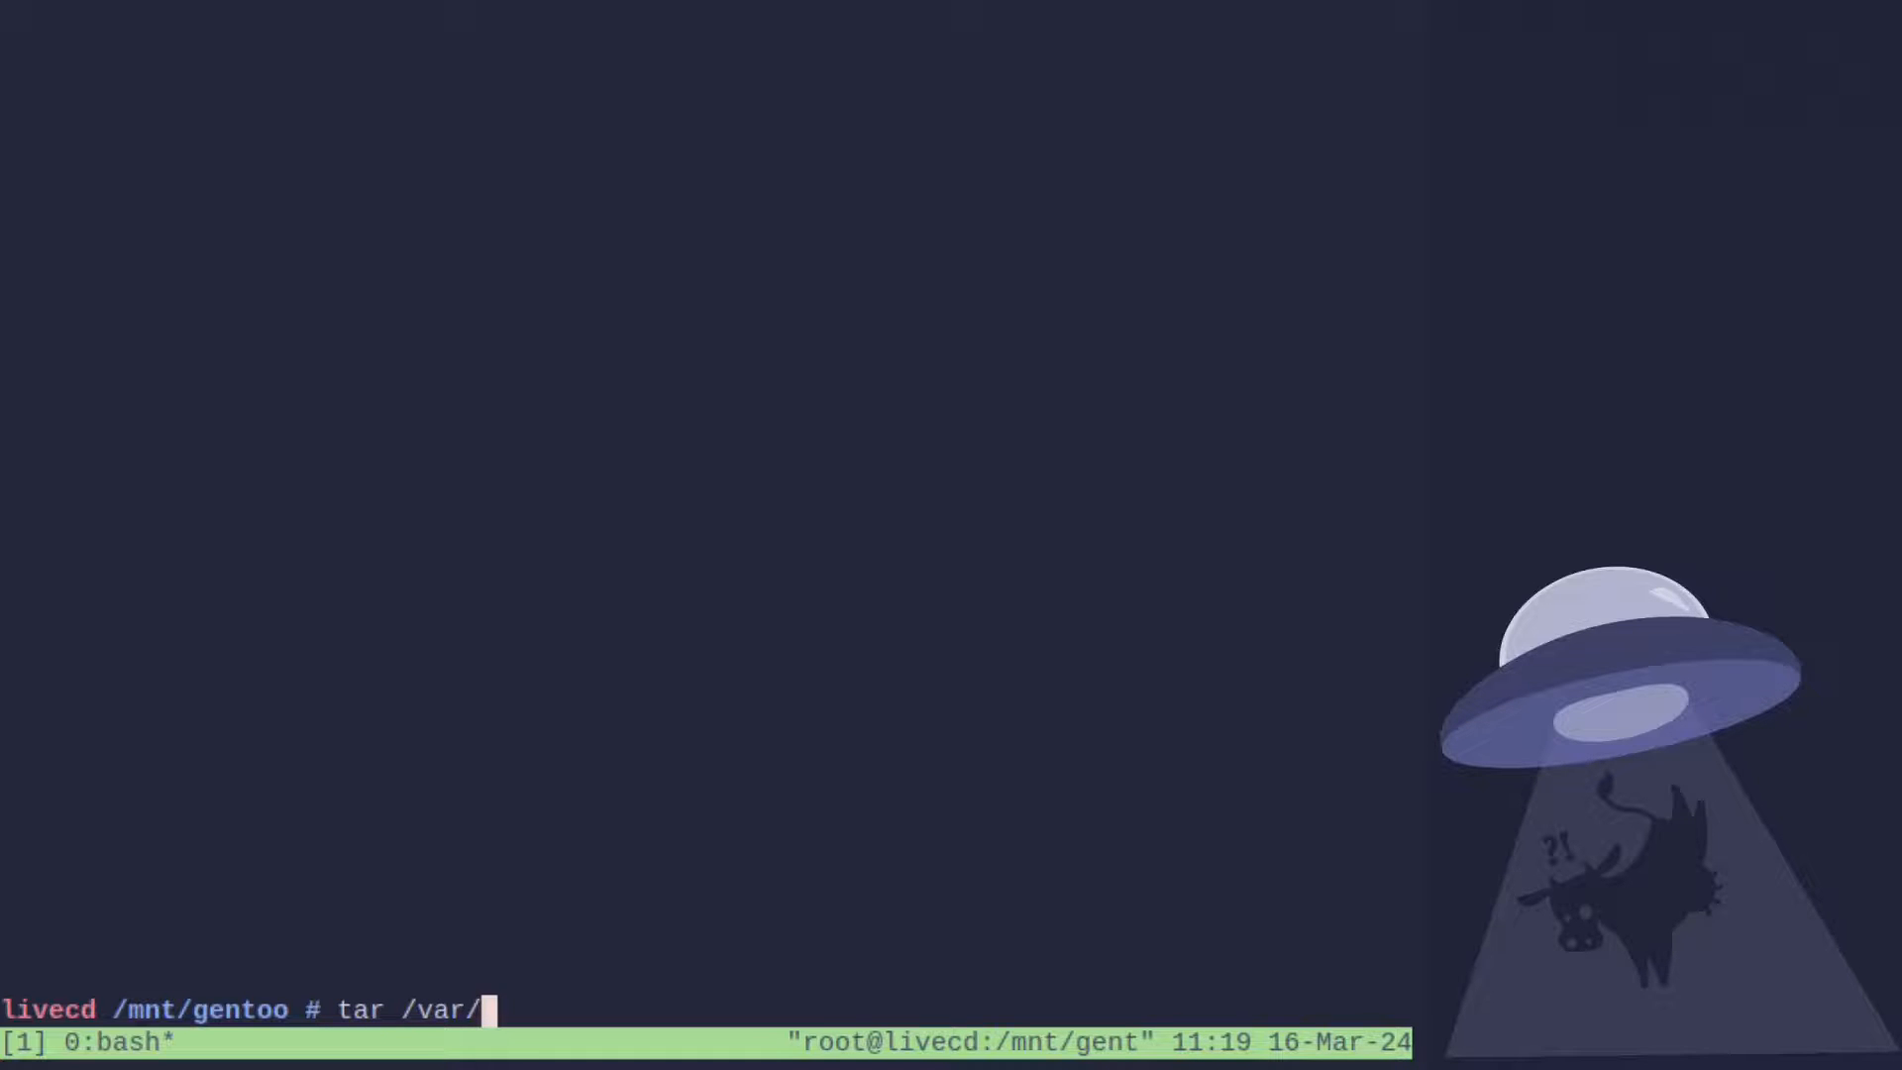
{"action": "key", "text": "BackSpace"}
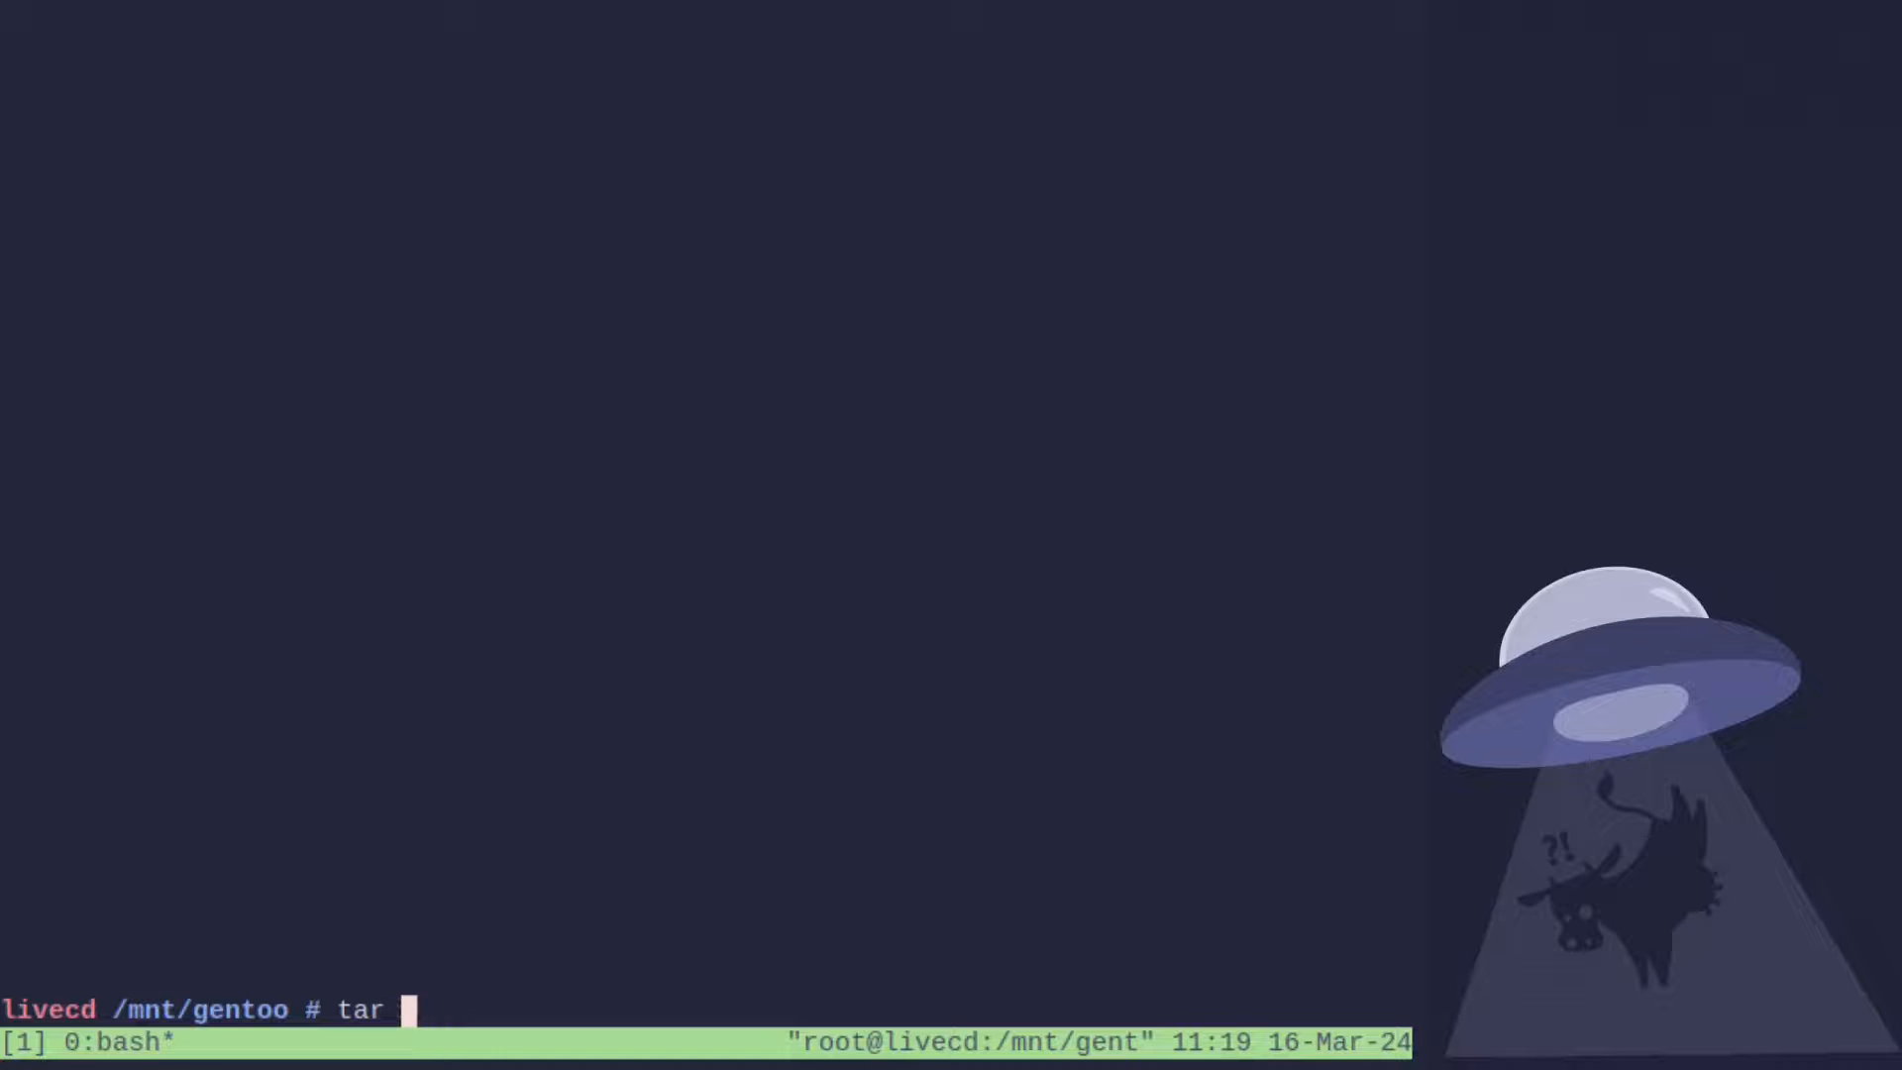
{"action": "type", "text": "xvf"}
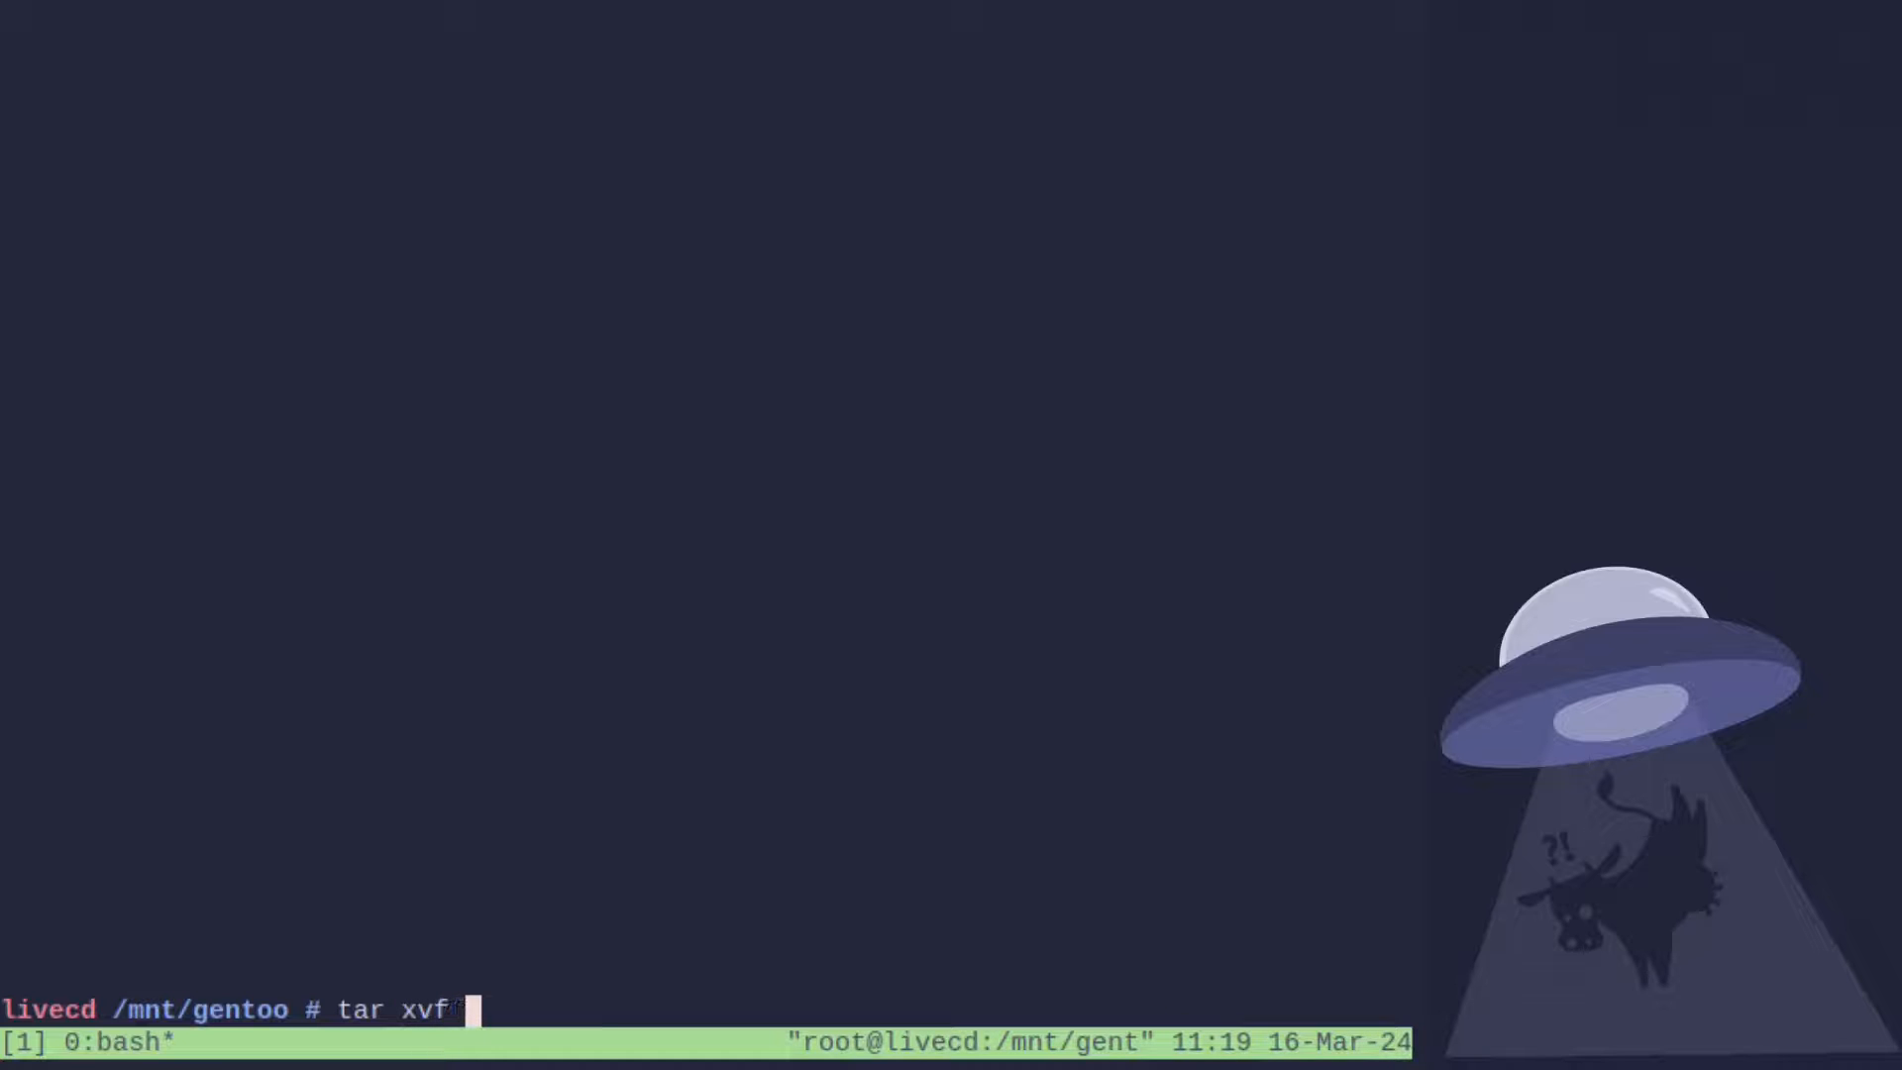
{"action": "type", "text": "stage3-i686-openrc-20240311T170412Z.tar.xz"}
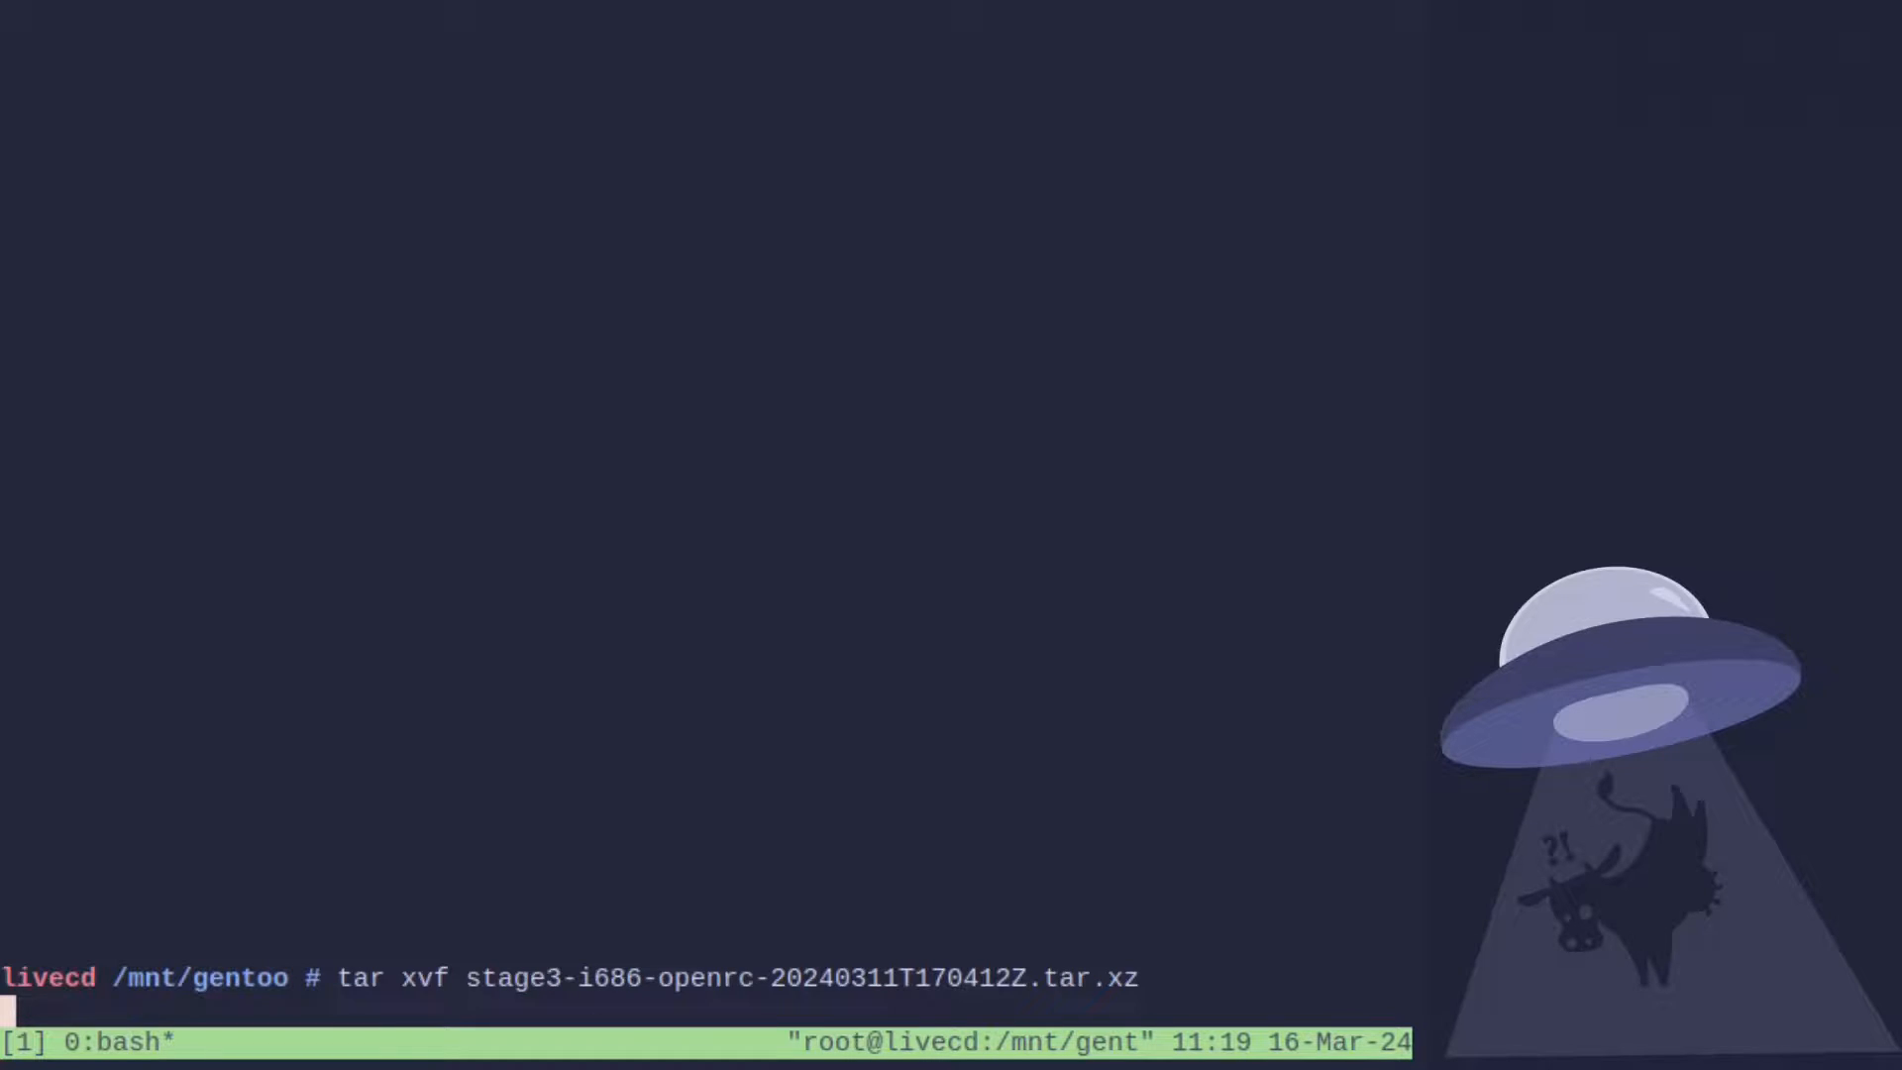
{"action": "key", "text": "Return"}
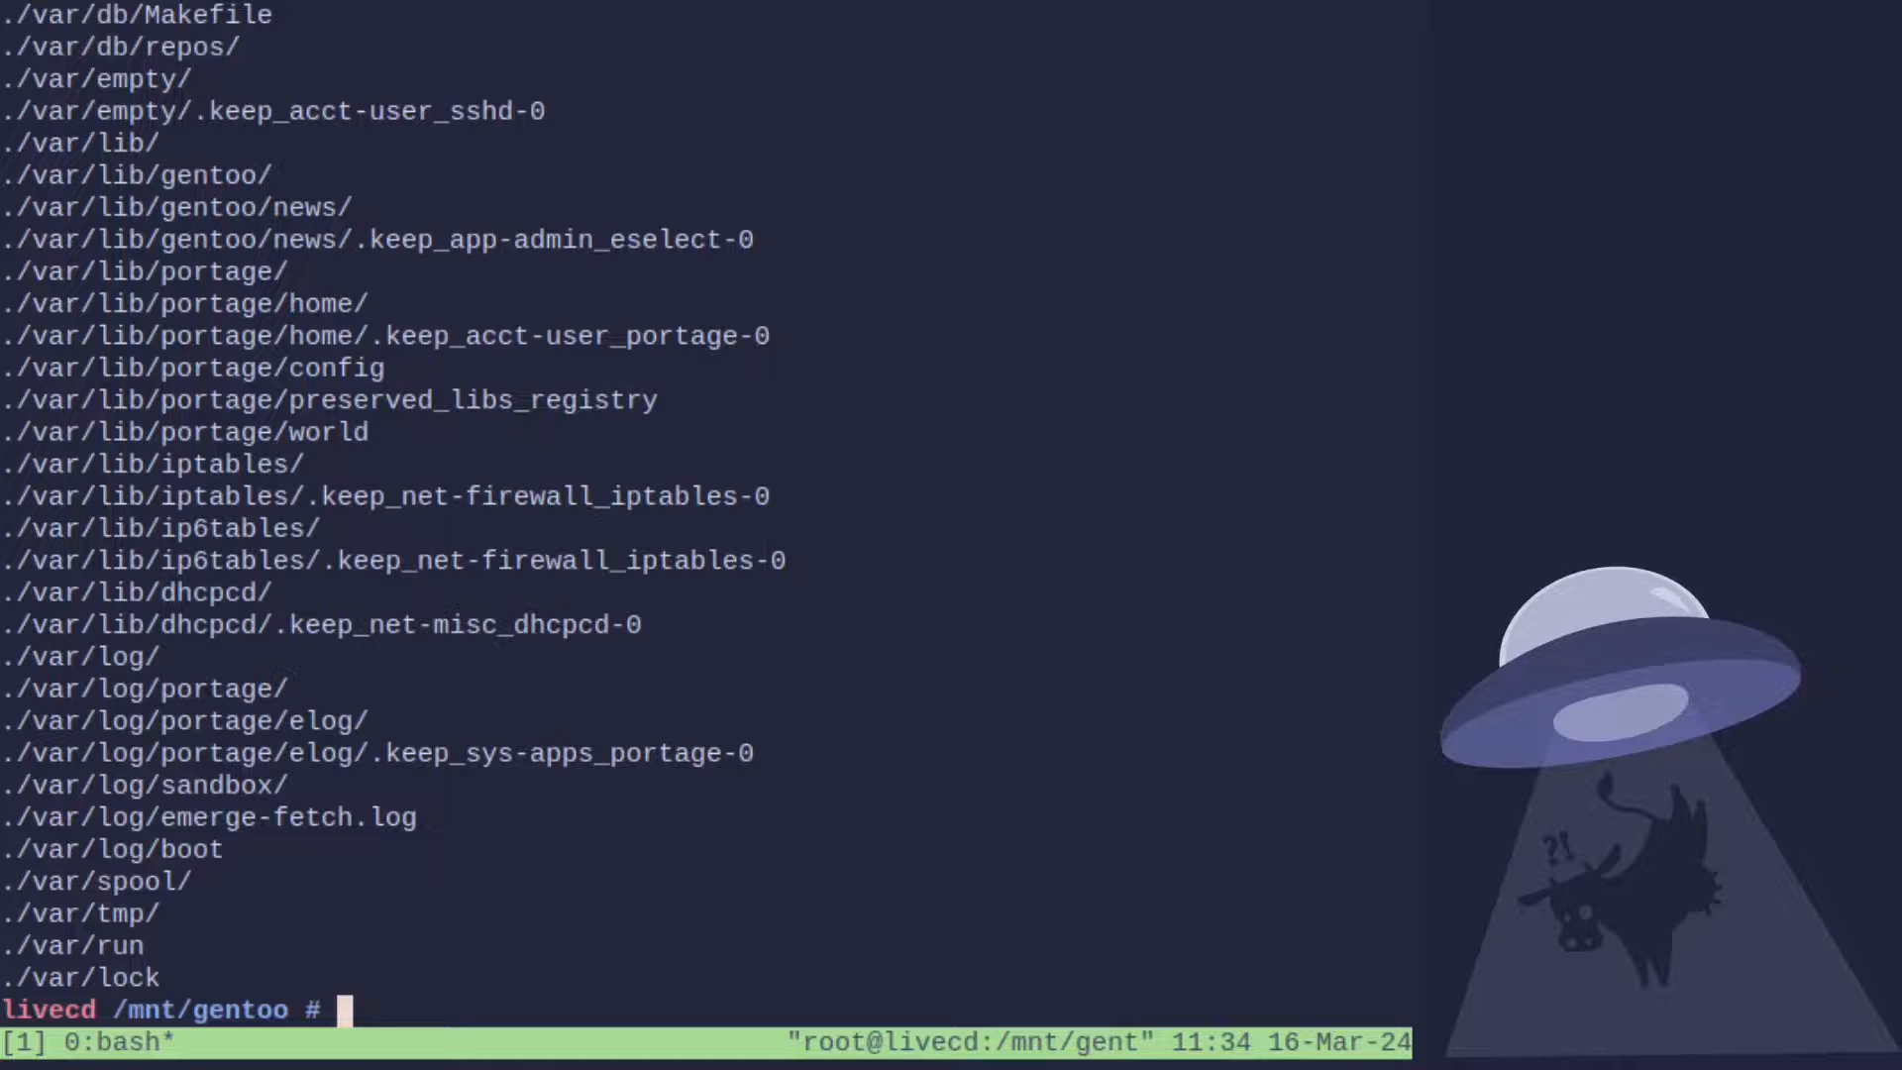
Mount proc, bind /dev, /sys and /run, copy resolv.conf, and chroot into /mnt/gentoo.
{"action": "type", "text": "mount"}
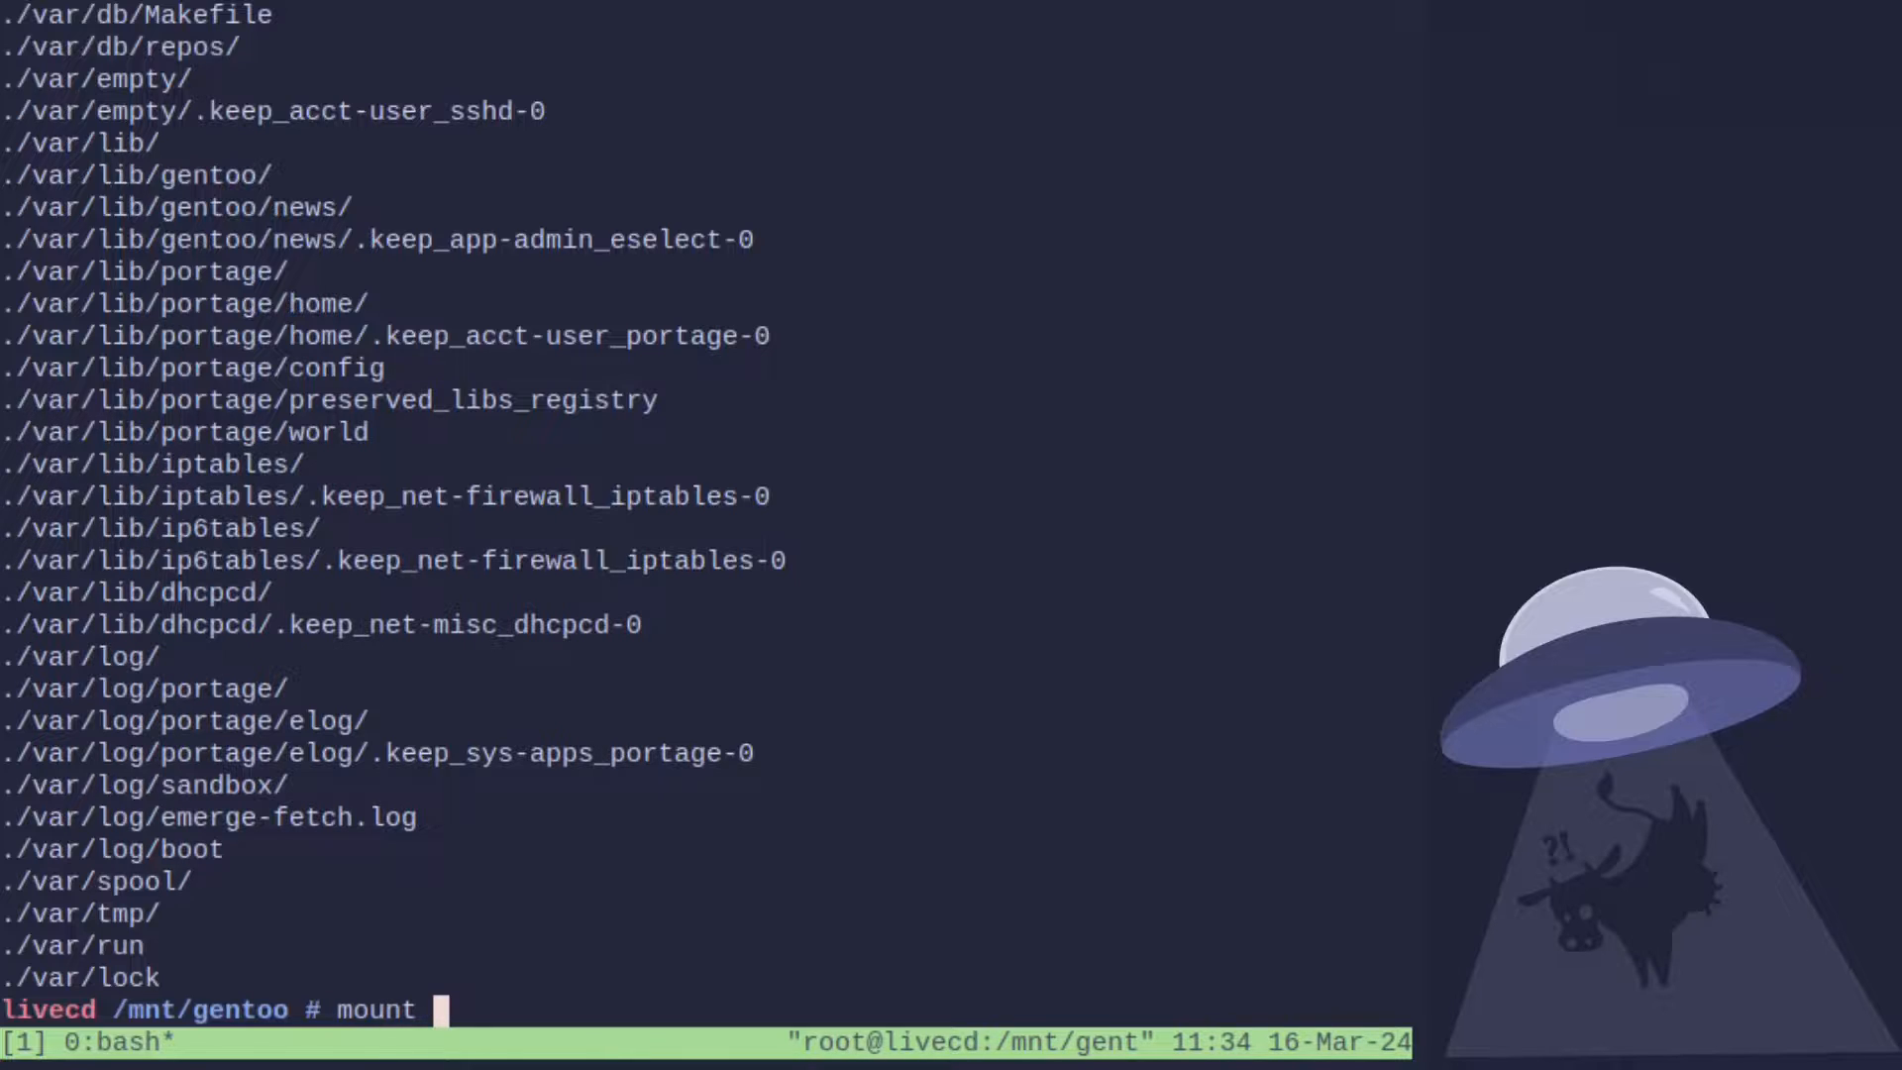
{"action": "type", "text": "-t proc none proc"}
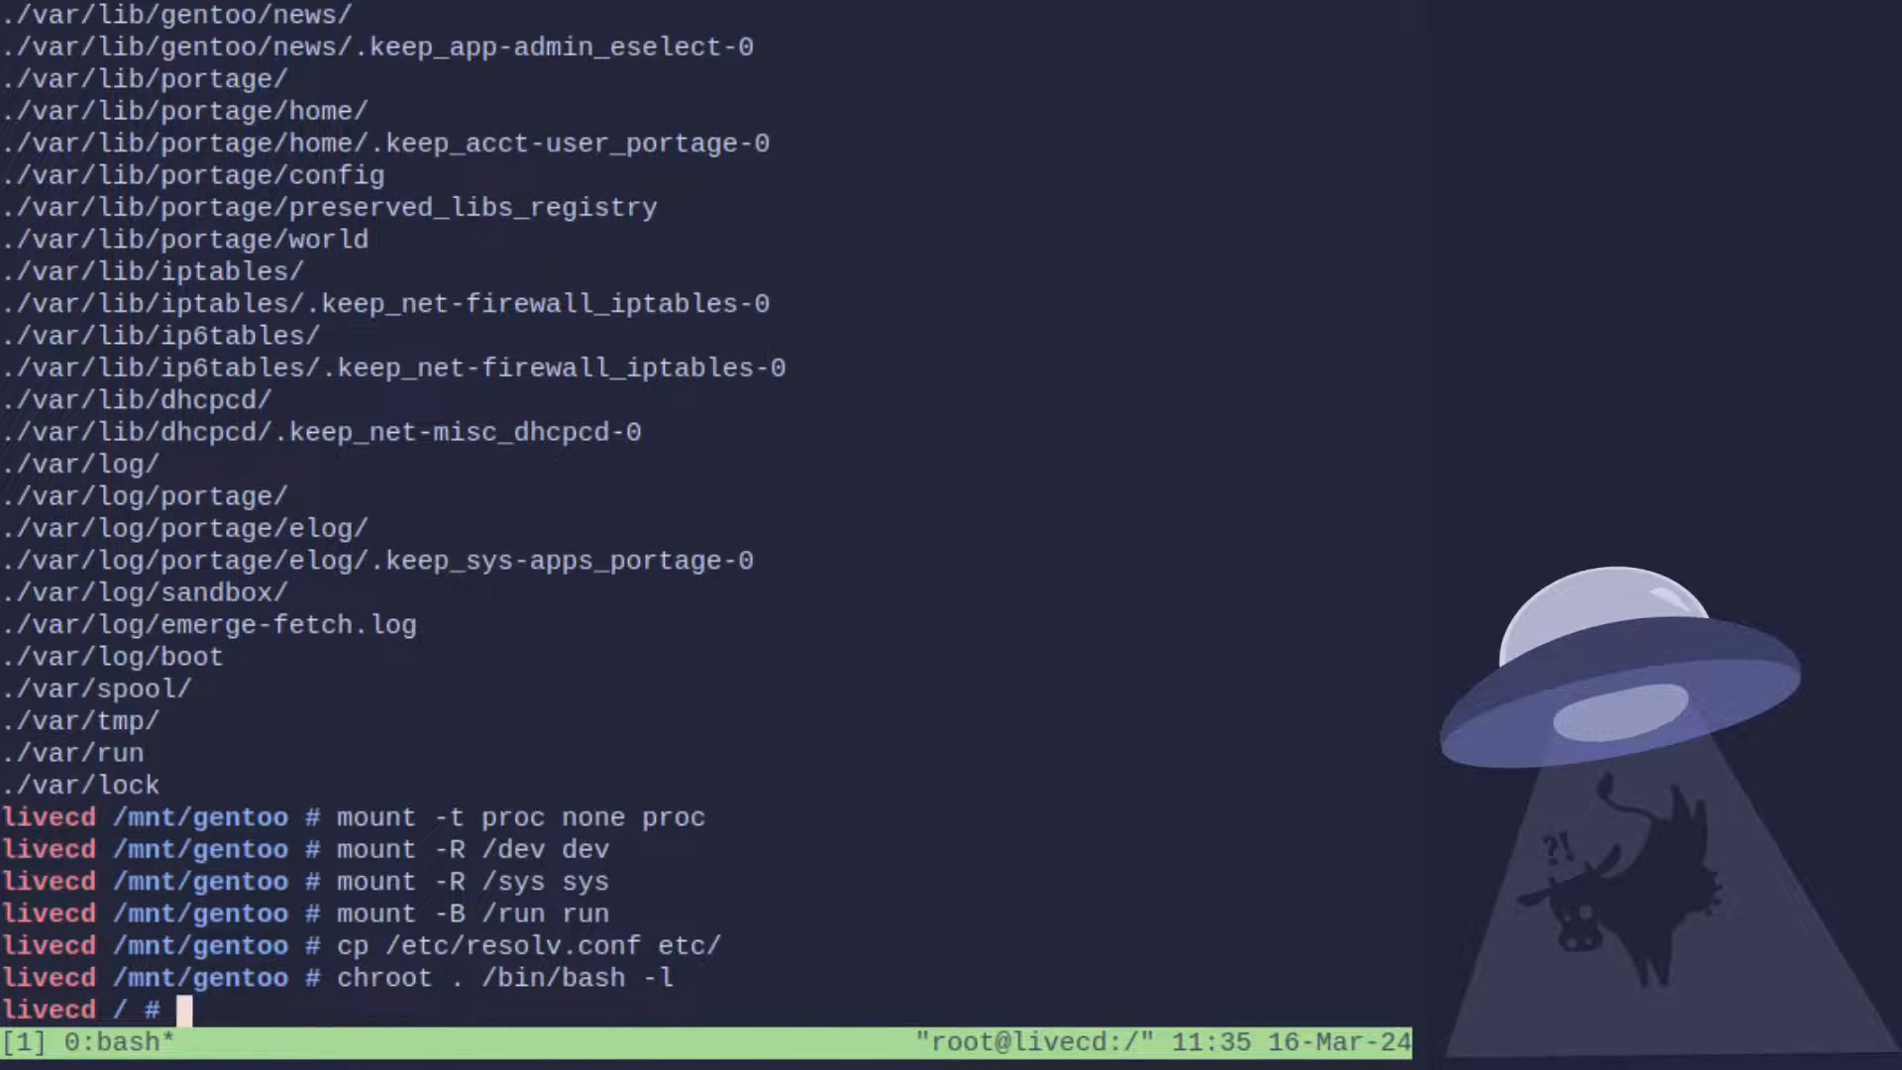
{"action": "type", "text": "mount /d"}
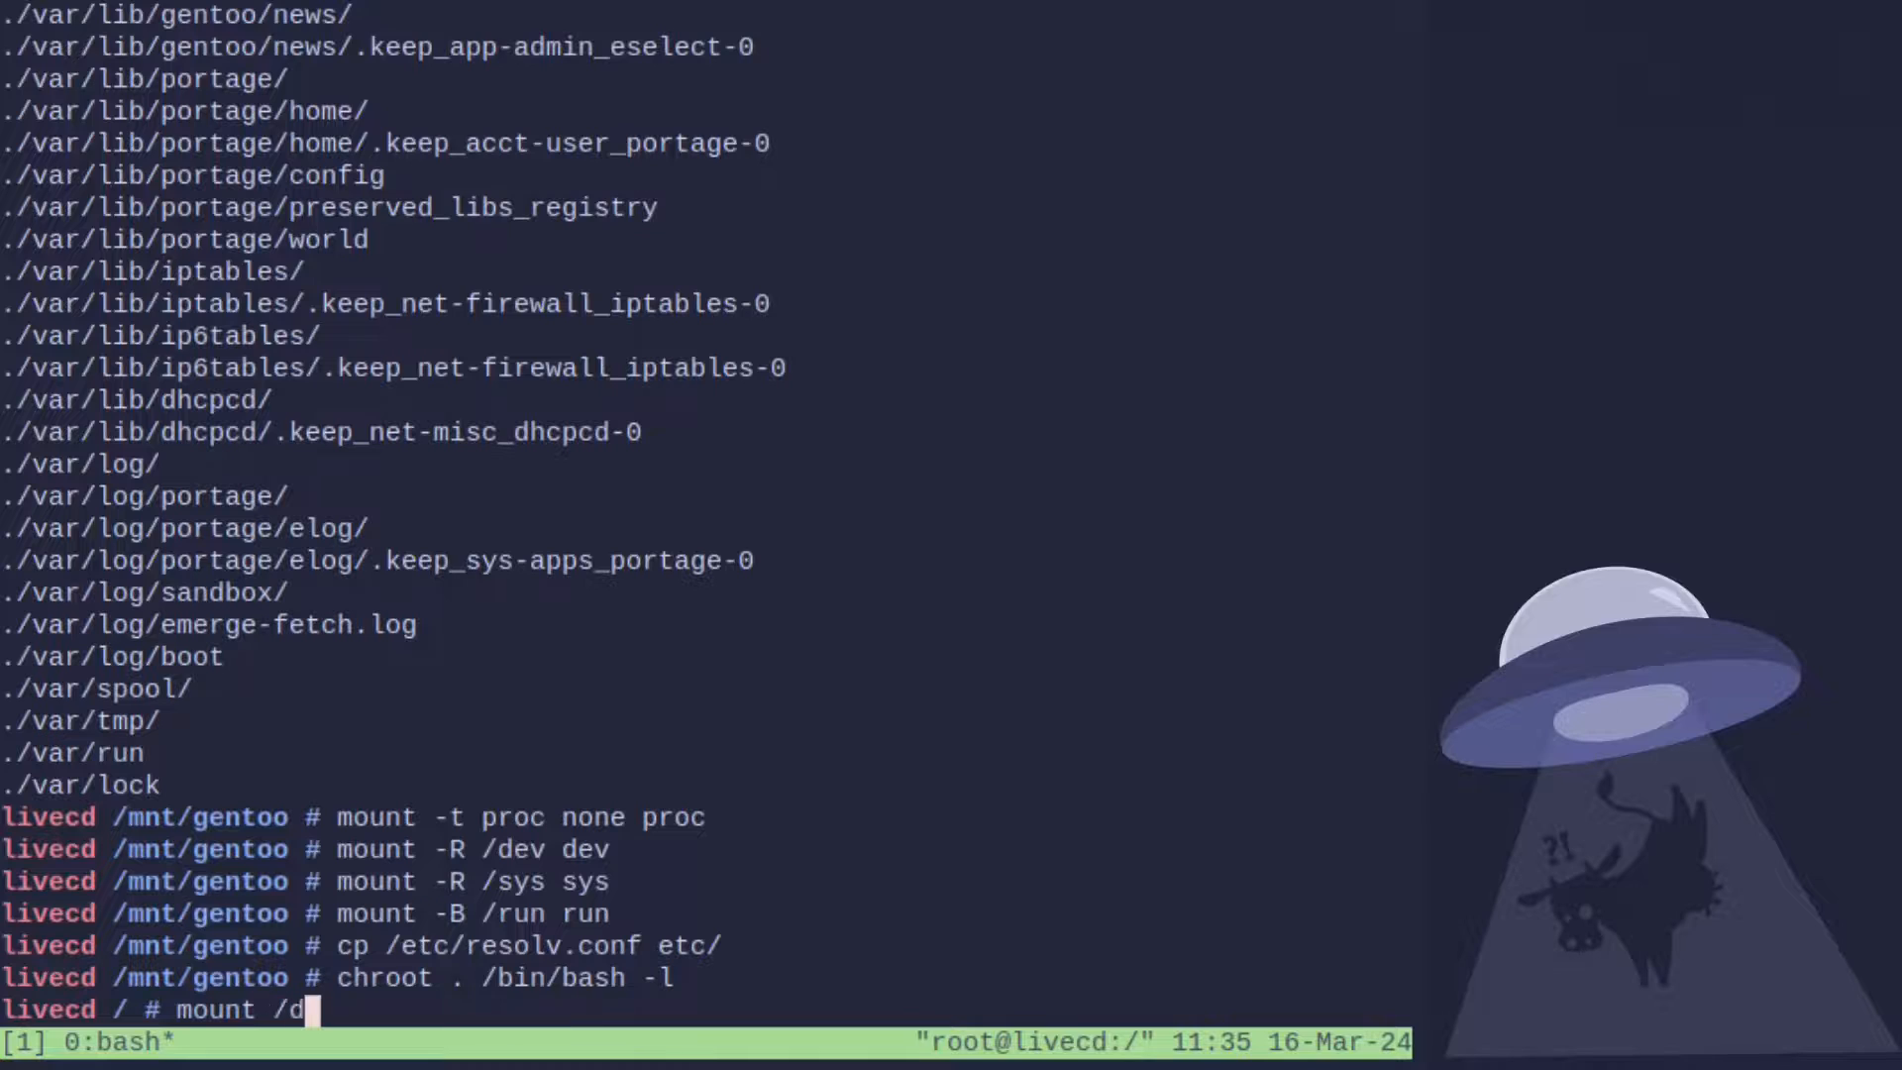
{"action": "key", "text": "Return"}
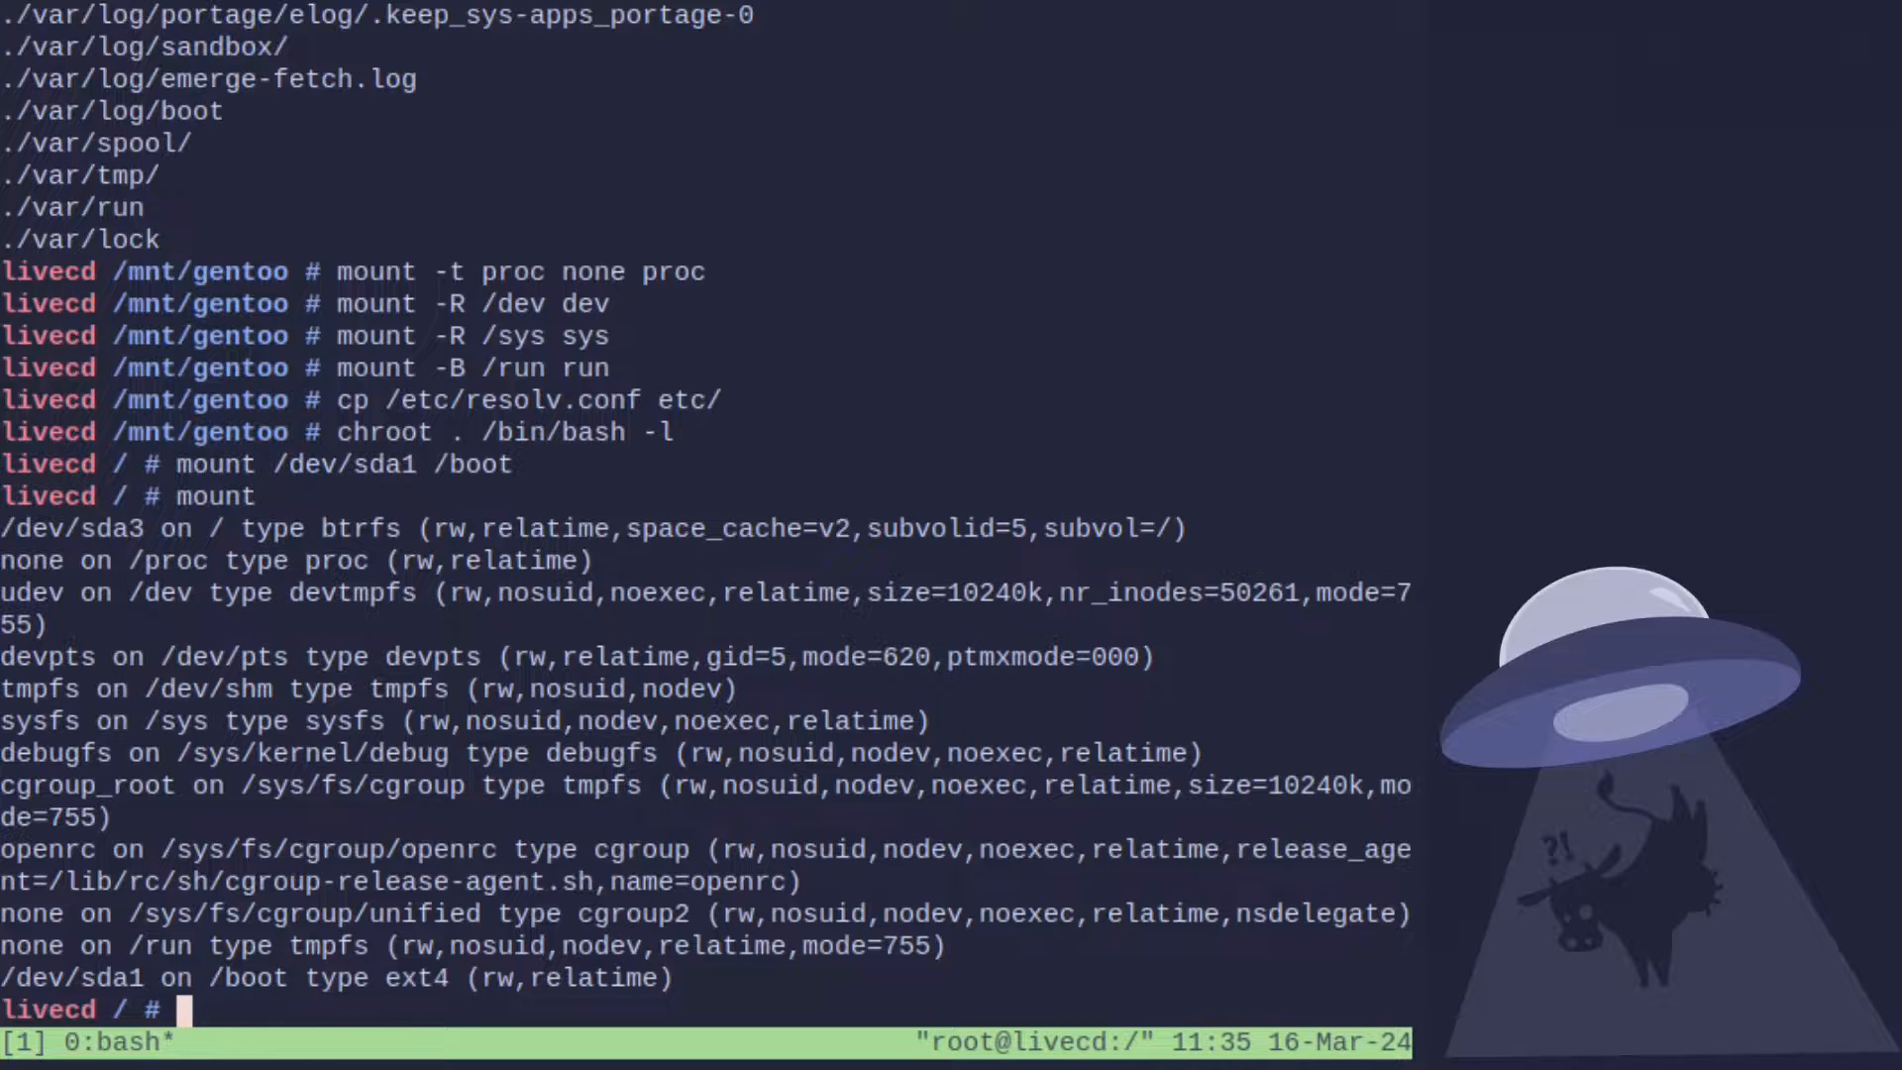
Abort the misspelled 'emerge -va brtfs-tools' and run emerge --sync to return code 0.
{"action": "type", "text": "emerge -va brtfs-tools"}
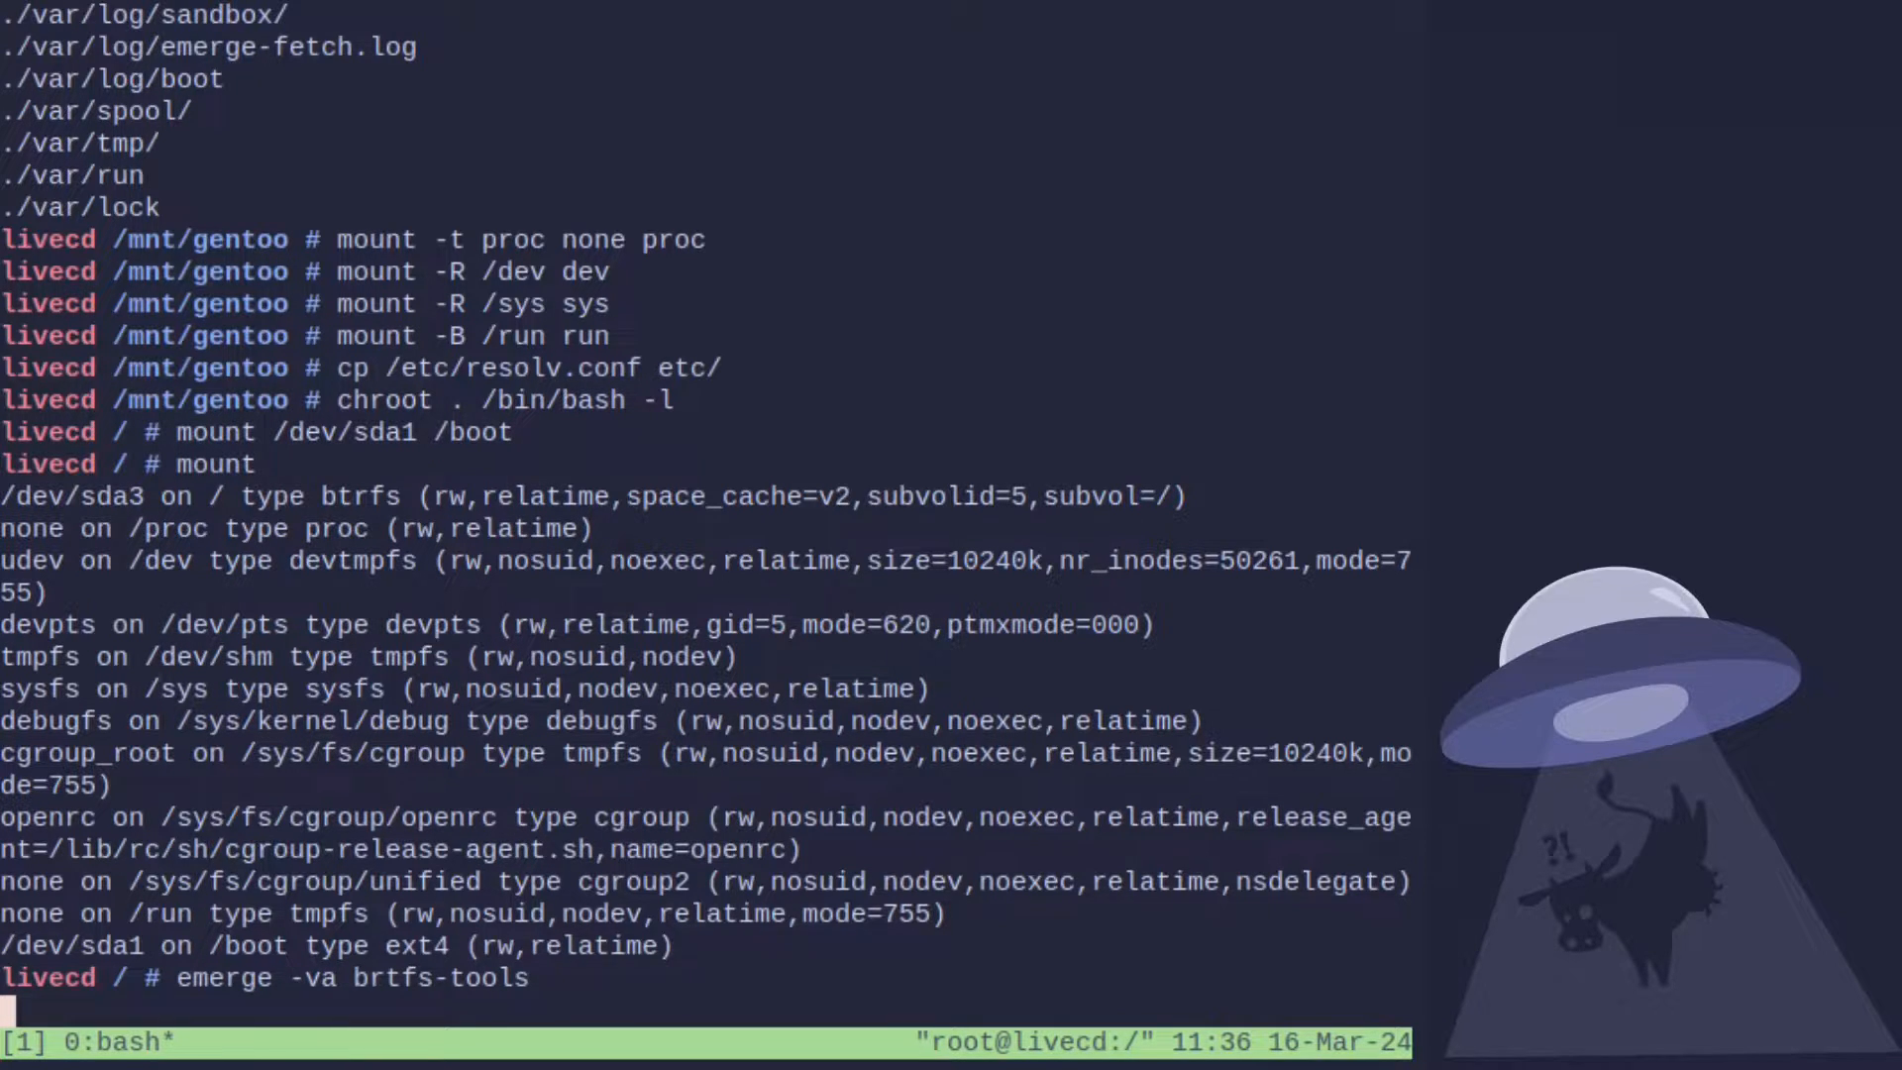
{"action": "key", "text": "ctrl+c"}
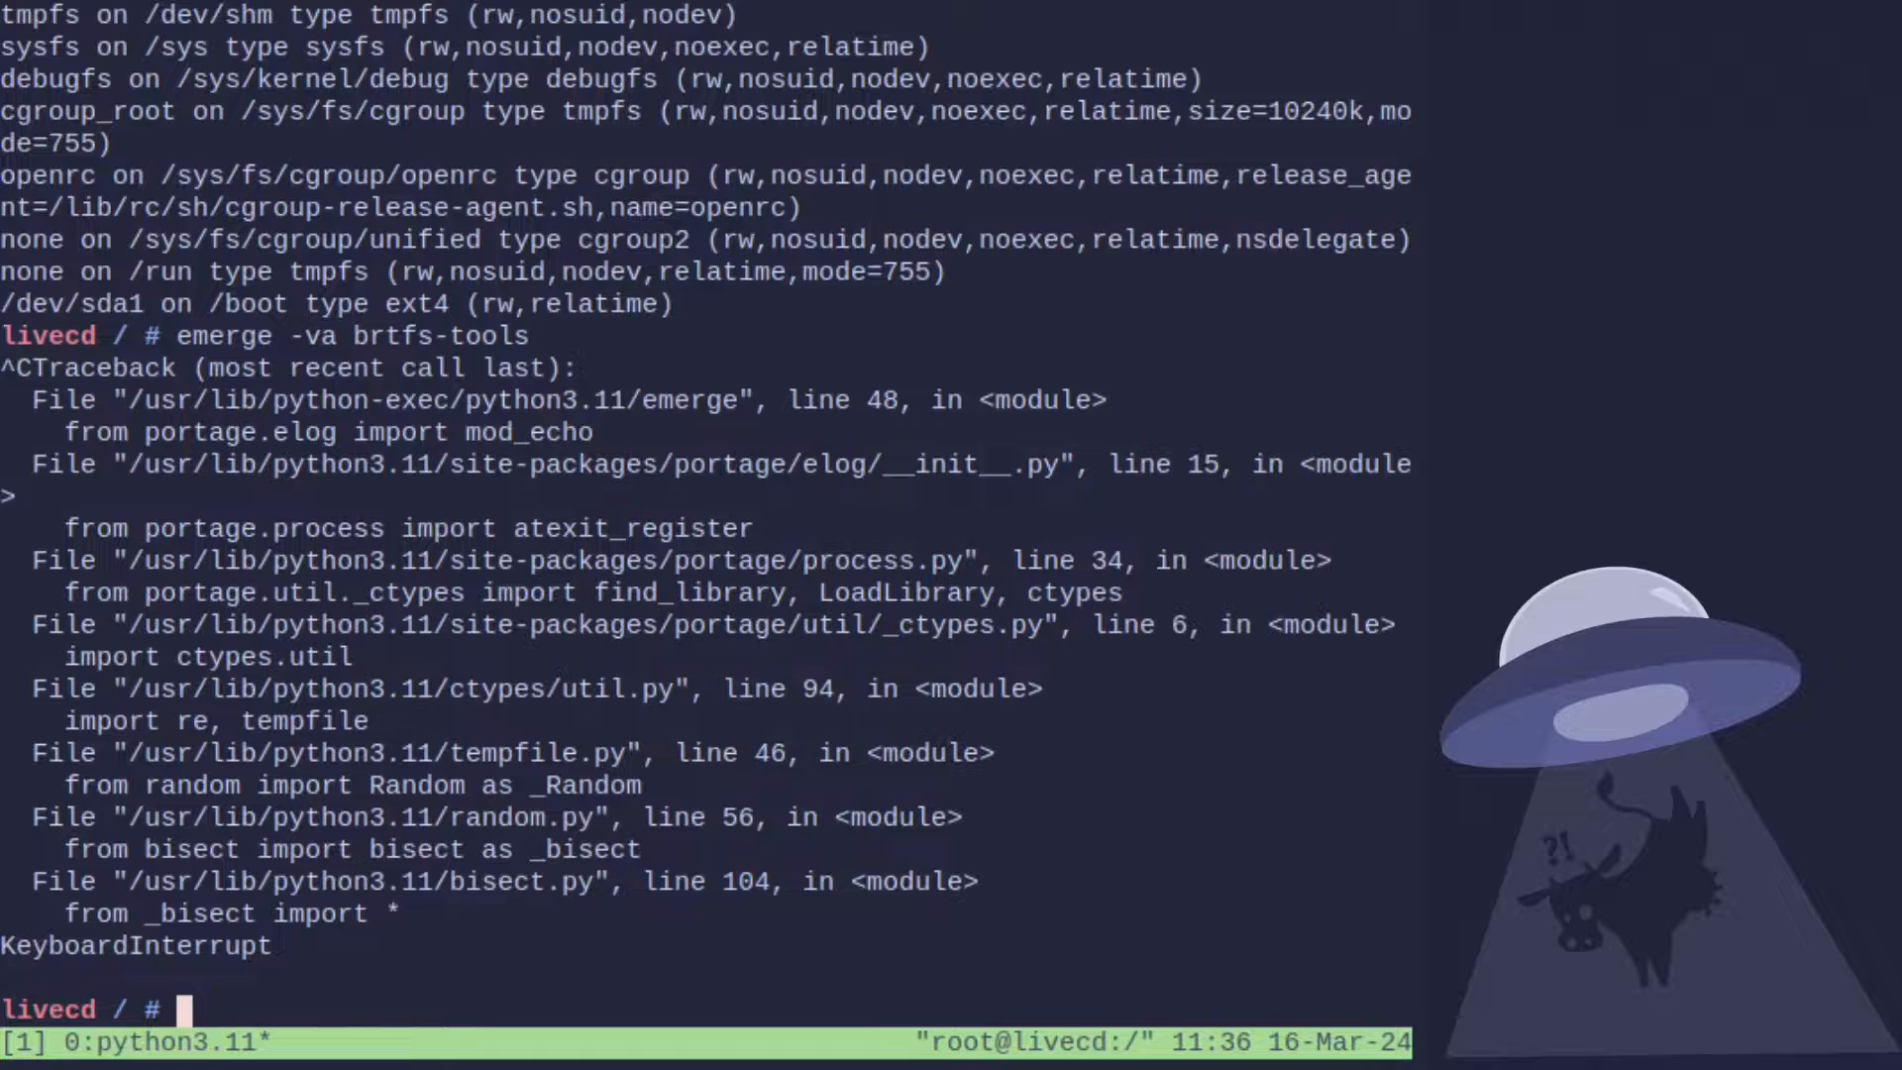
{"action": "type", "text": "emerge"}
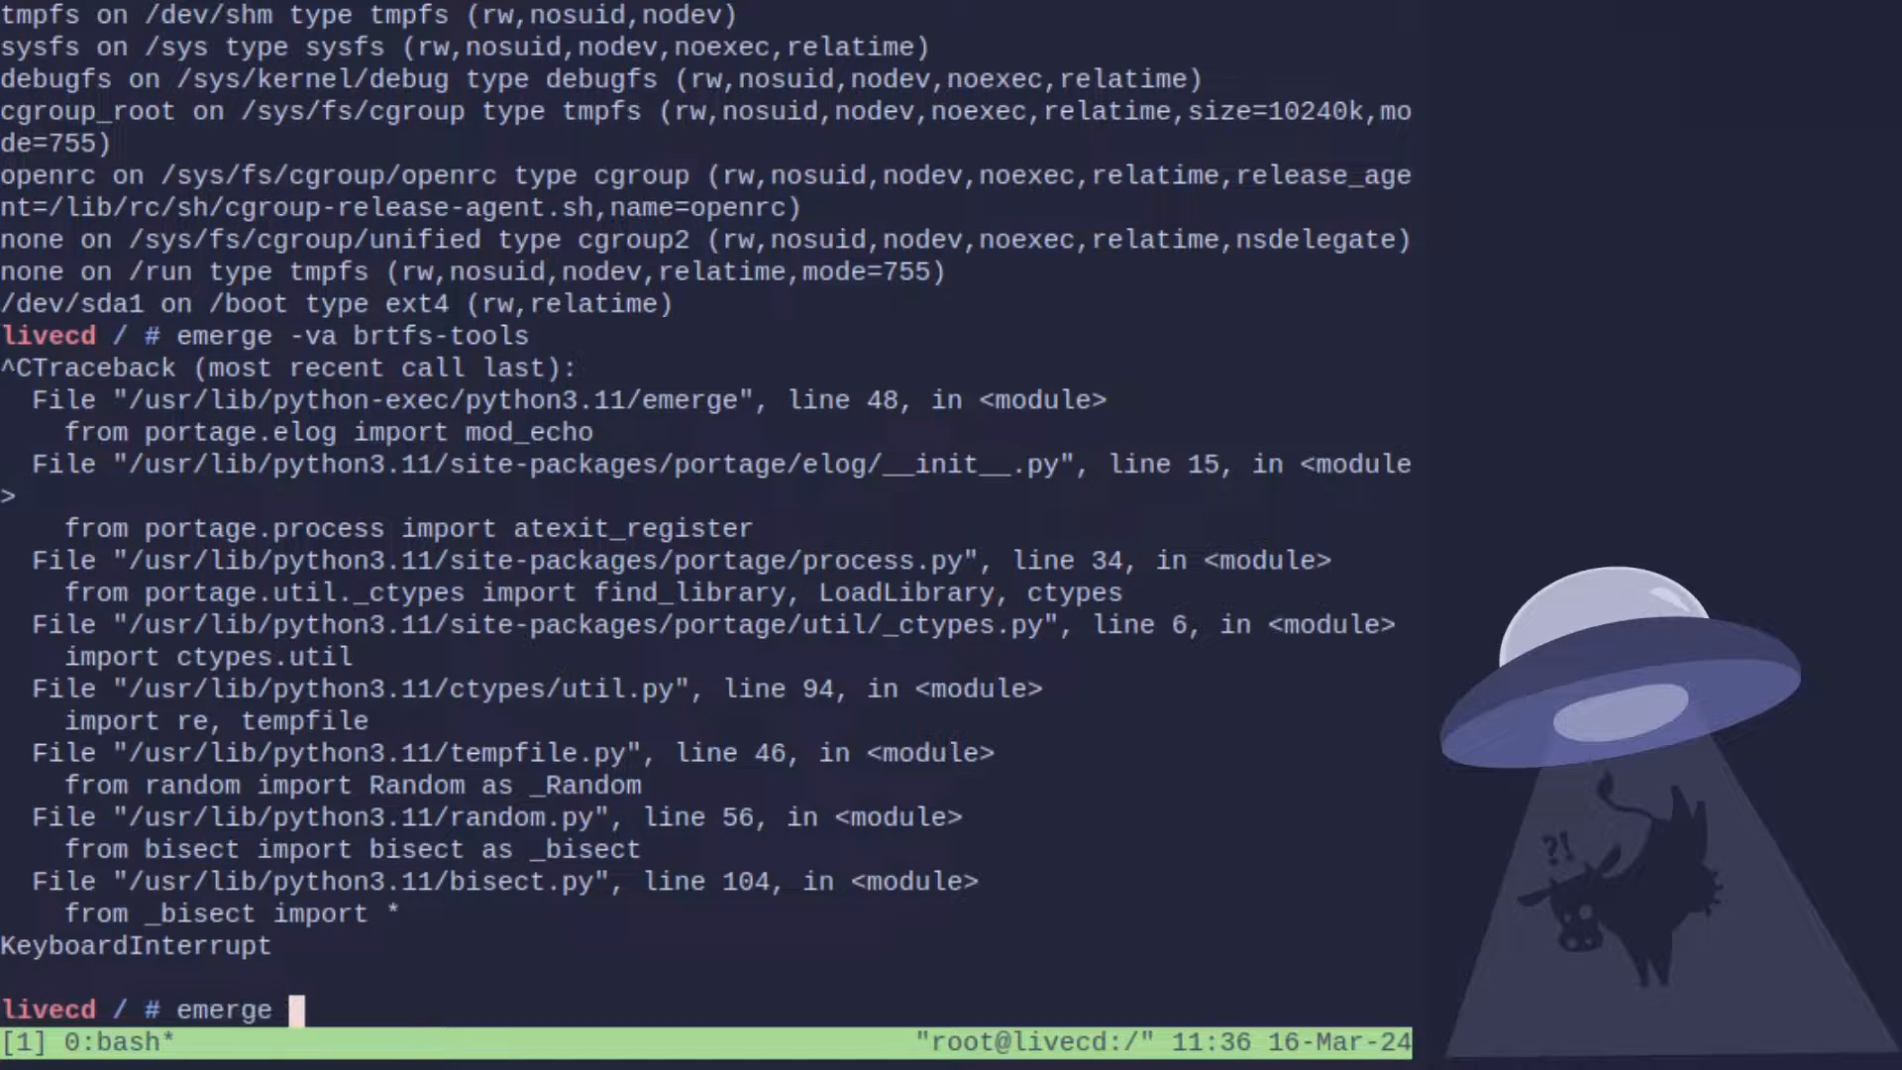
{"action": "type", "text": "-va"}
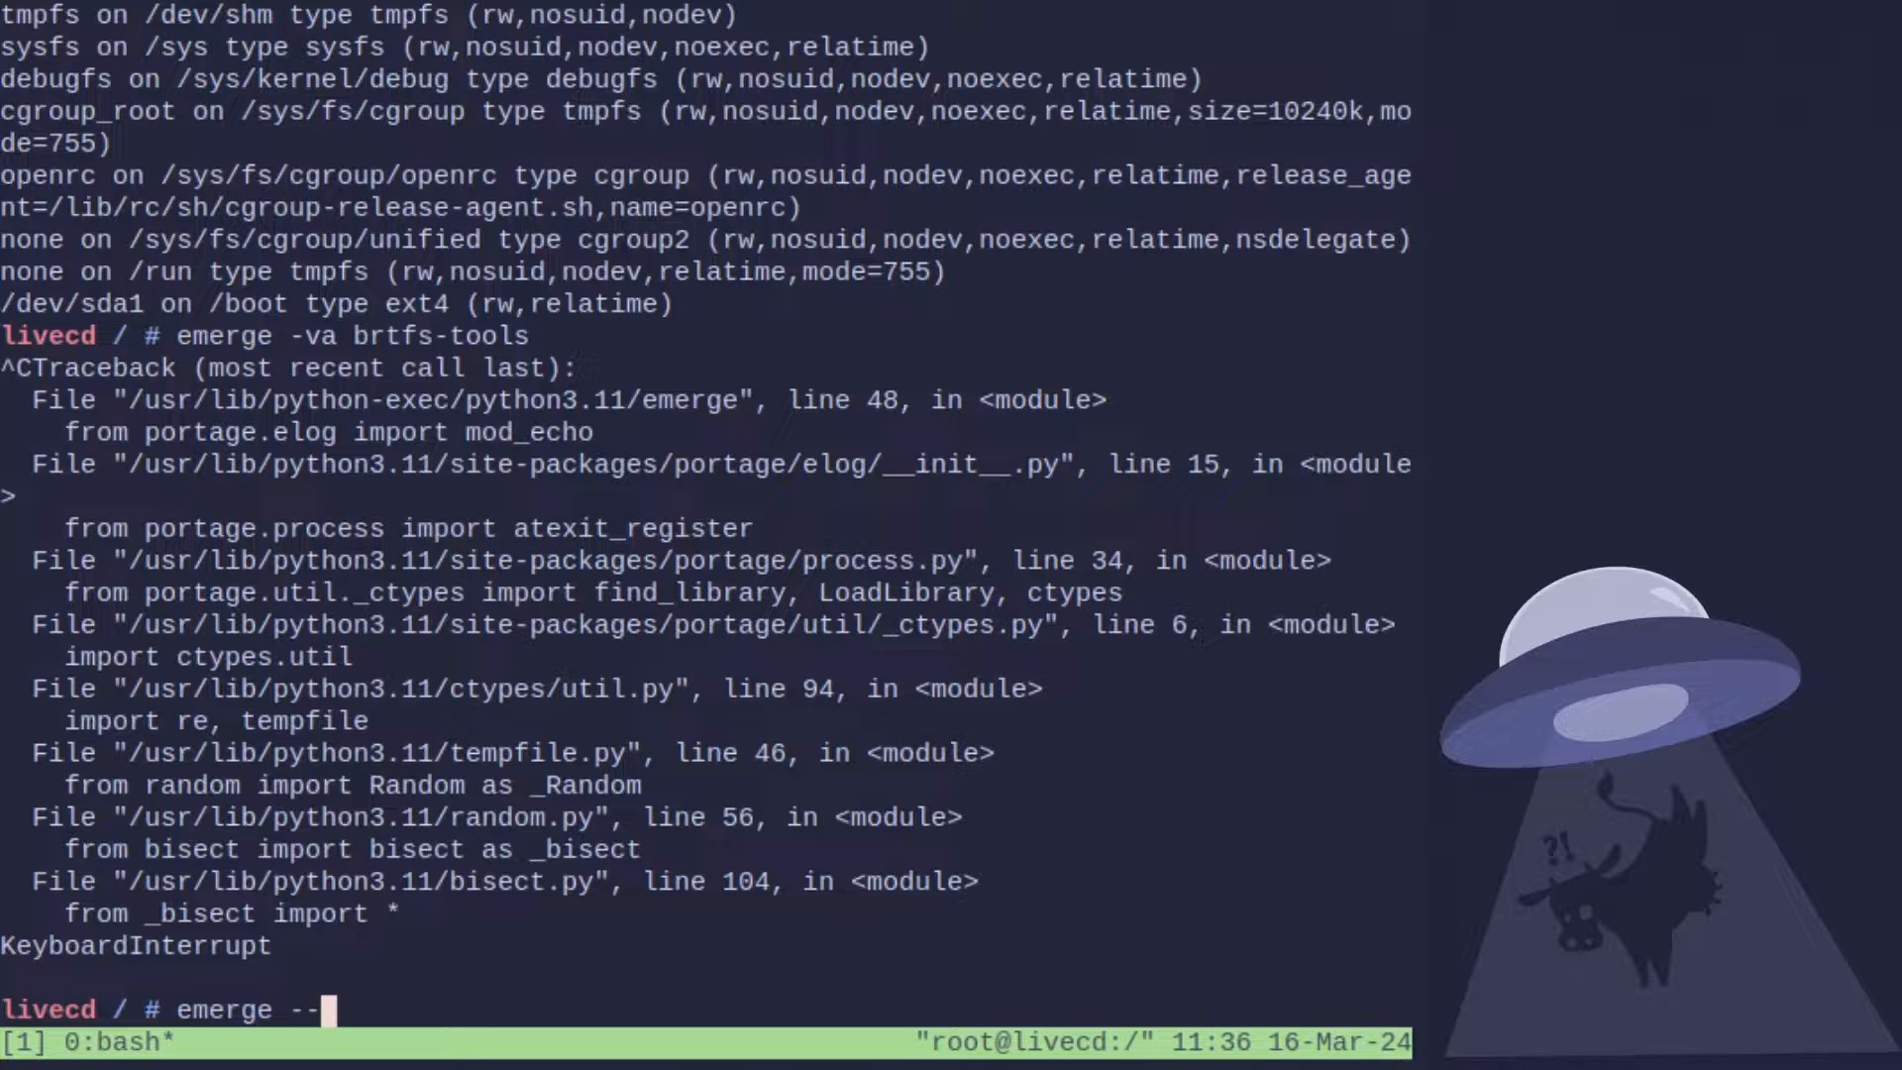
{"action": "type", "text": "sync"}
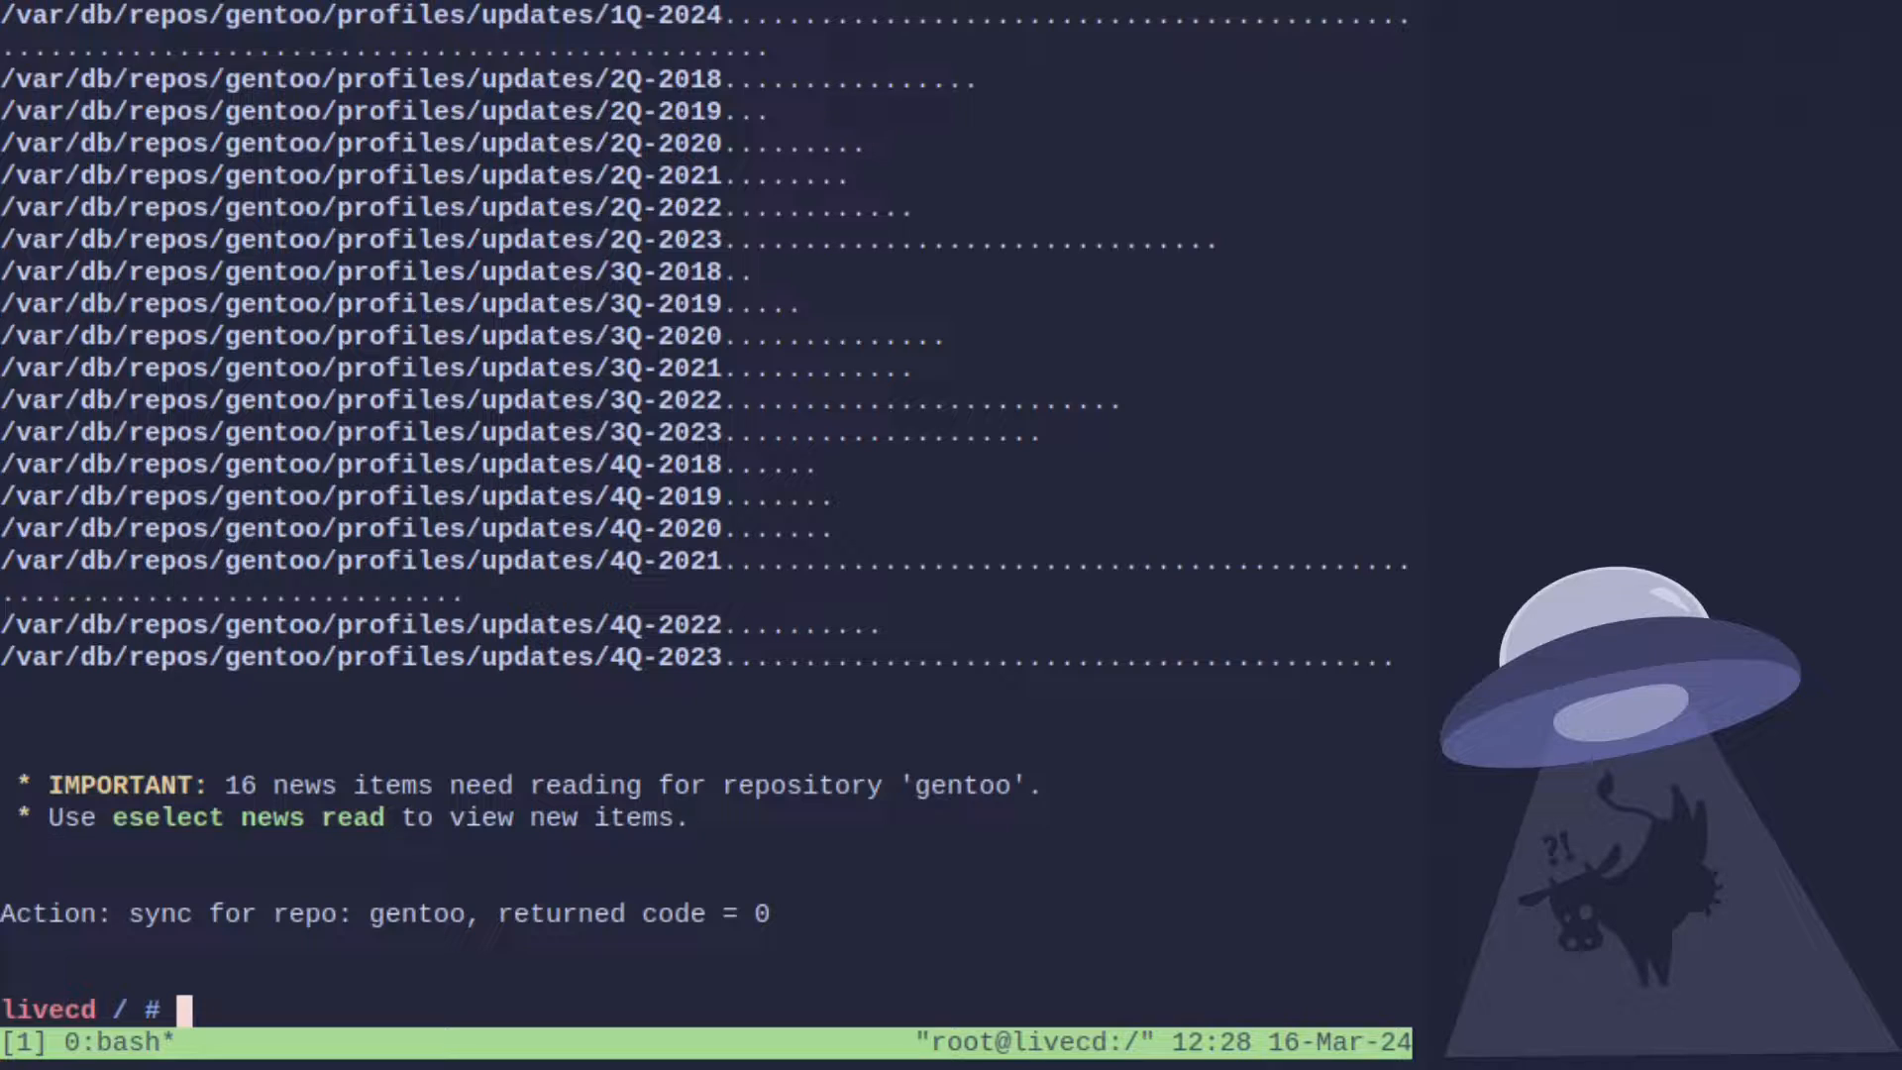
Run 'emerge -va btrfs-progs', correcting the mistyped letter, and approve the install.
{"action": "type", "text": "emerge"}
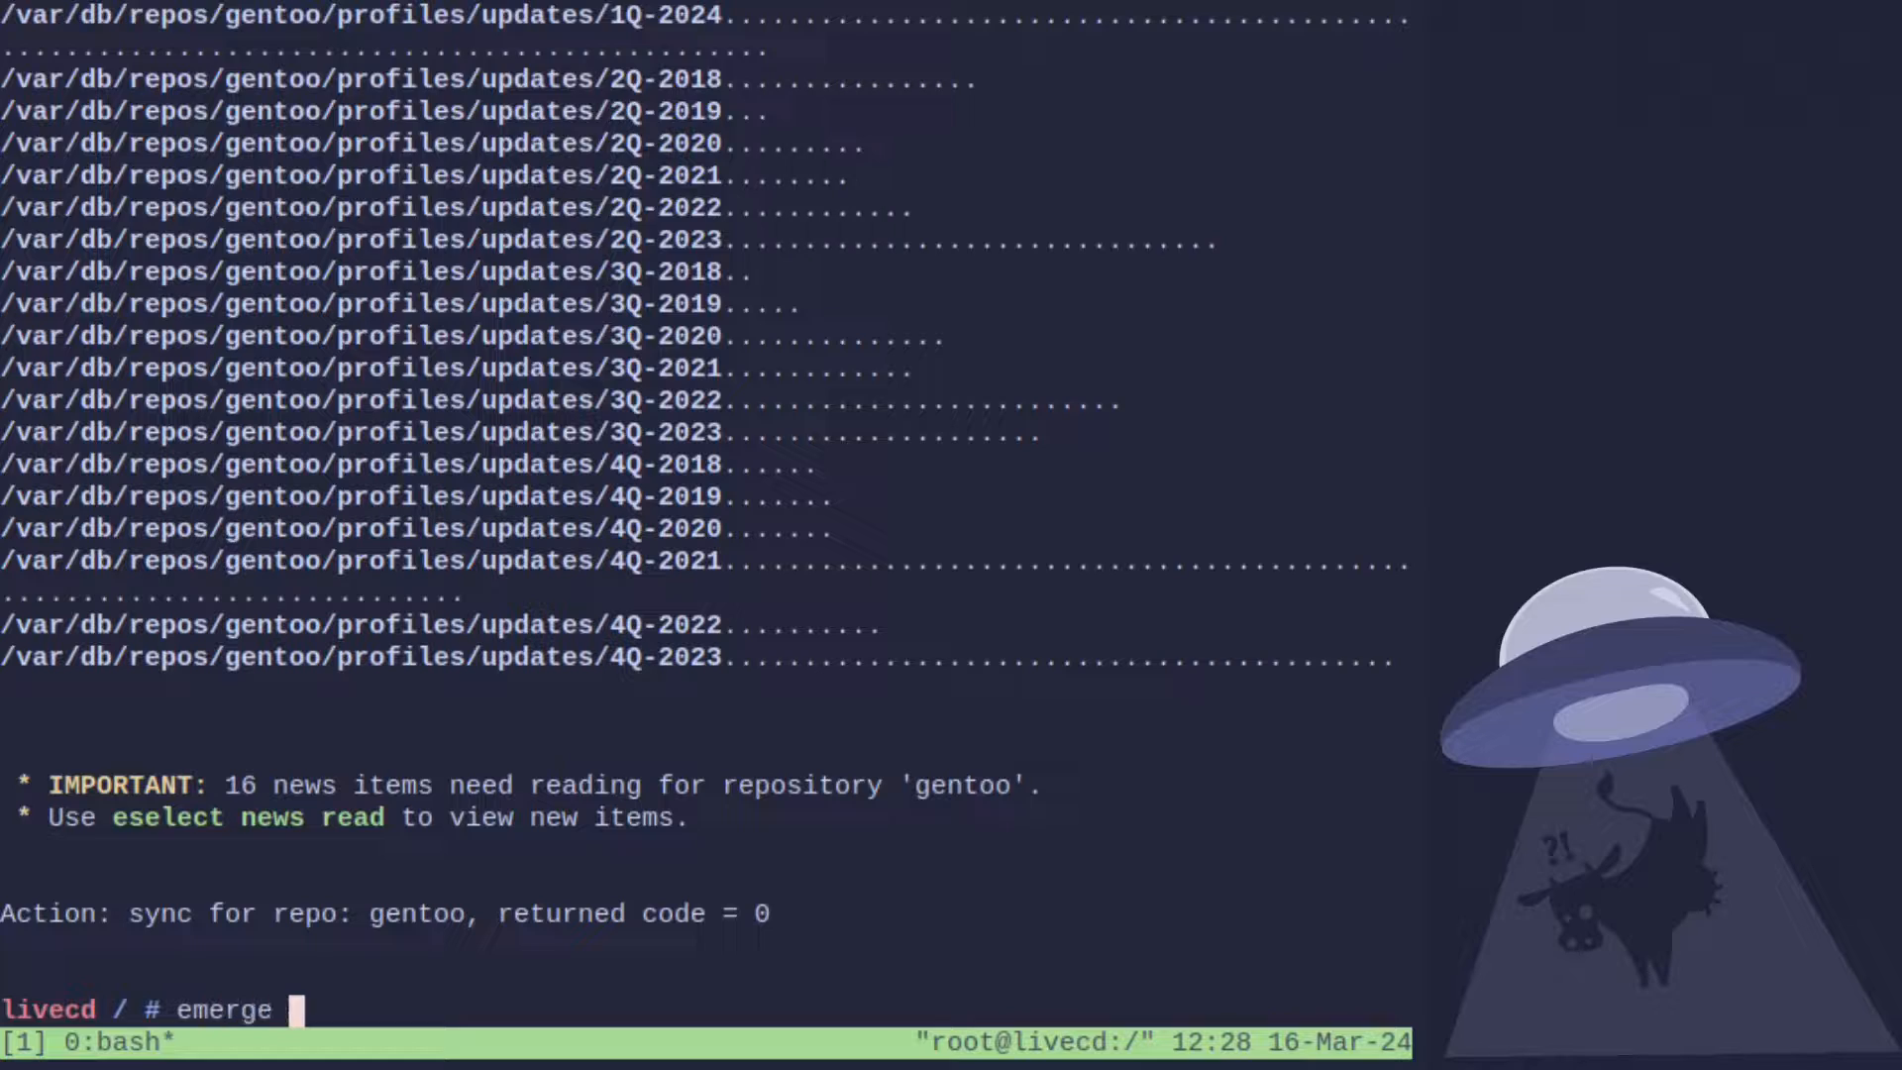
{"action": "type", "text": "-va"}
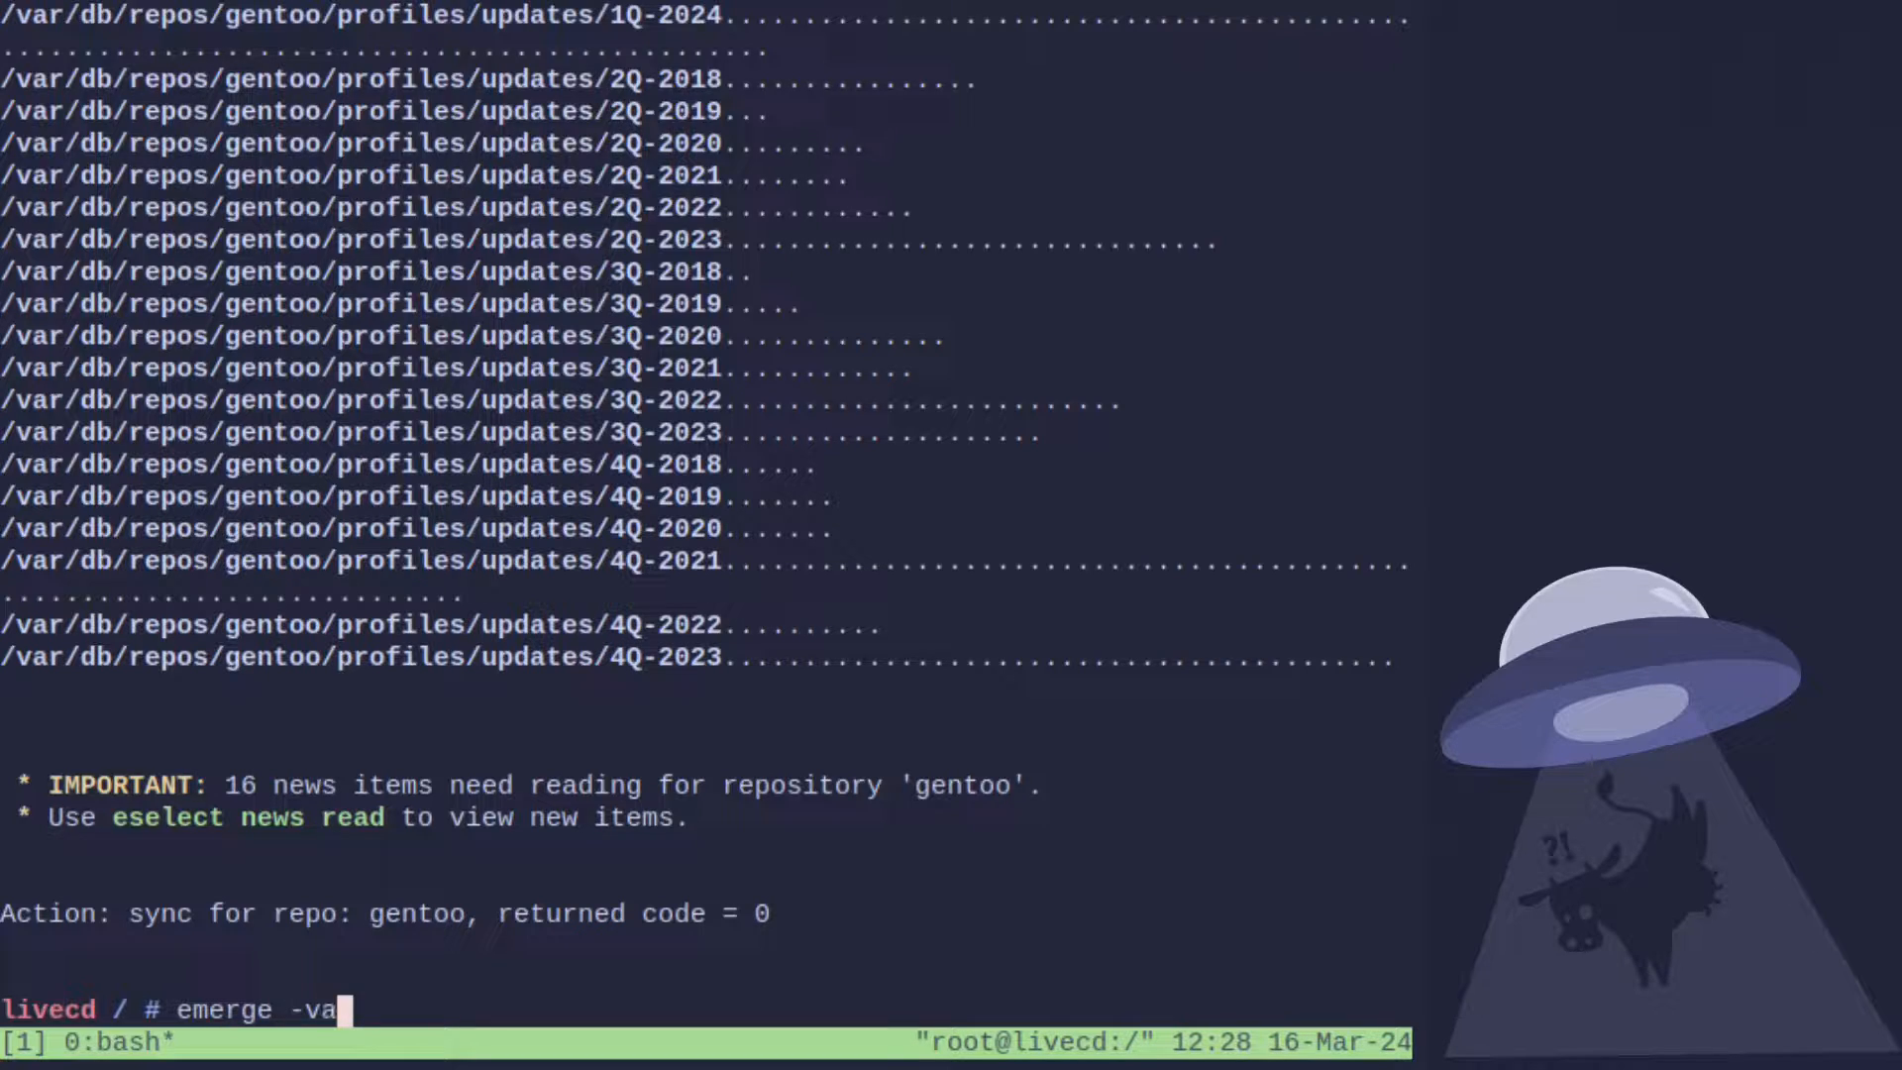
{"action": "type", "text": "bt"}
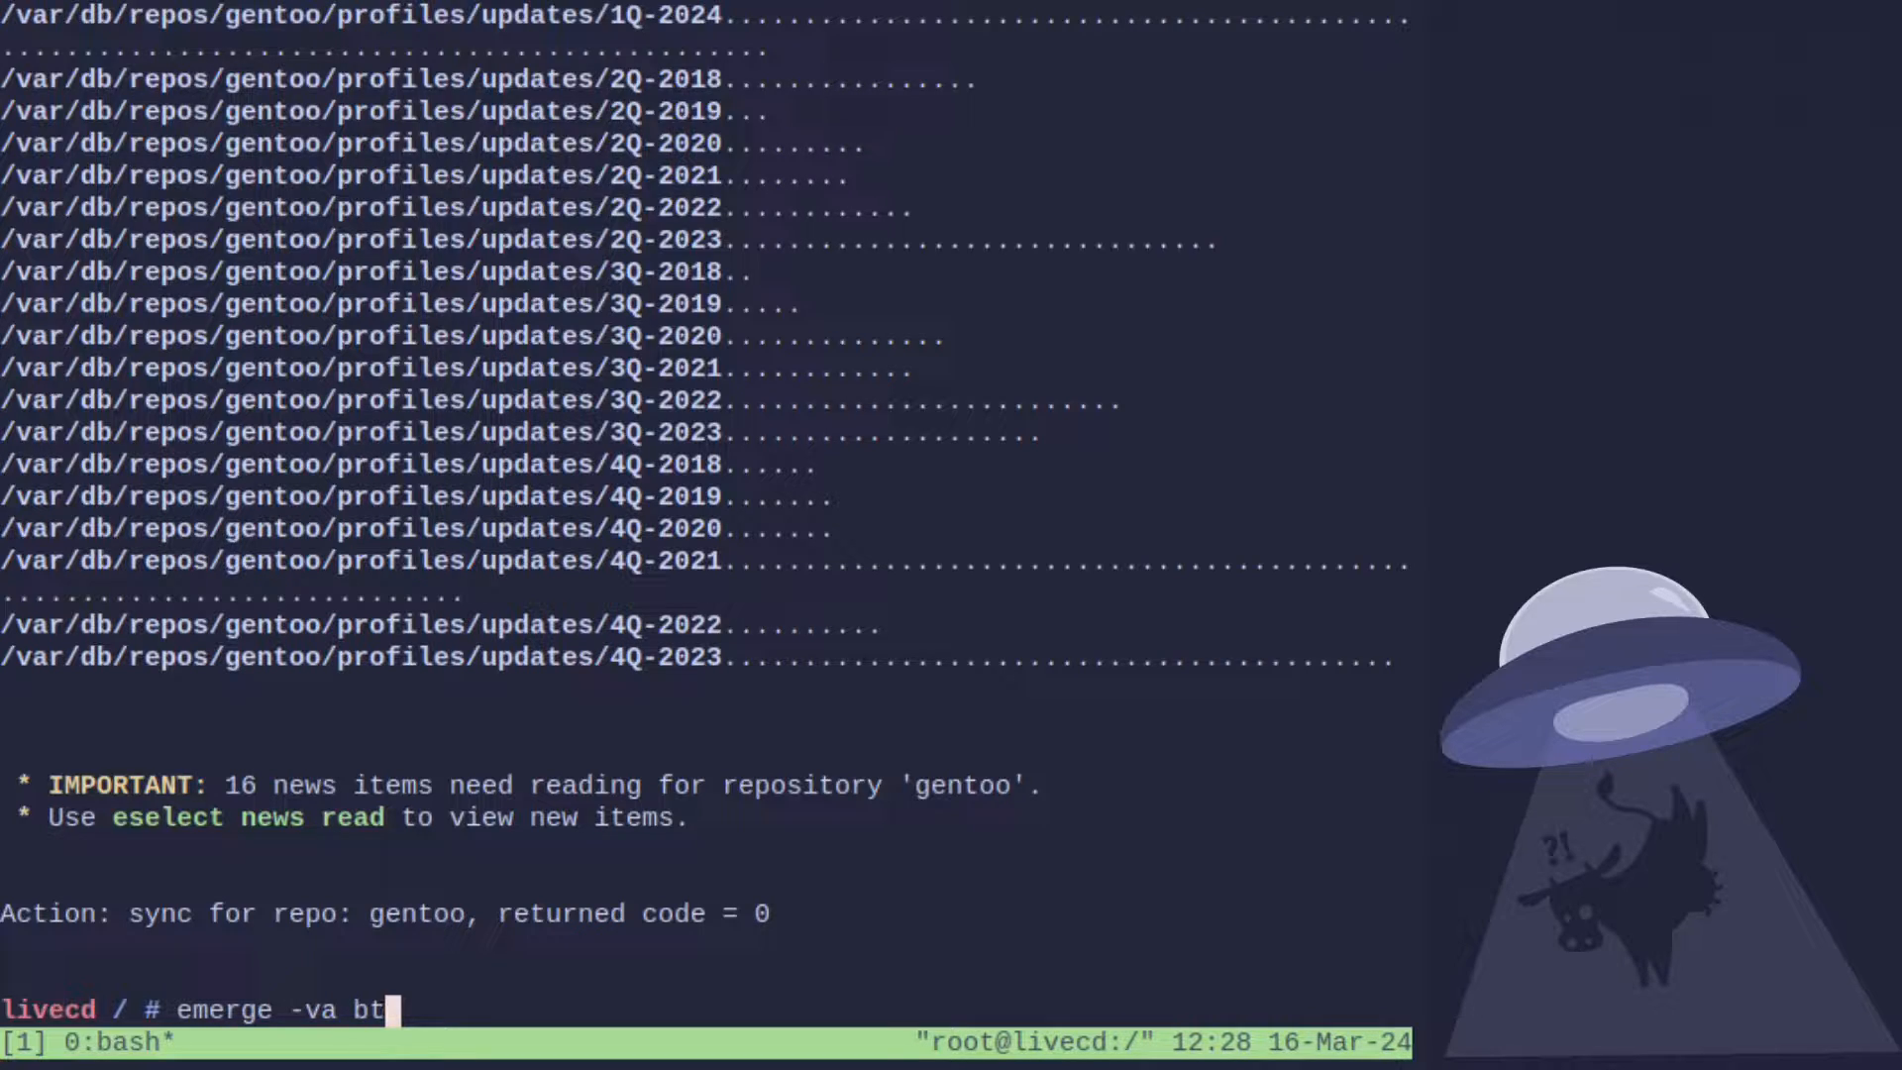
{"action": "key", "text": "BackSpace"}
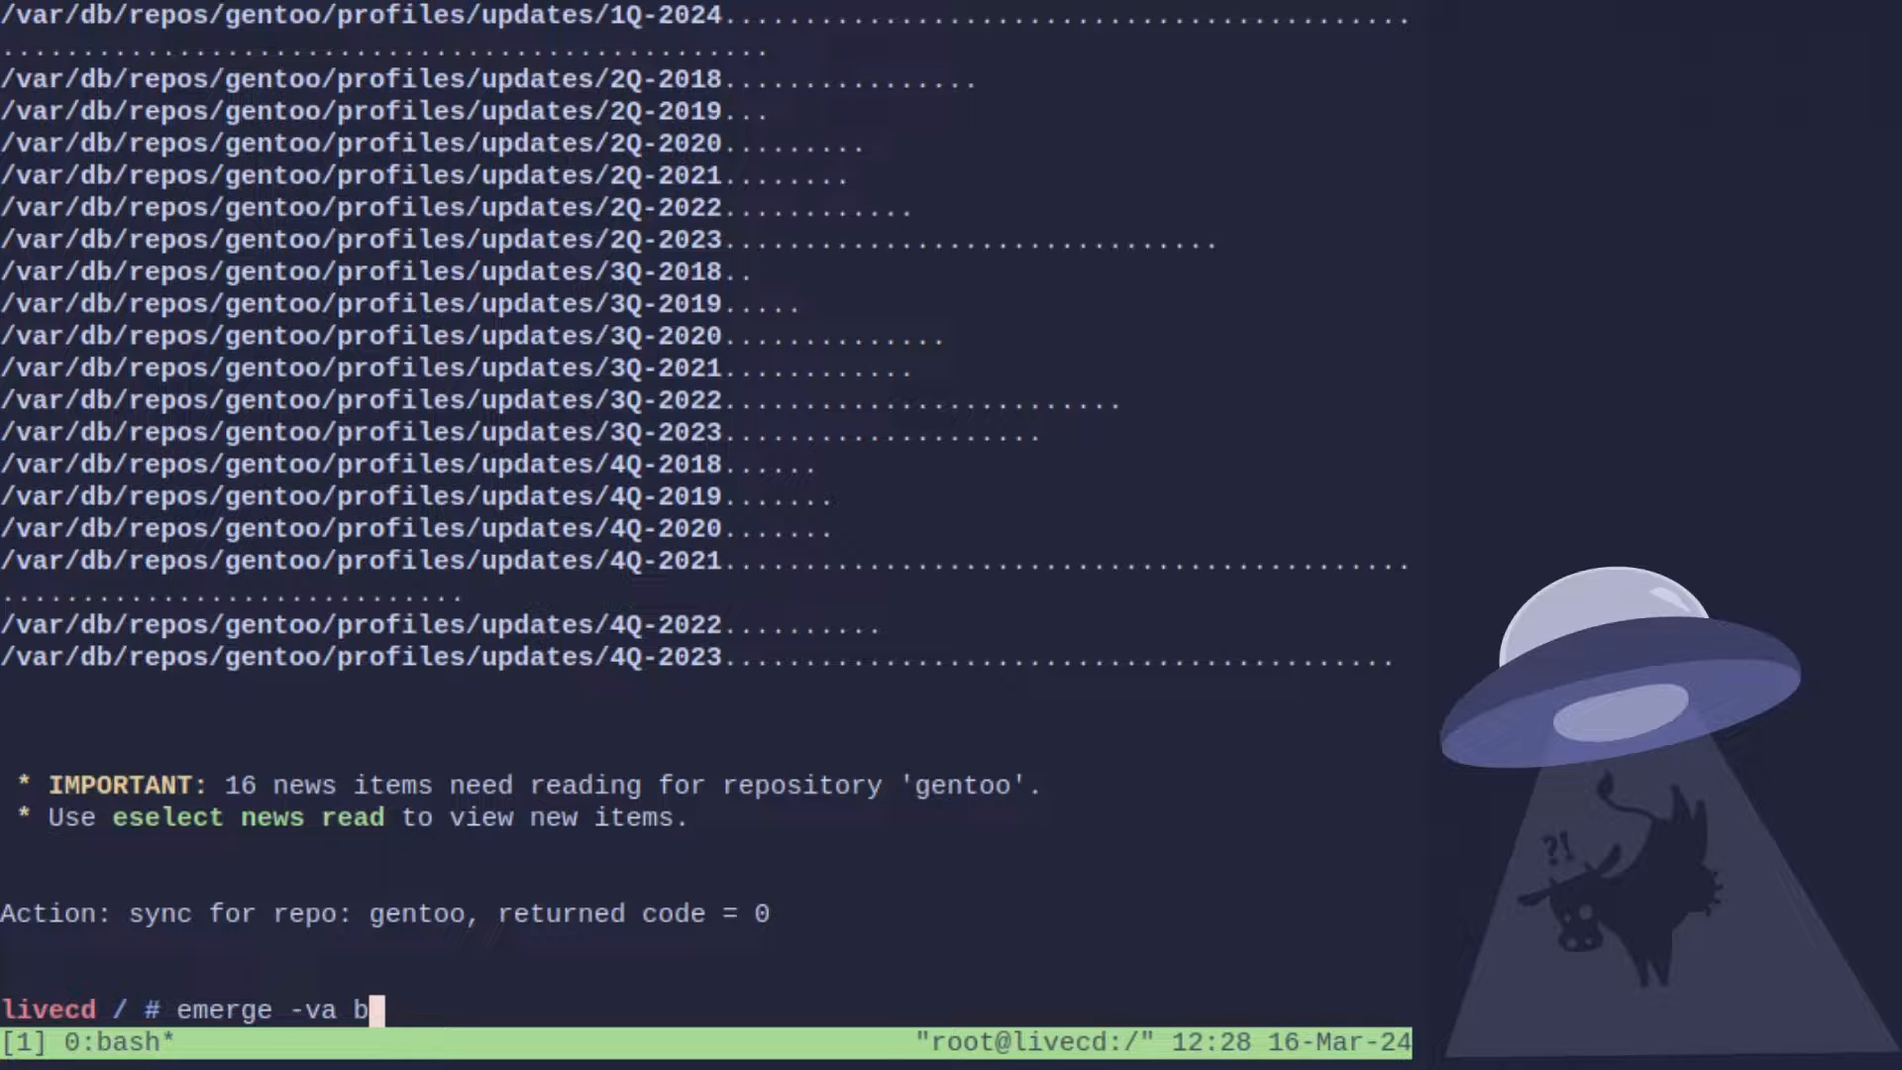
{"action": "type", "text": "trfs-pro"}
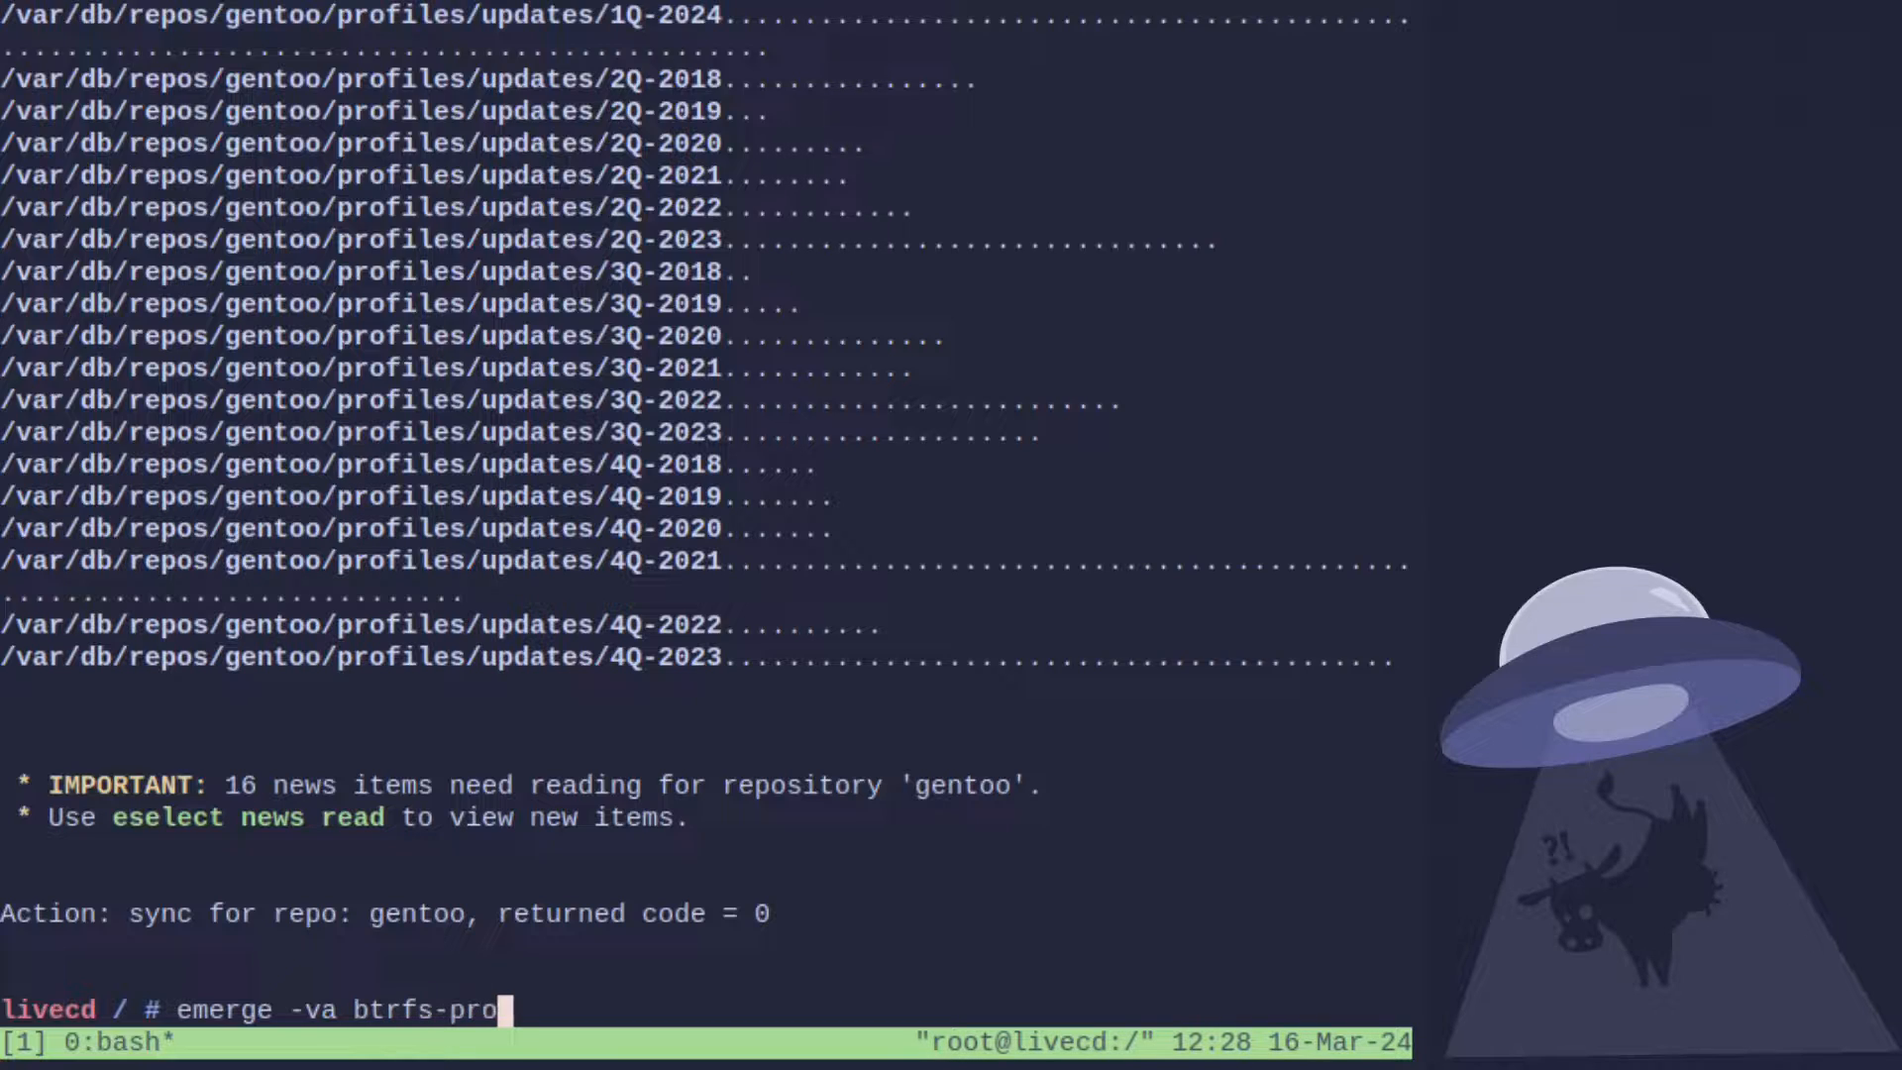
{"action": "type", "text": "gs"}
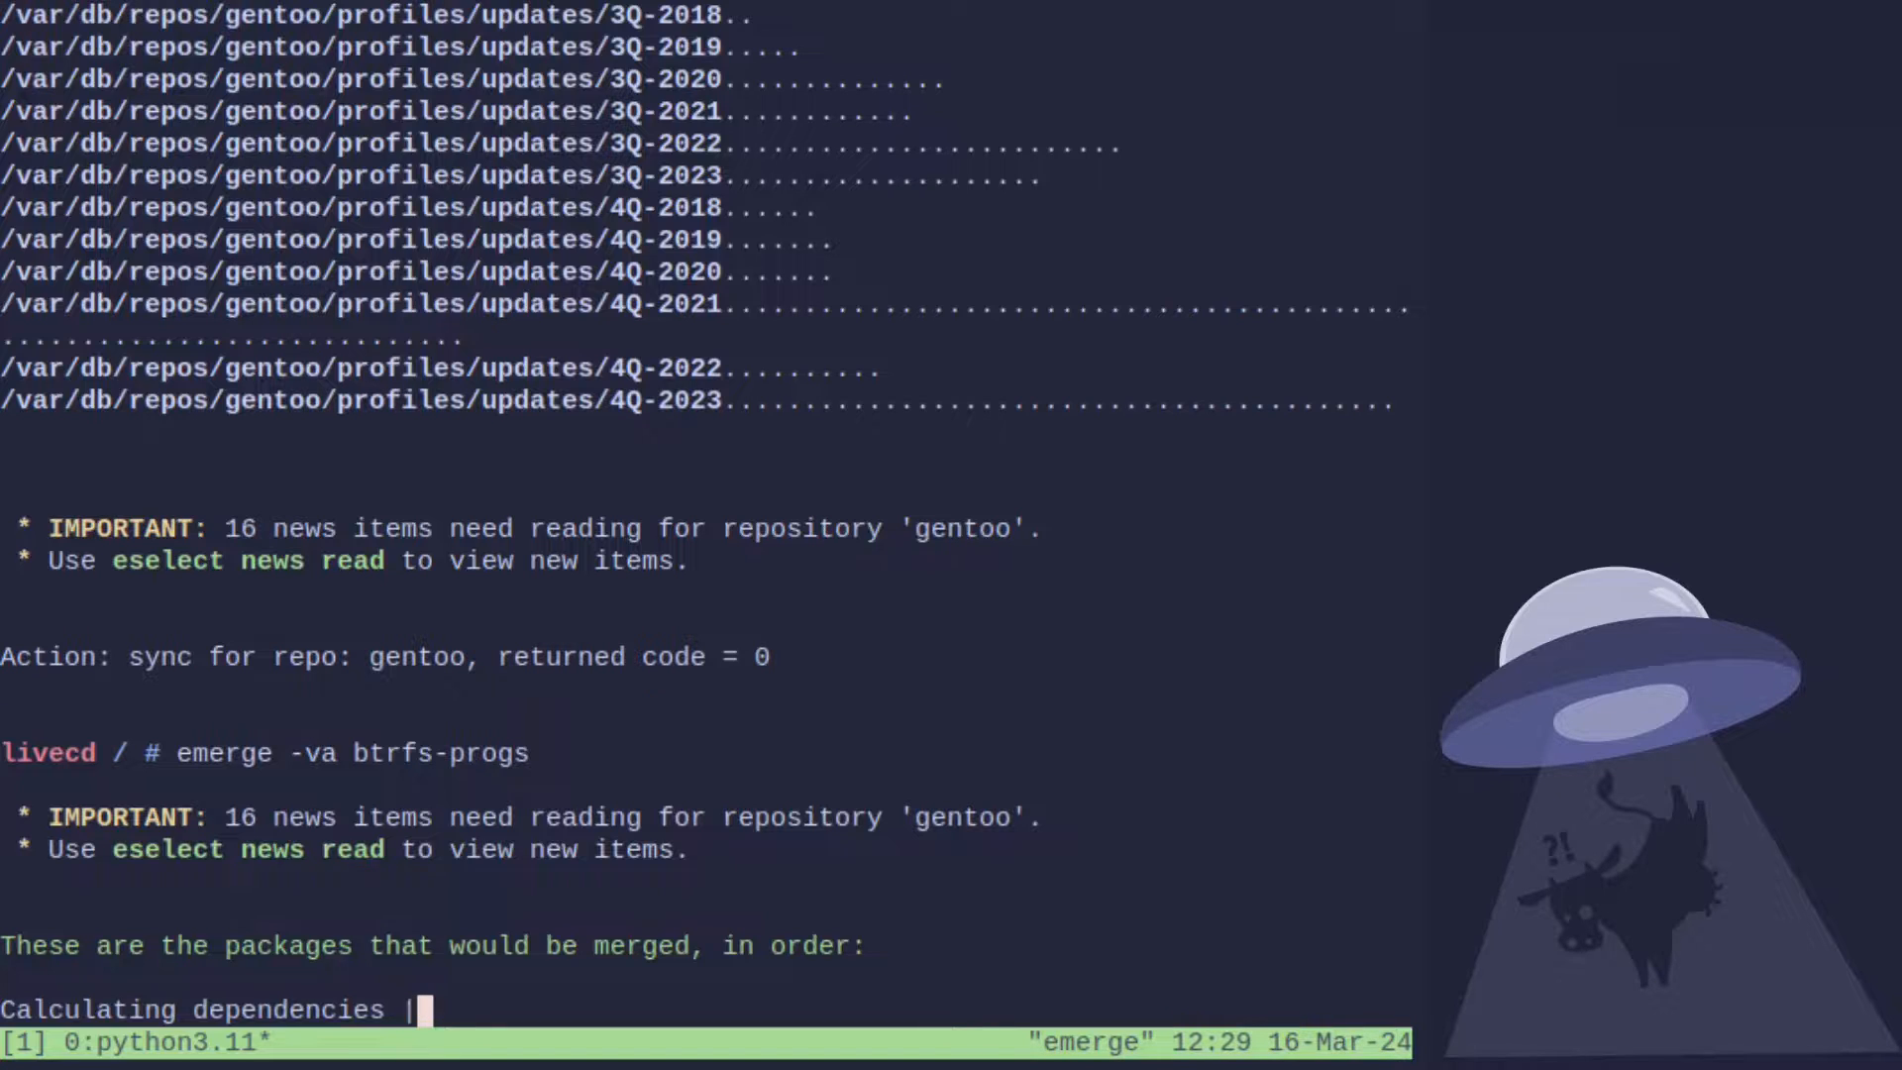
{"action": "key", "text": "Return"}
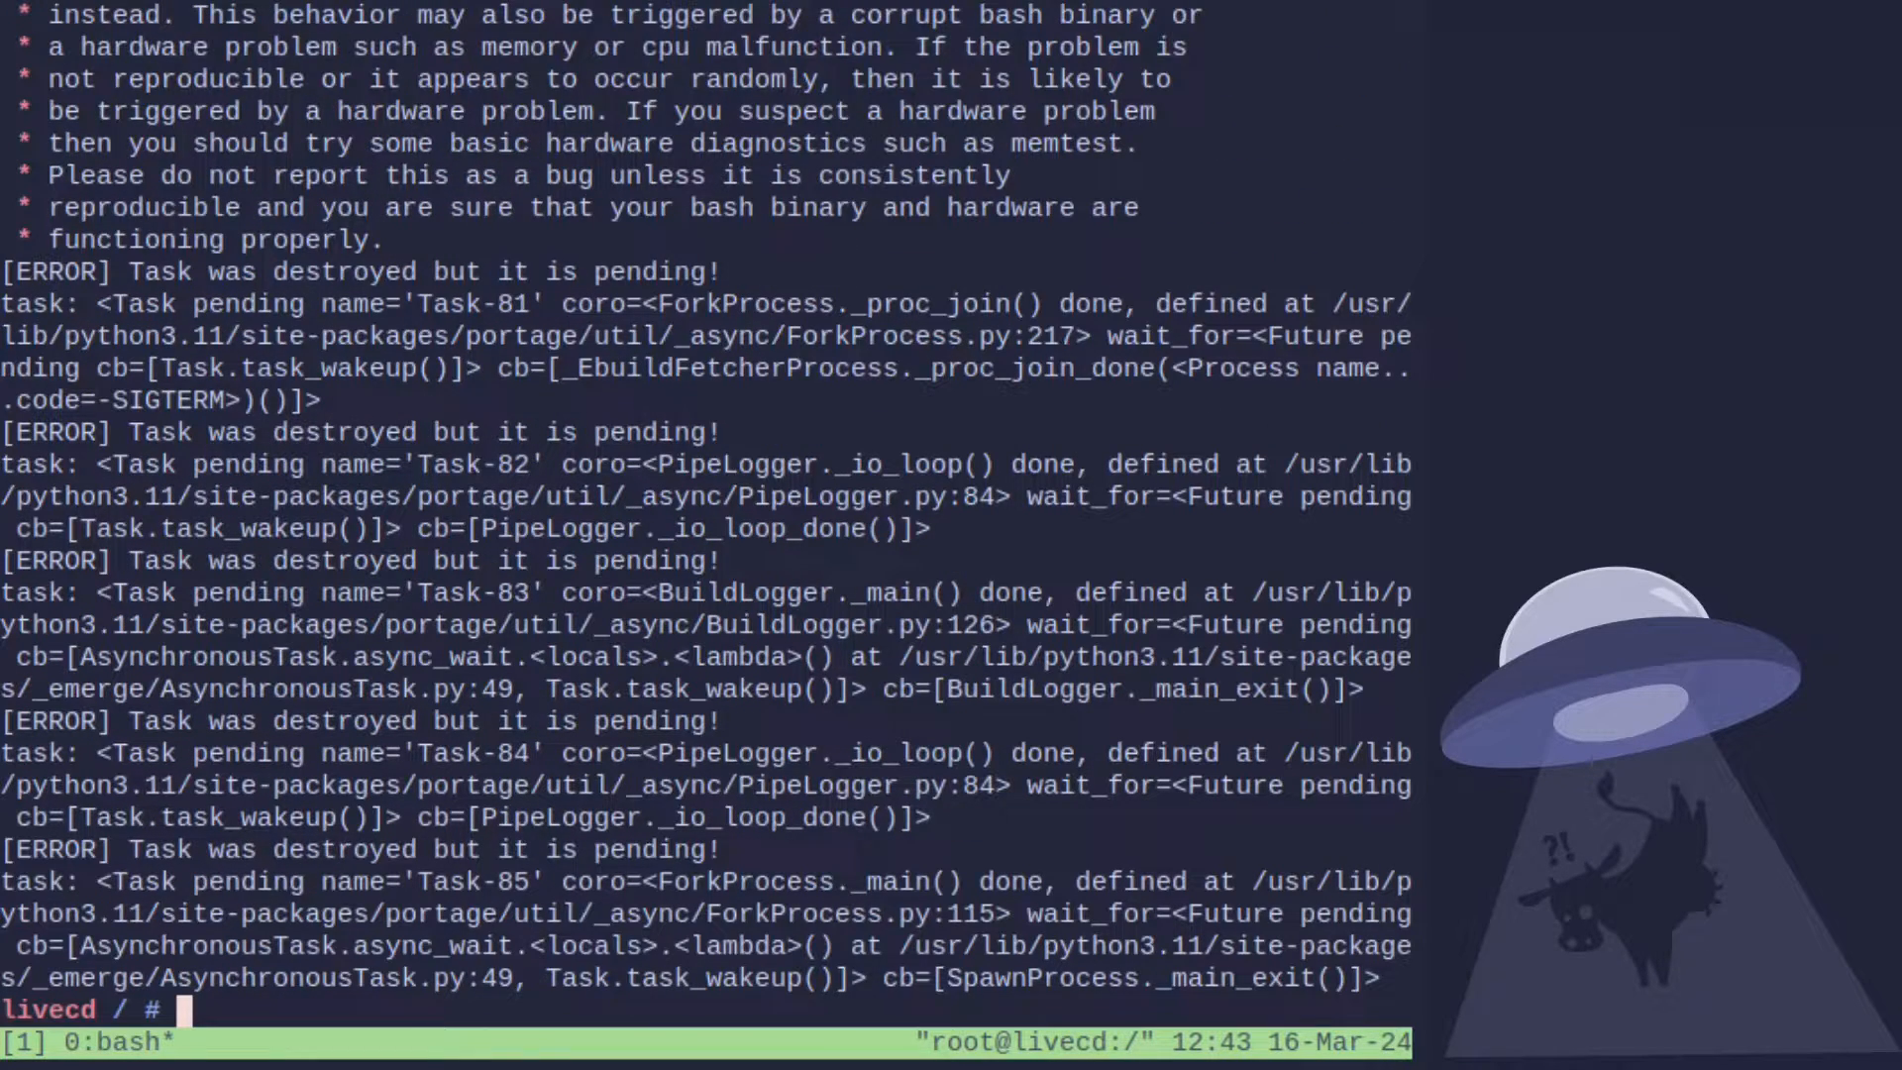
View /var/tmp/portage/dev-libs/lzo-2.10/temp/build.log in nano, then exit nano.
{"action": "type", "text": "na"}
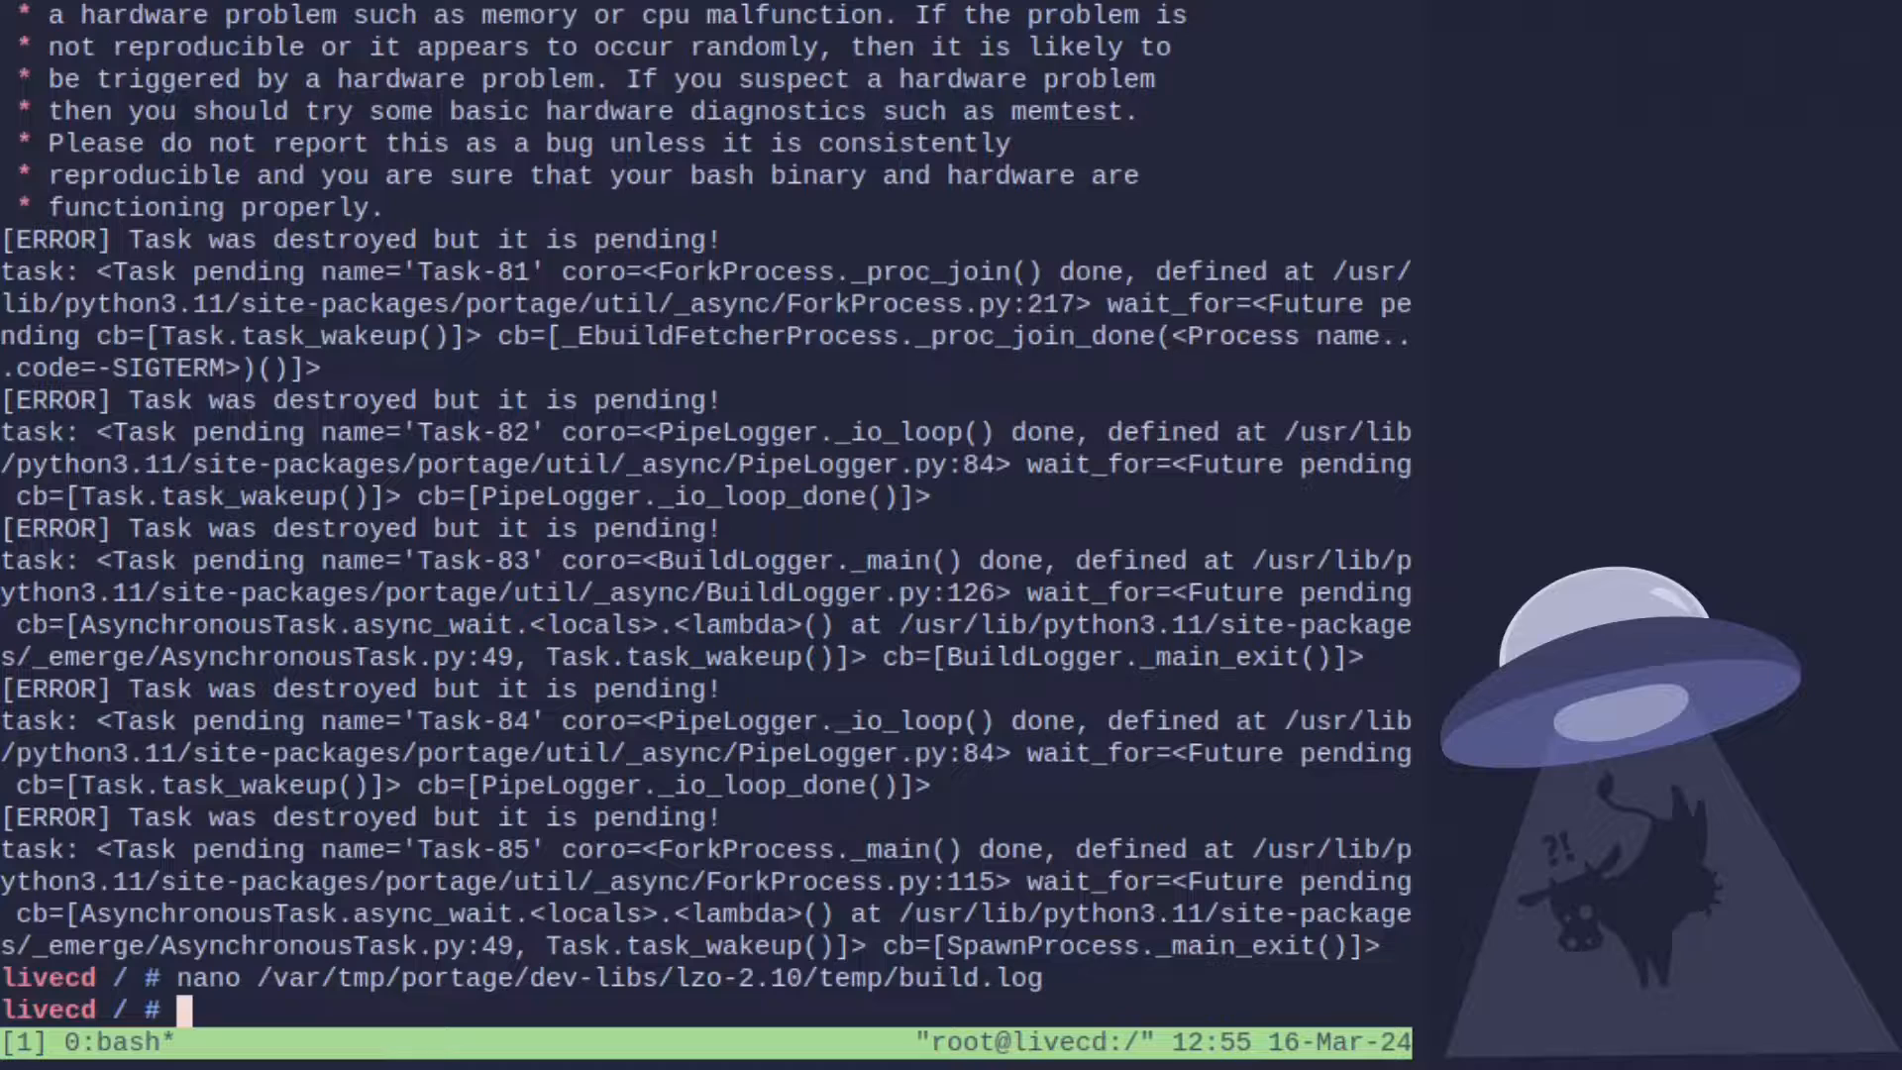
Exit the chroot, run 'umount -l dev sys run proc', and begin an rm -f command.
{"action": "type", "text": "exit"}
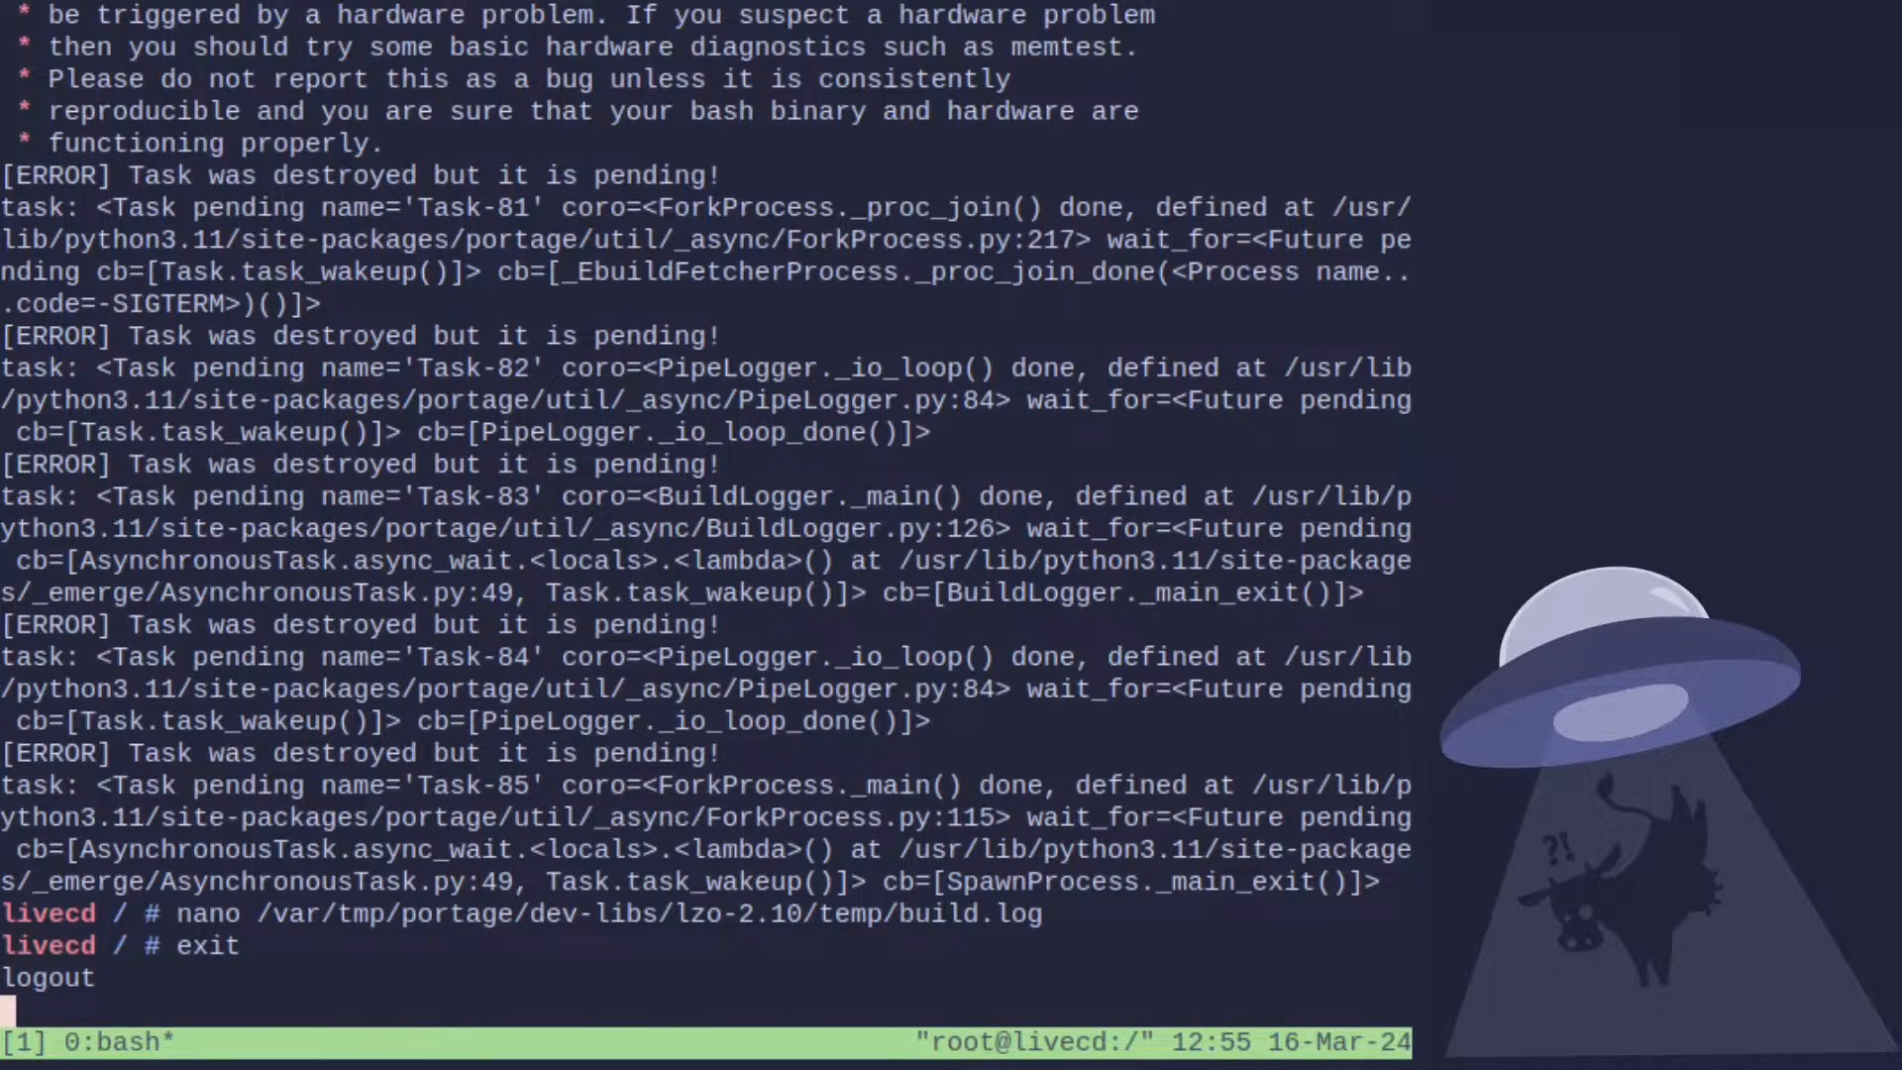
{"action": "type", "text": "um"}
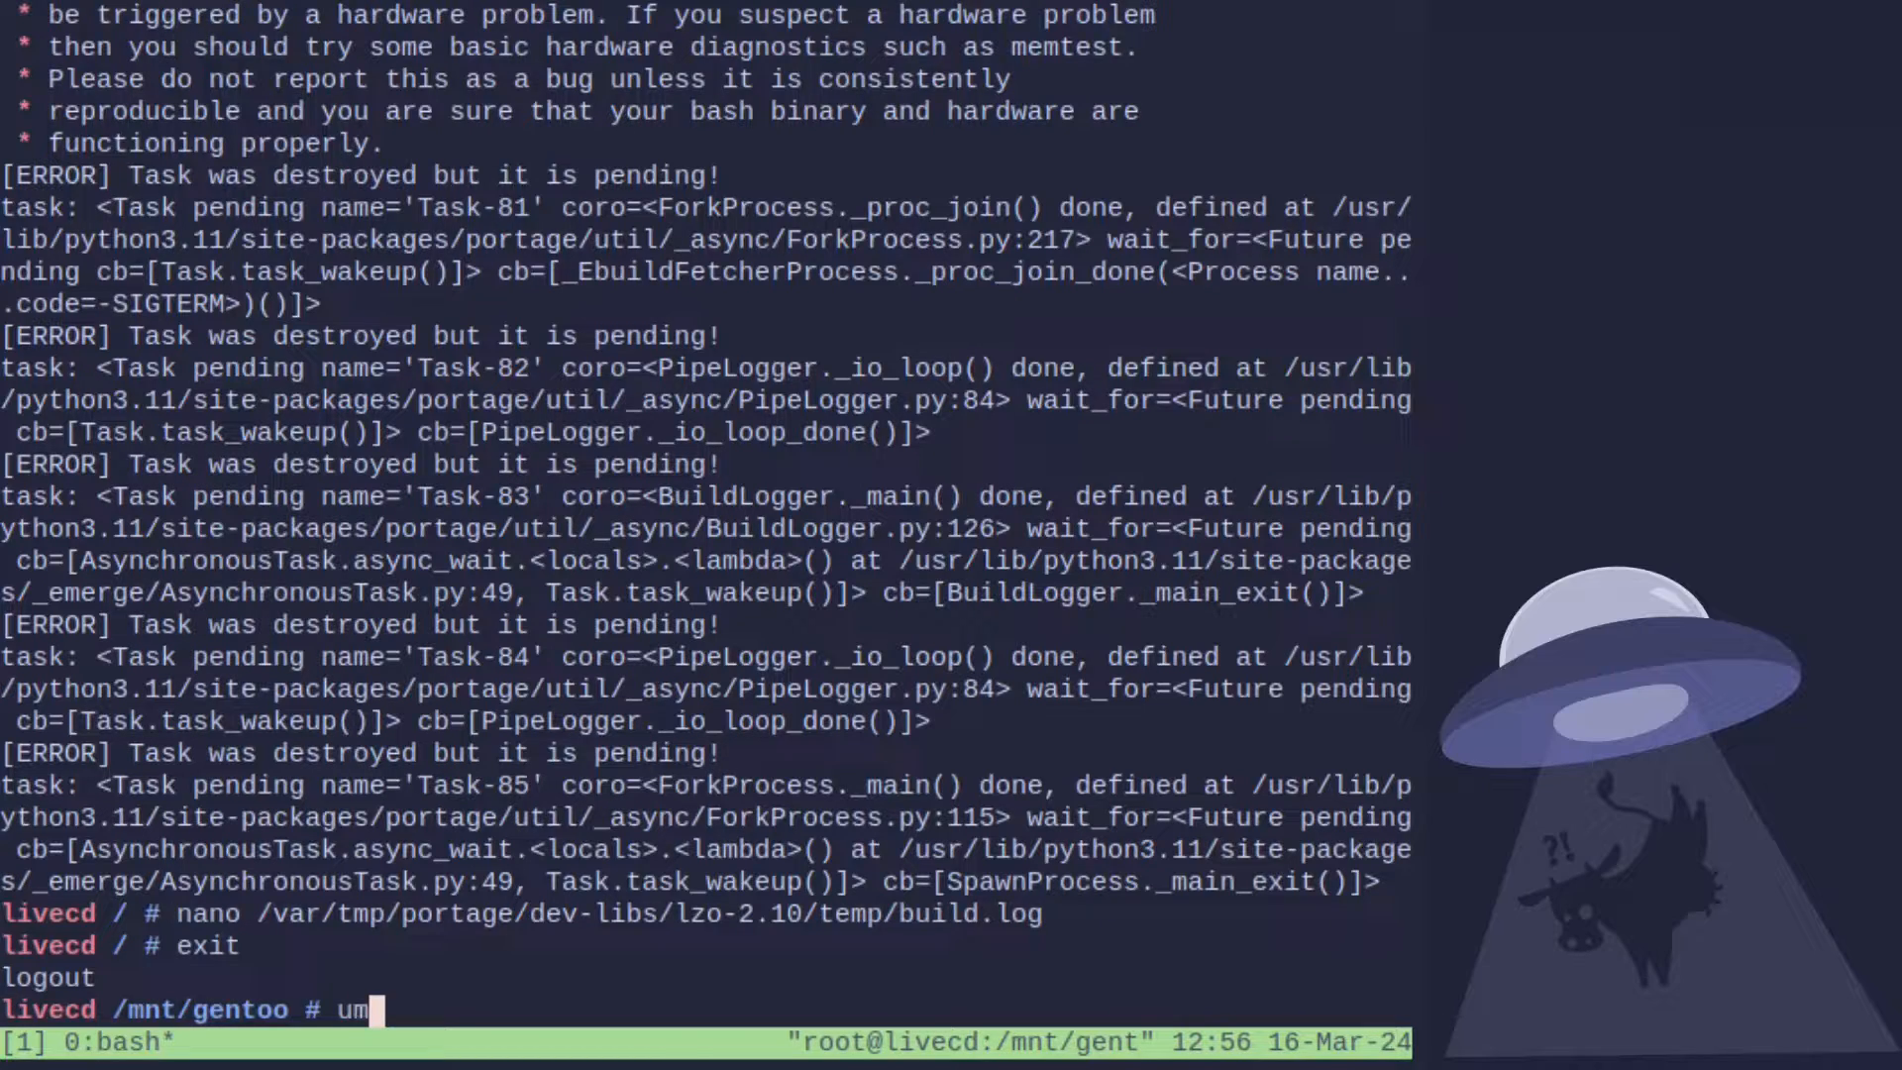
{"action": "type", "text": "ount -l"}
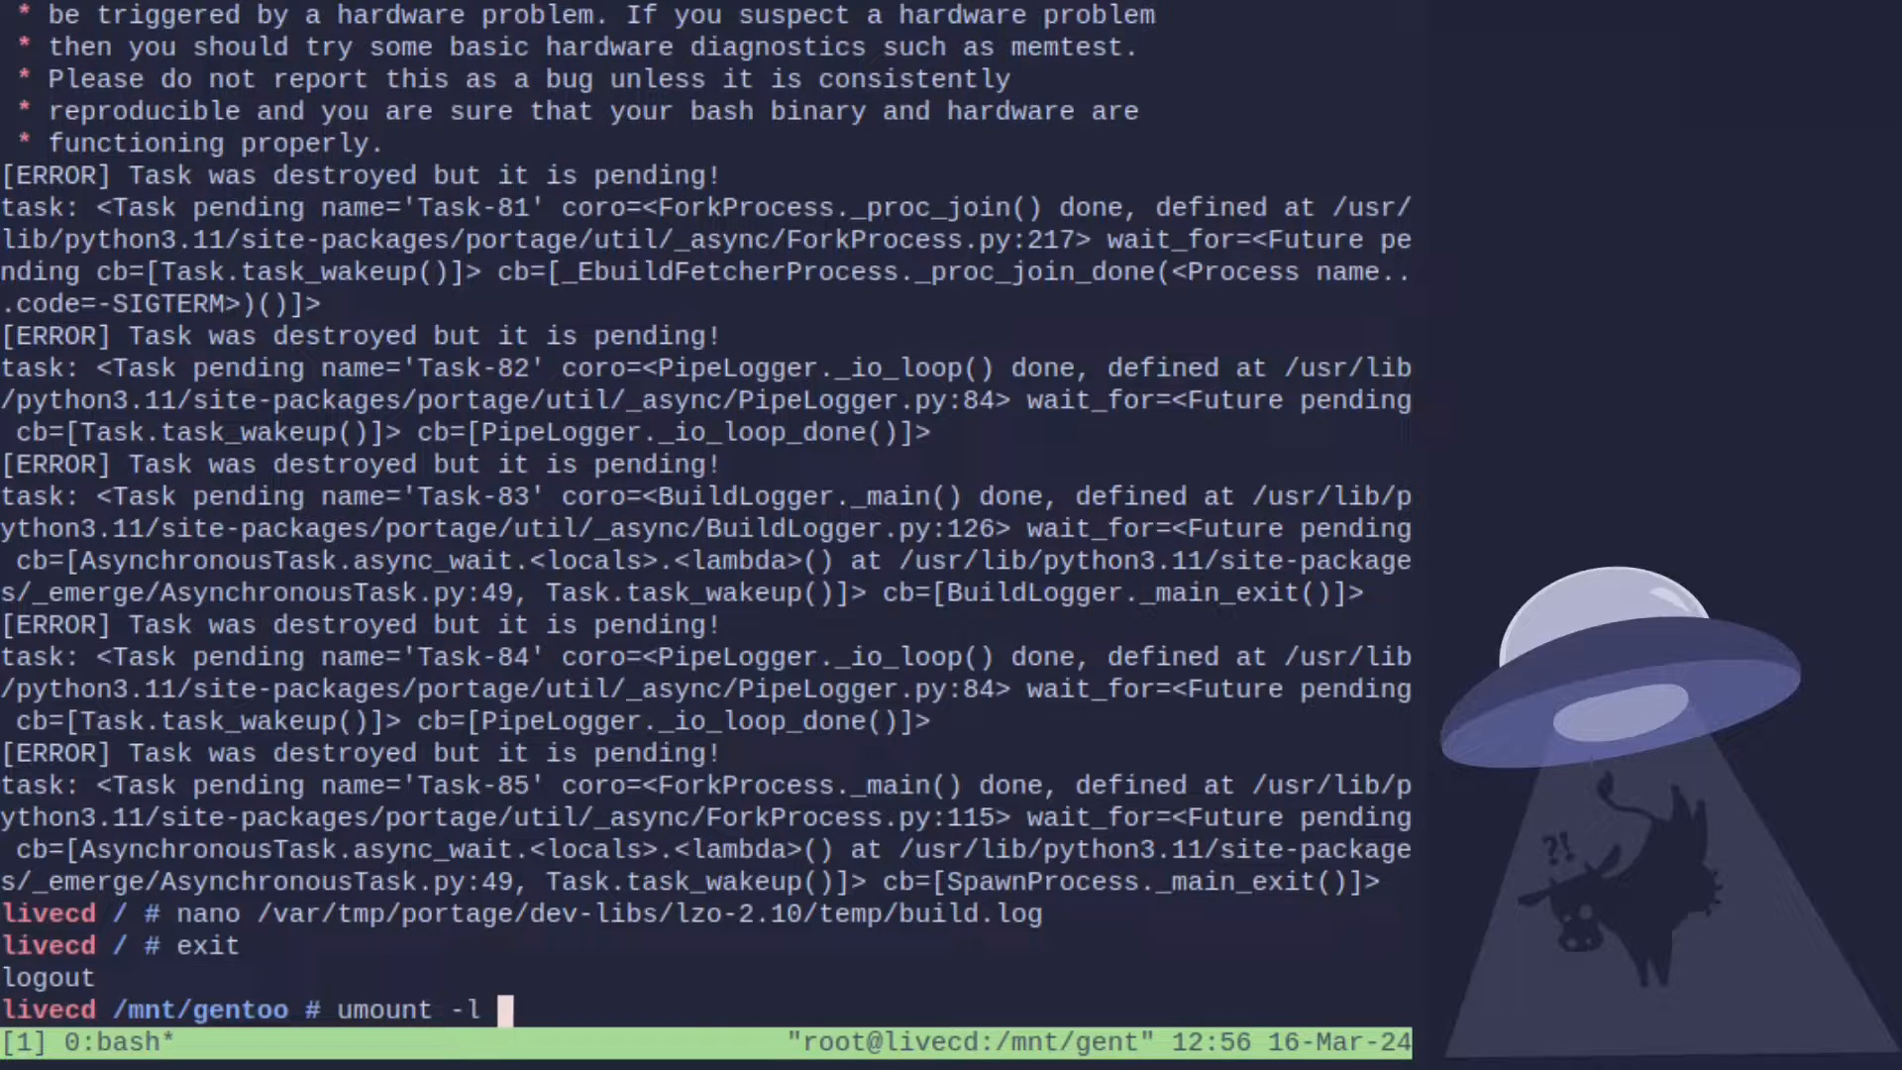
{"action": "type", "text": "dev sys run proc"}
{"action": "type", "text": "rm -"}
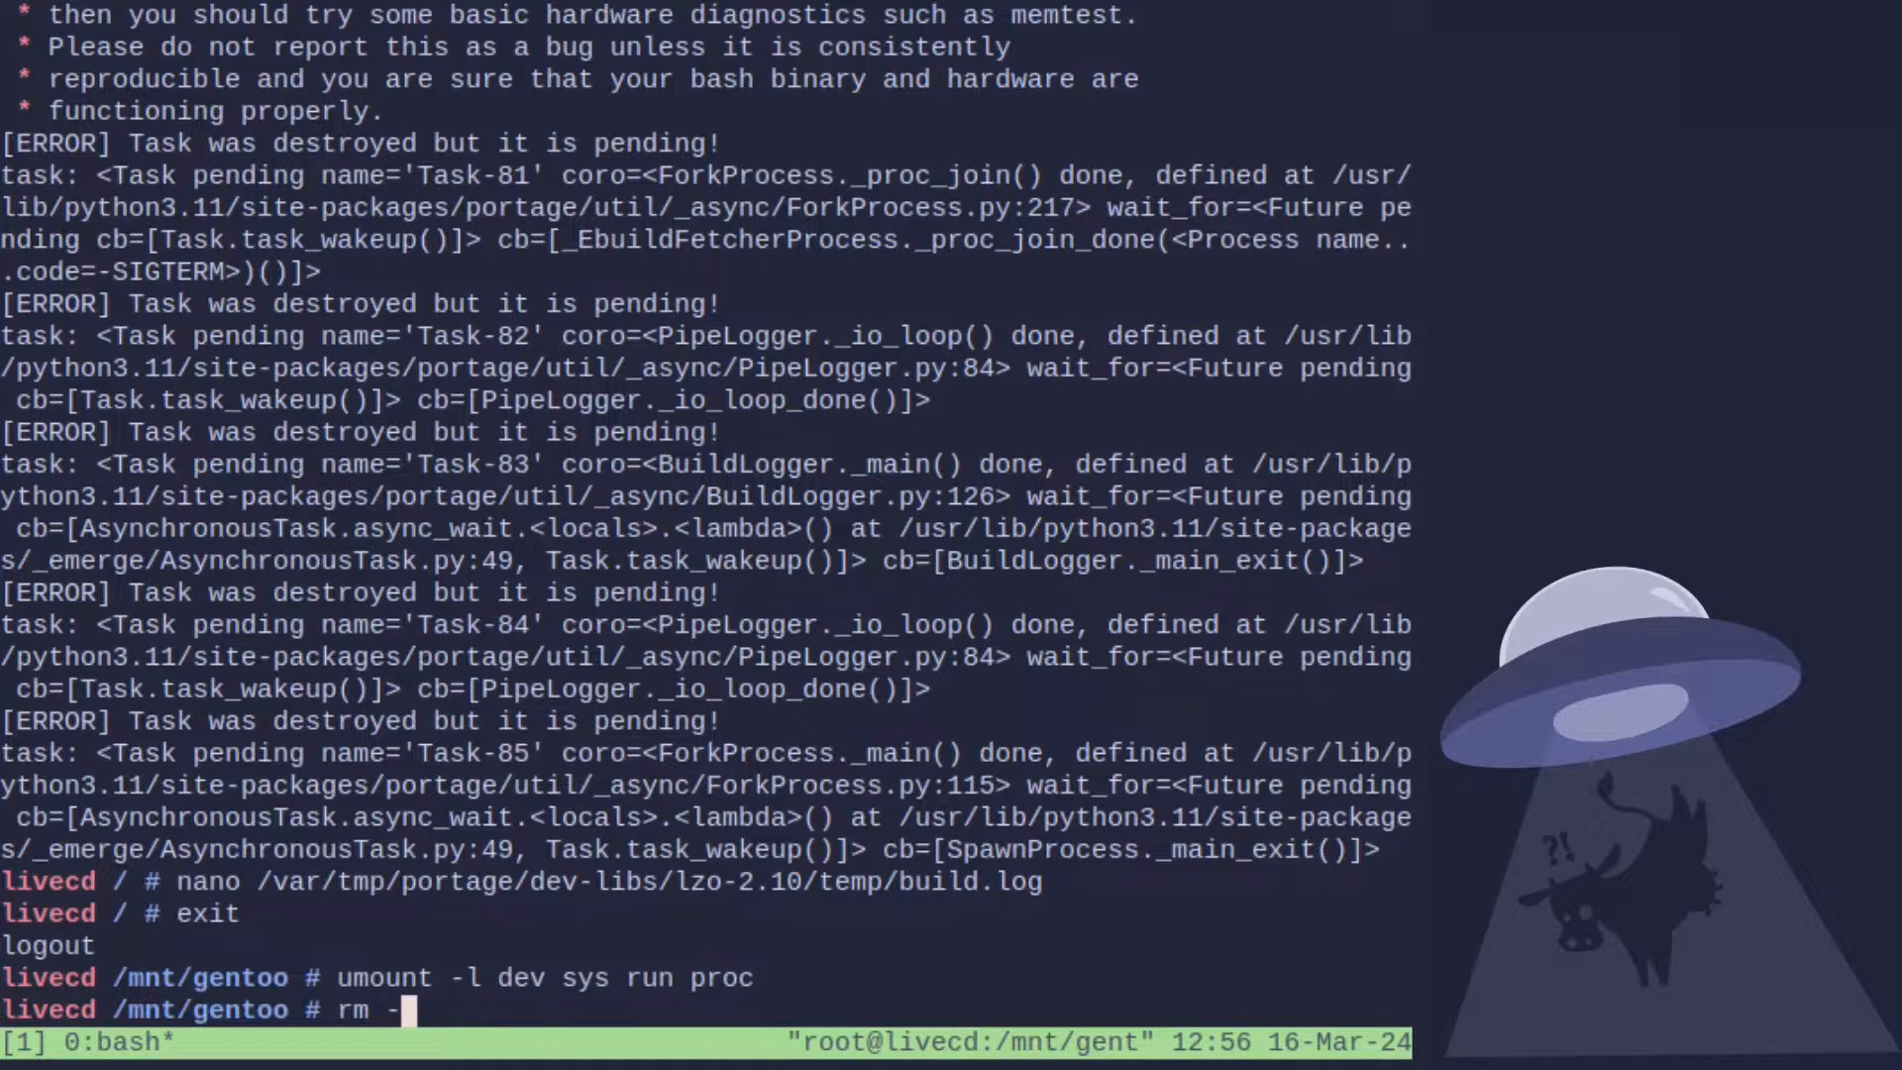
{"action": "type", "text": "f"}
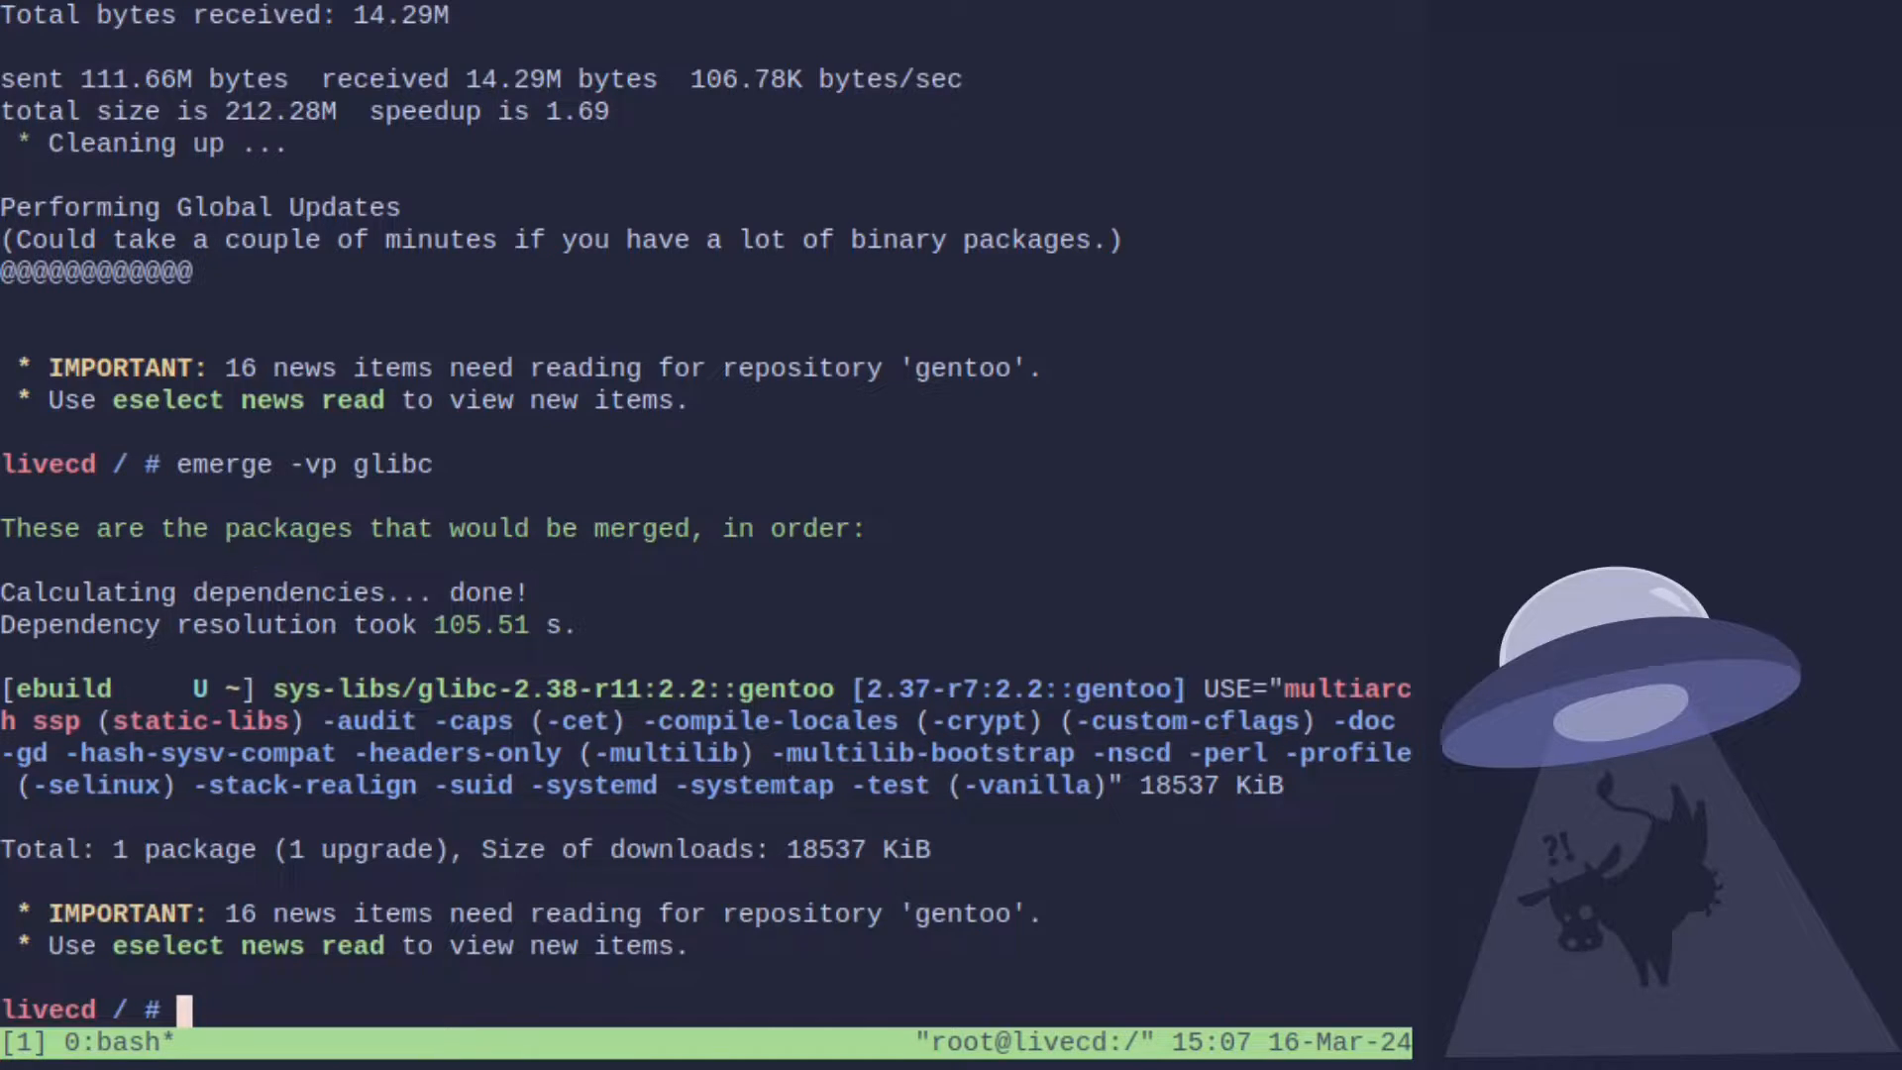
Preview the glibc-2.38-r11 upgrade with emerge -vp glibc, then start typing 'emerge -va b'.
{"action": "type", "text": "emerge"}
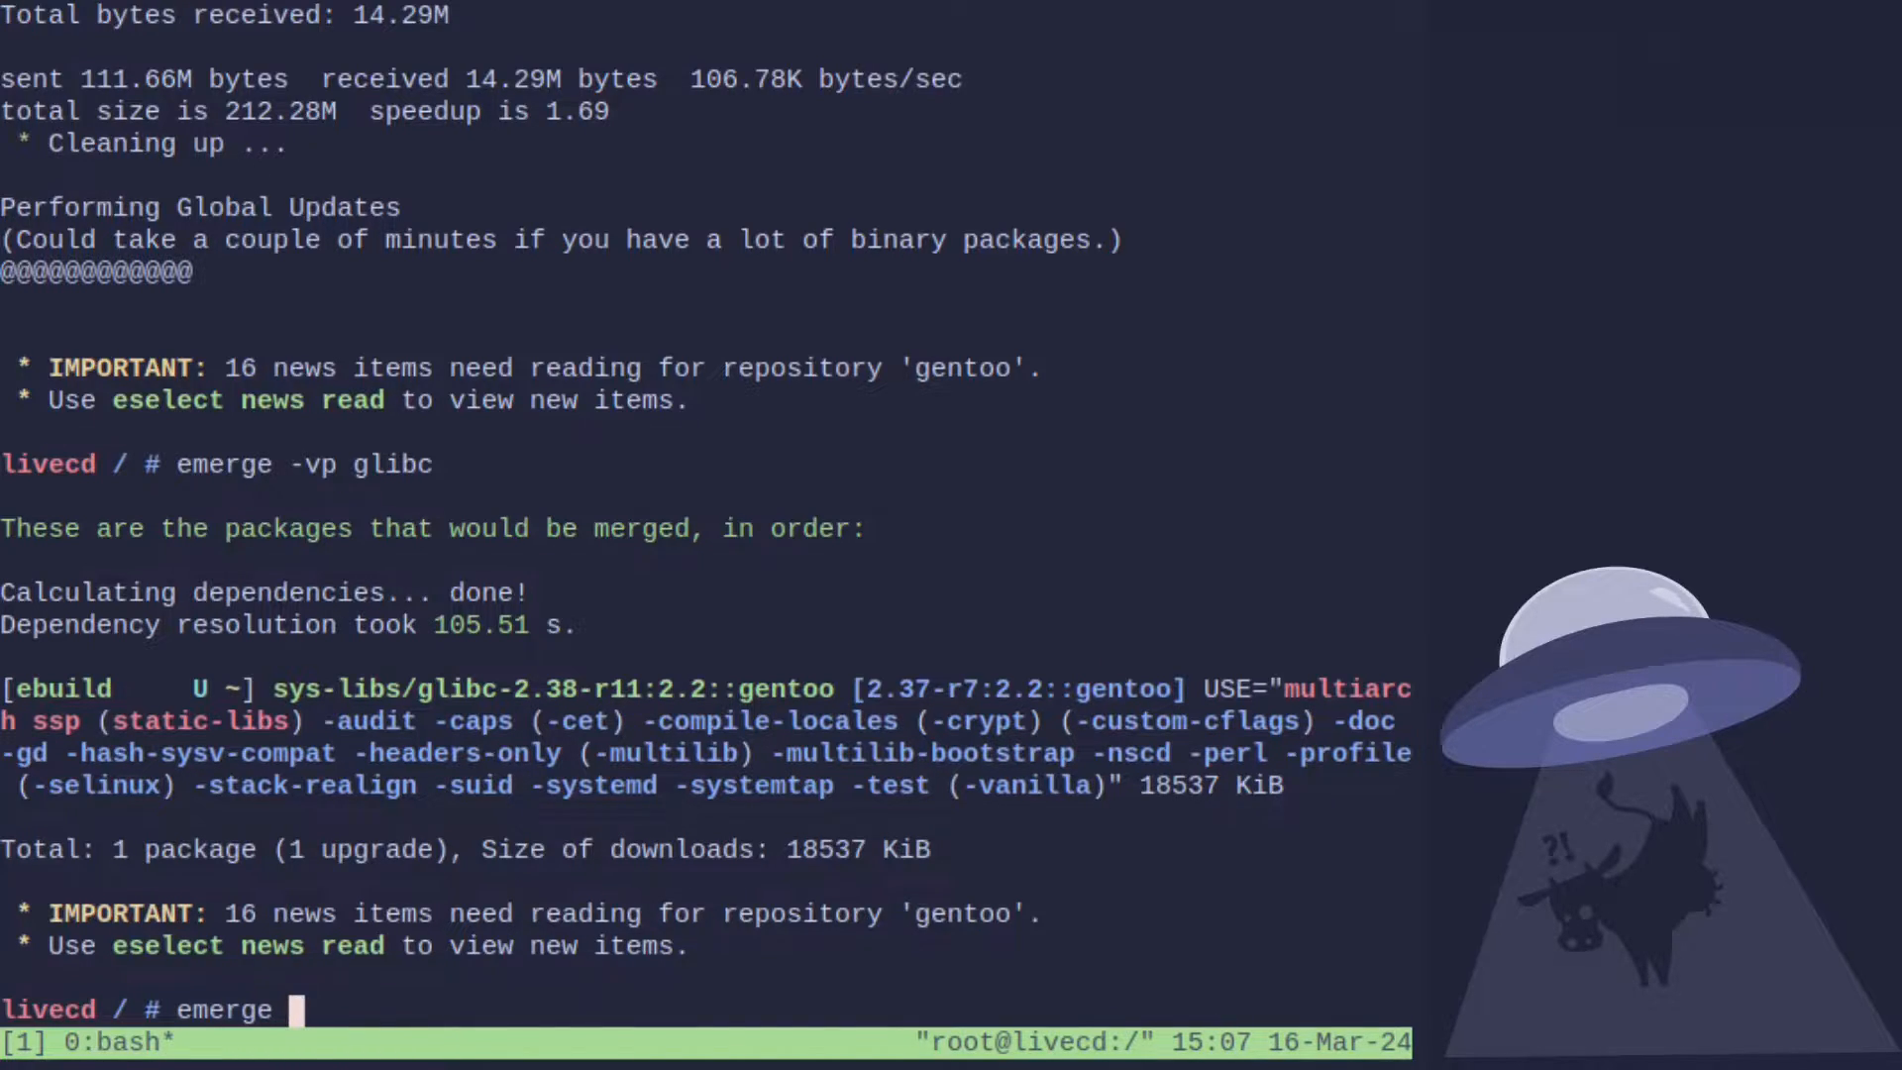
{"action": "type", "text": "-va b"}
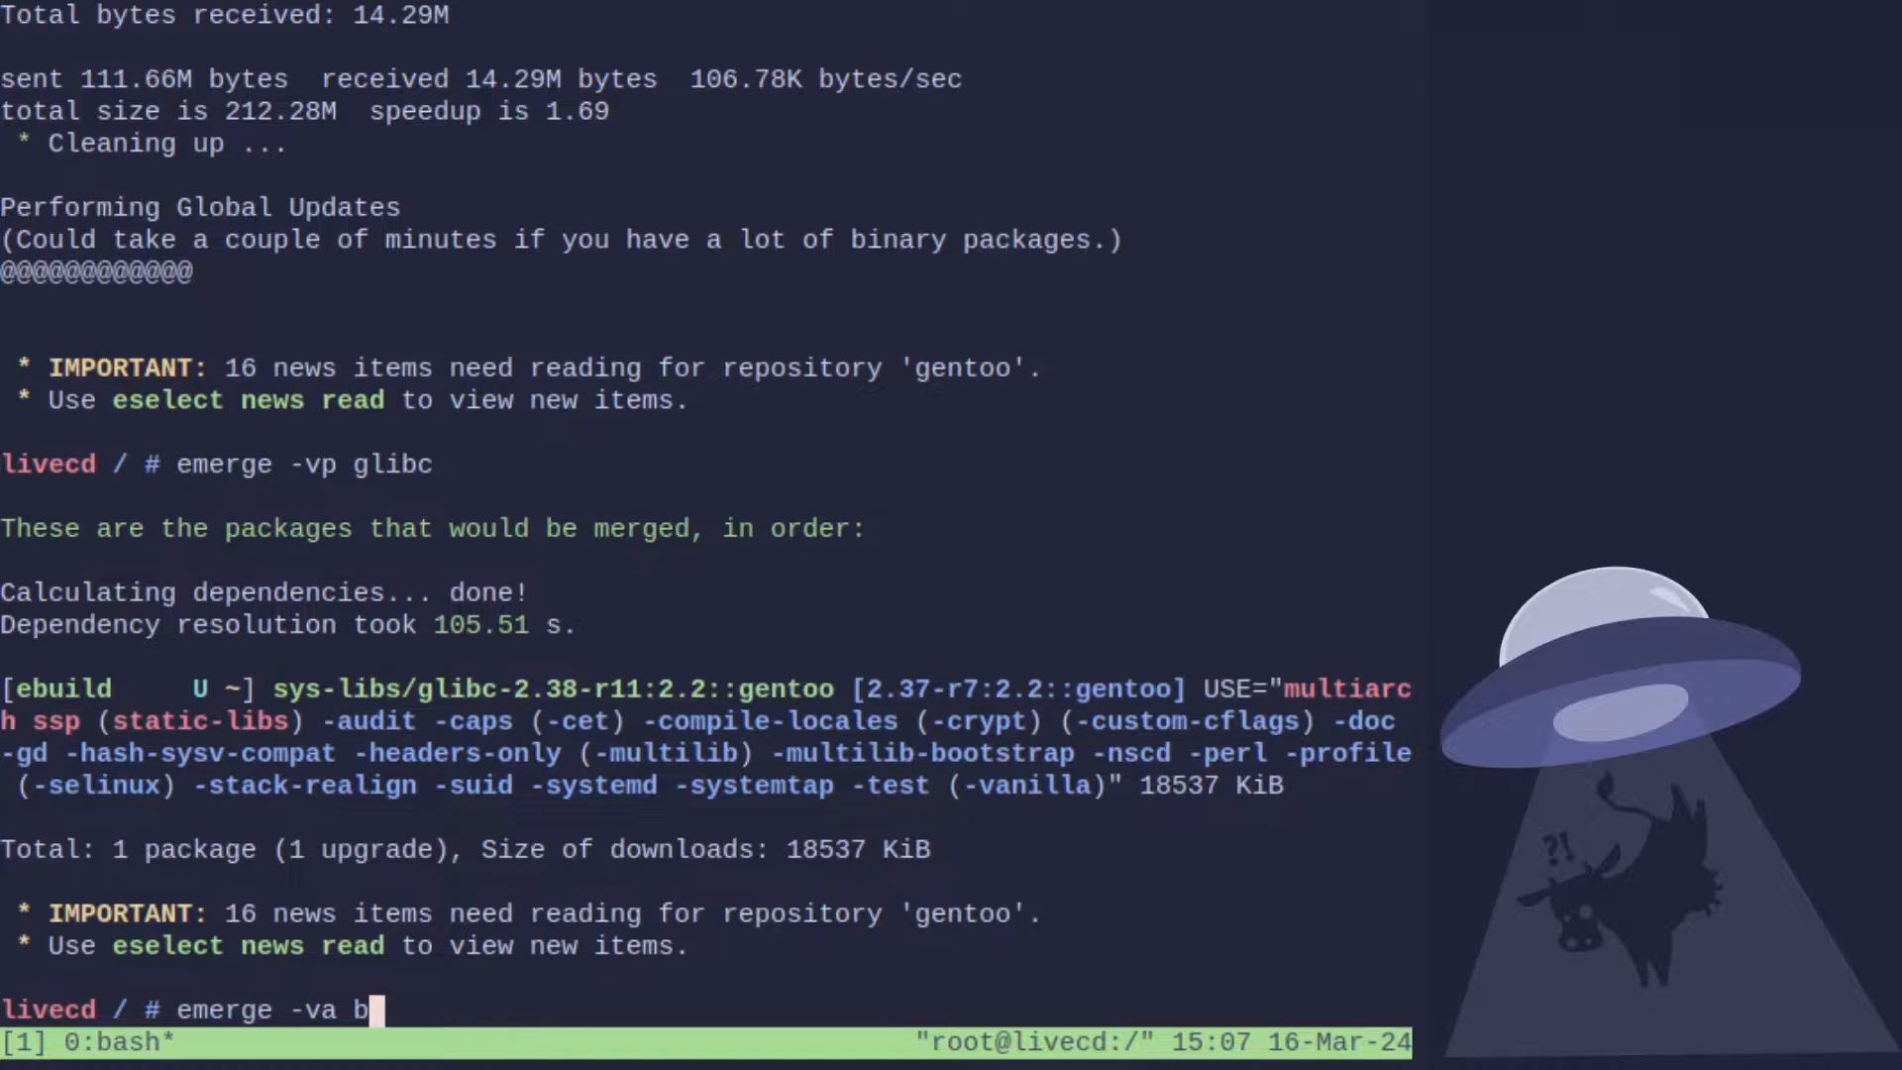
Run emerge -va btrfs-progs to install the btrfs utilities, asking before merging.
{"action": "type", "text": "trf"}
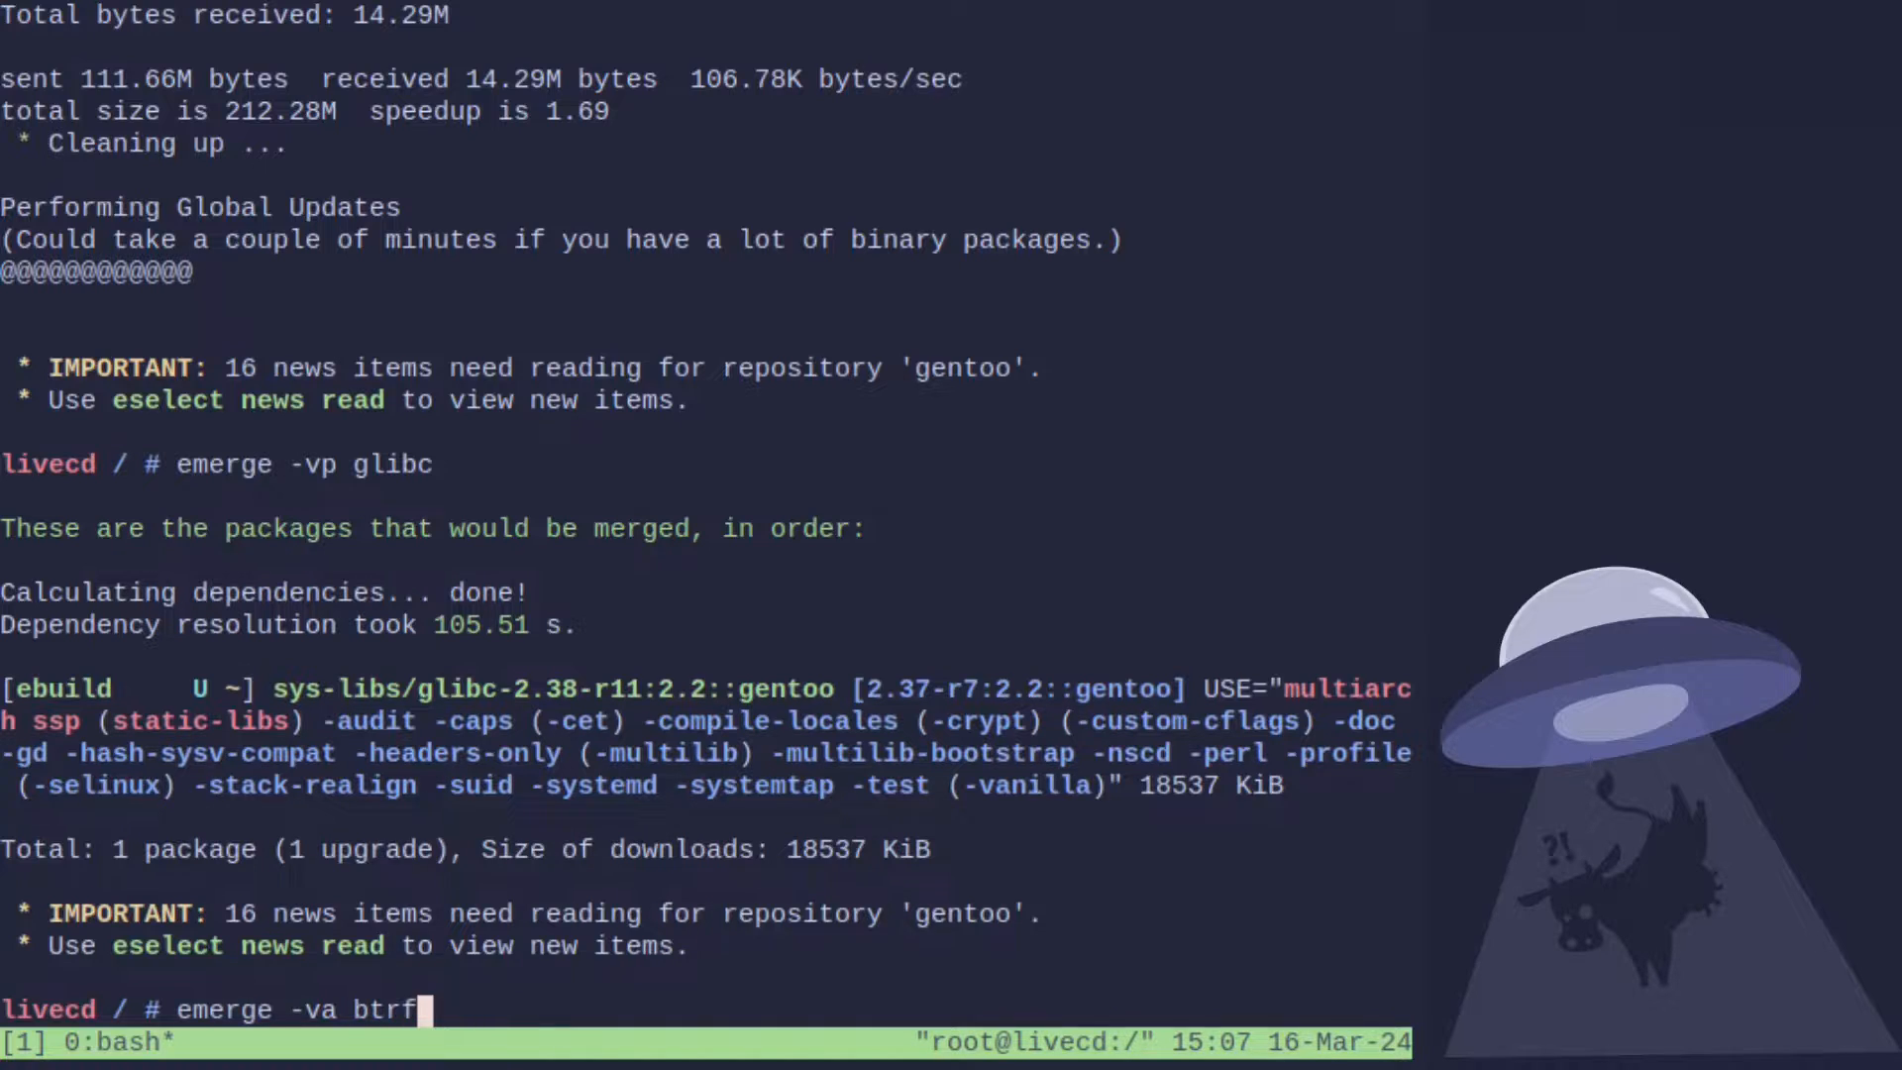
{"action": "type", "text": "s-porg"}
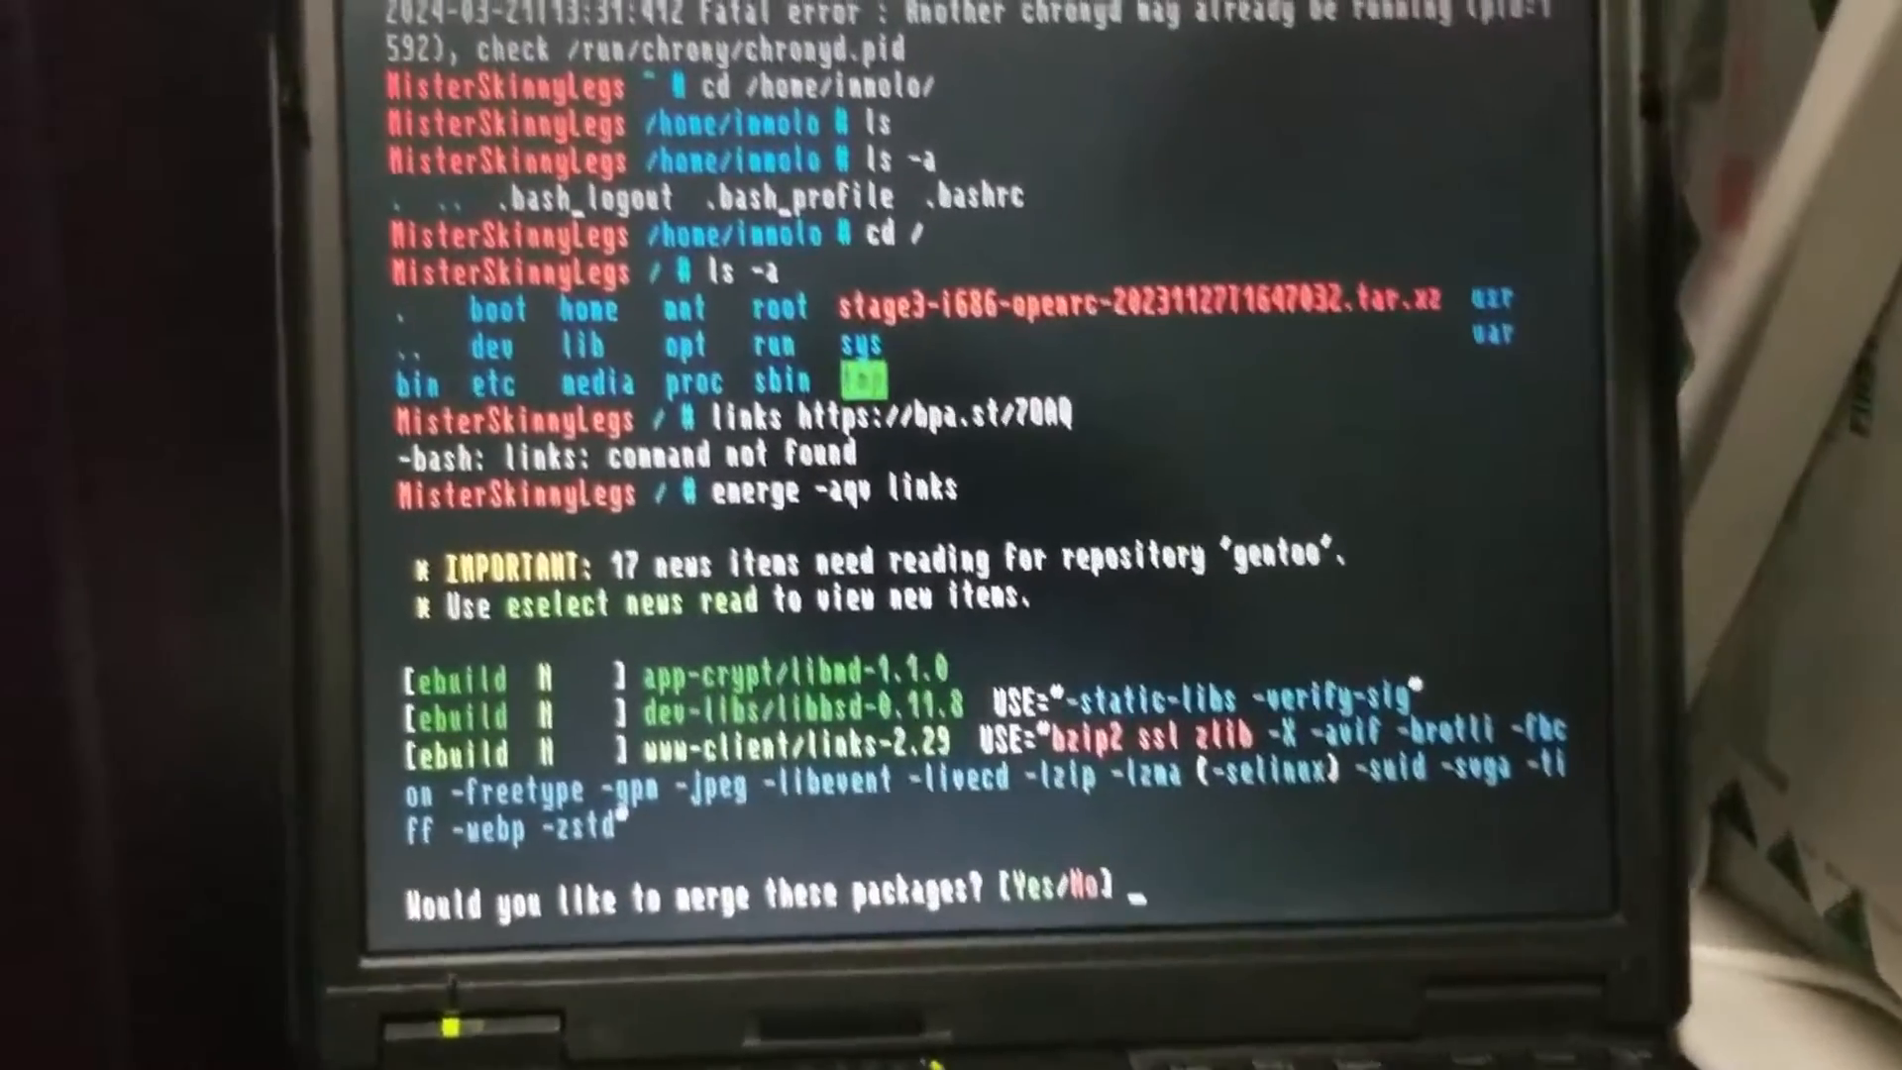
Answer y at the merge prompt to install links with libmd and libbsd.
{"action": "type", "text": "y"}
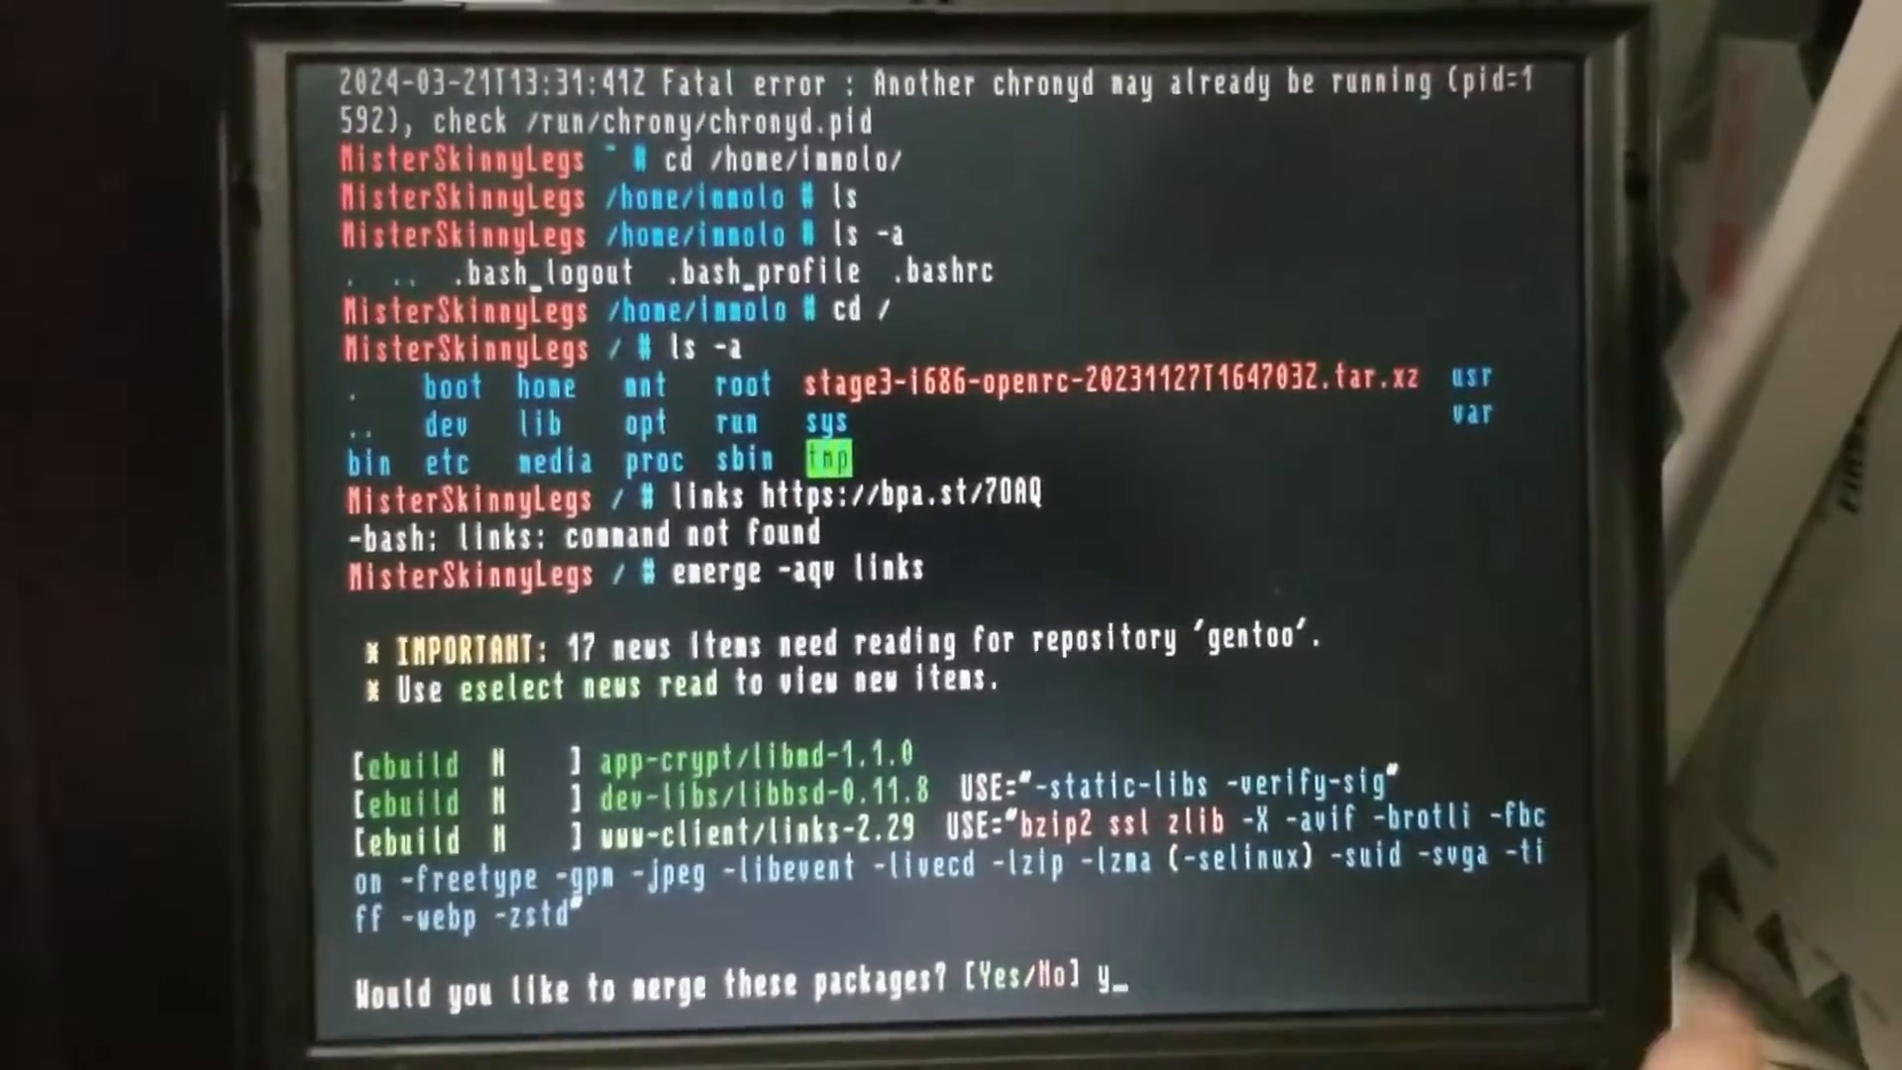
{"action": "key", "text": "Return"}
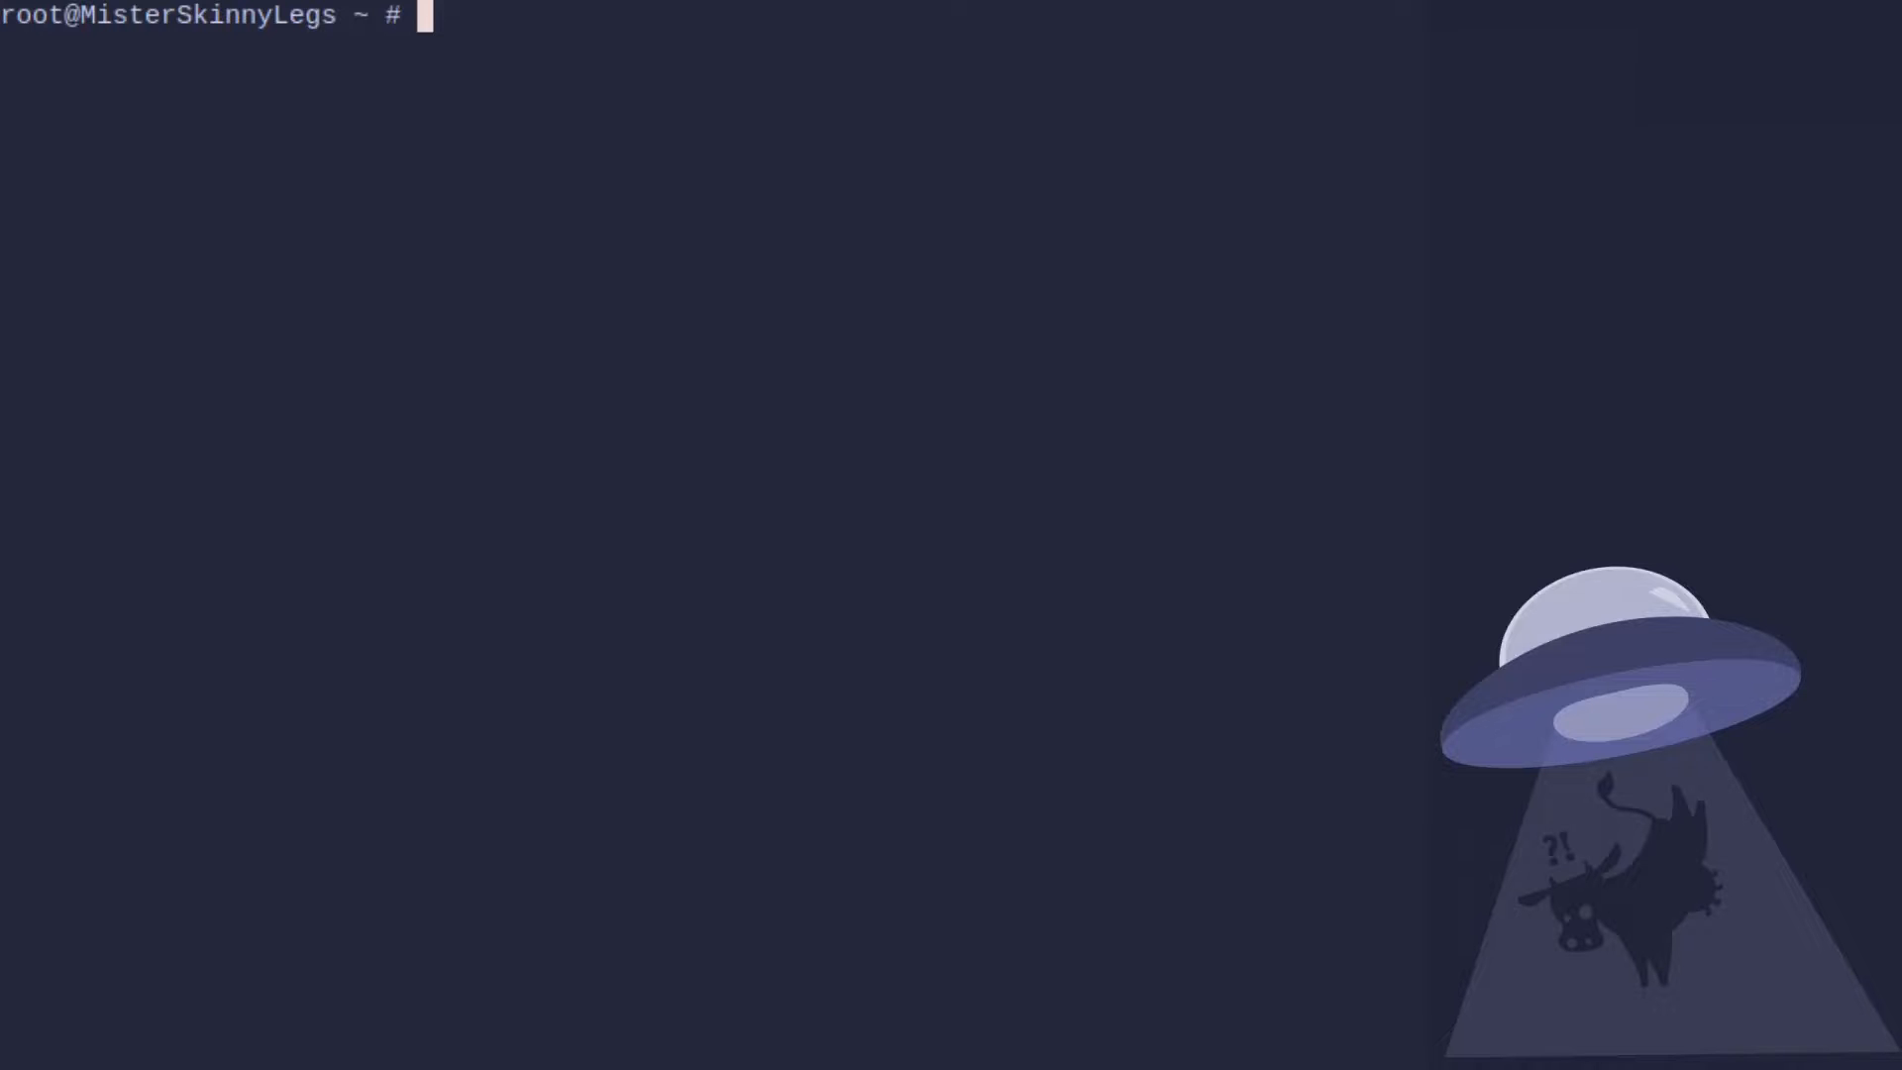
Run neofetch for the Gentoo i686 summary, then df -h showing 2.8G used on root.
{"action": "type", "text": "n"}
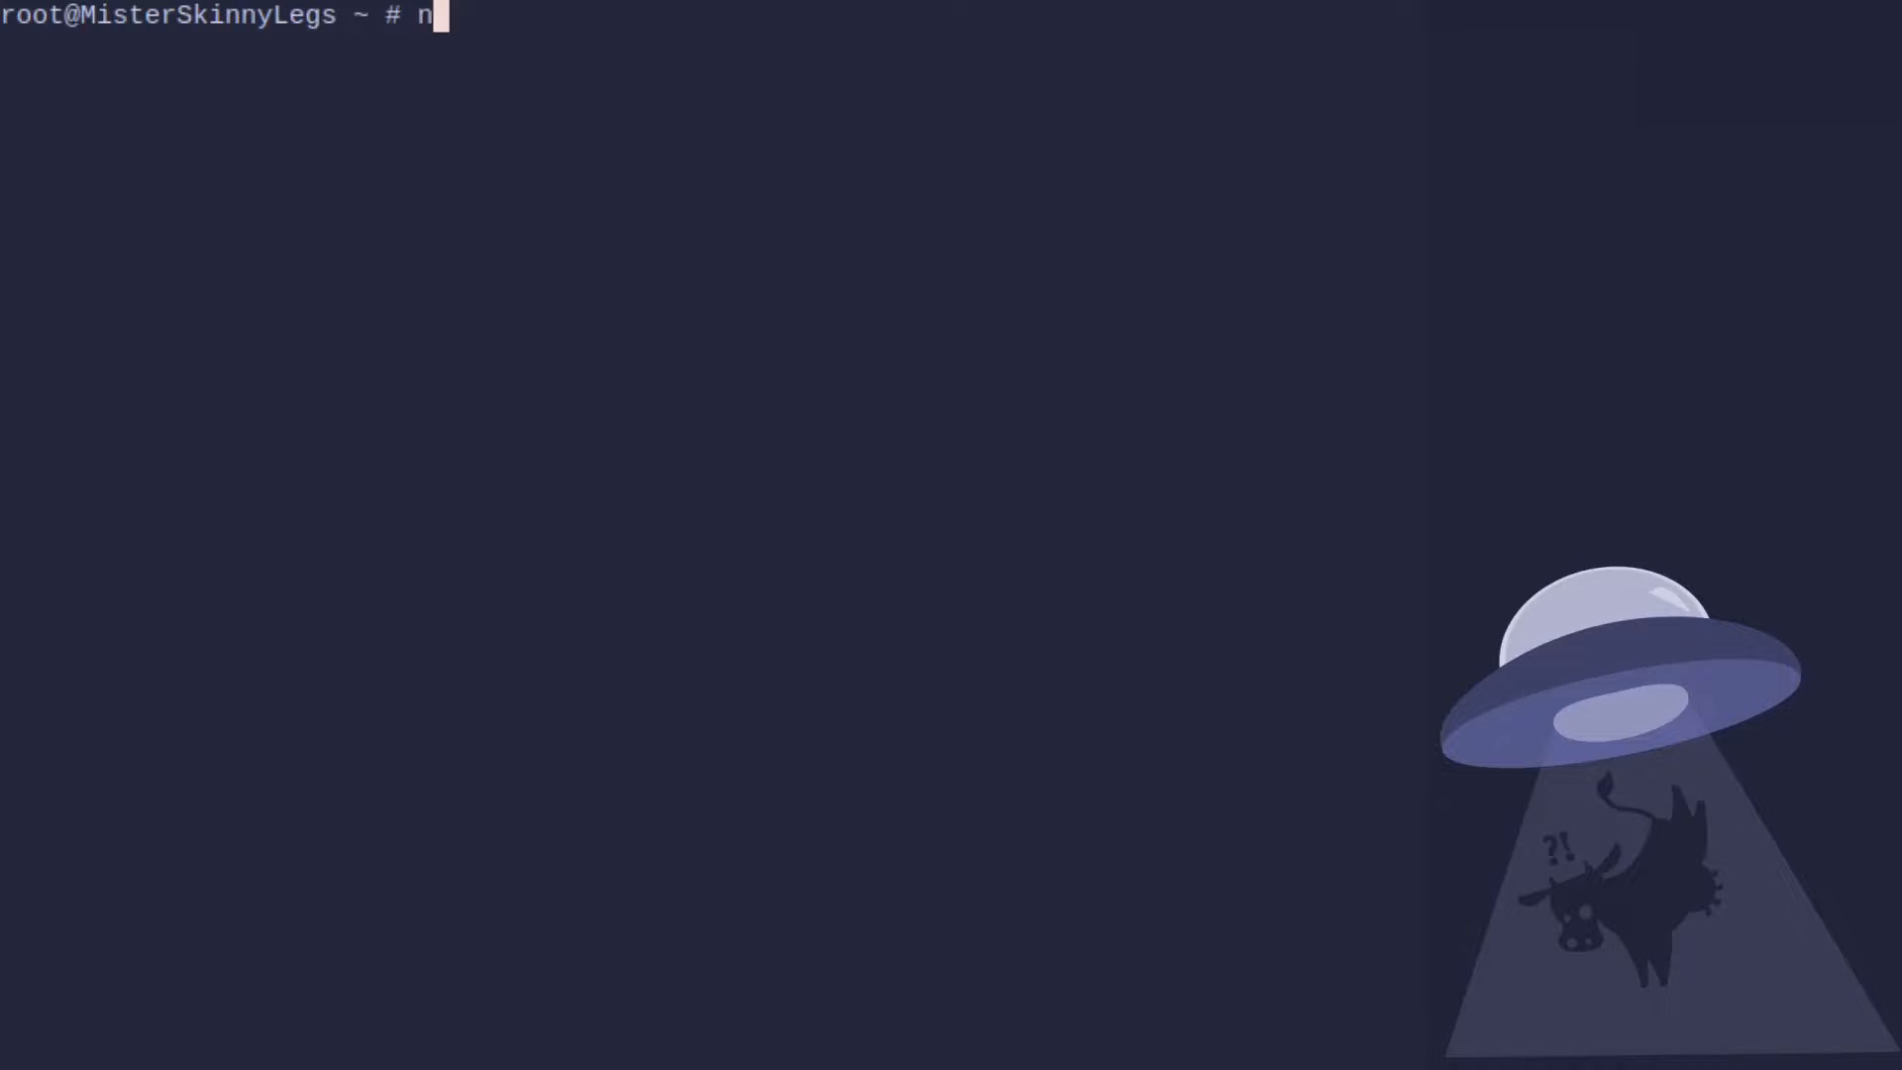
{"action": "type", "text": "eofetch"}
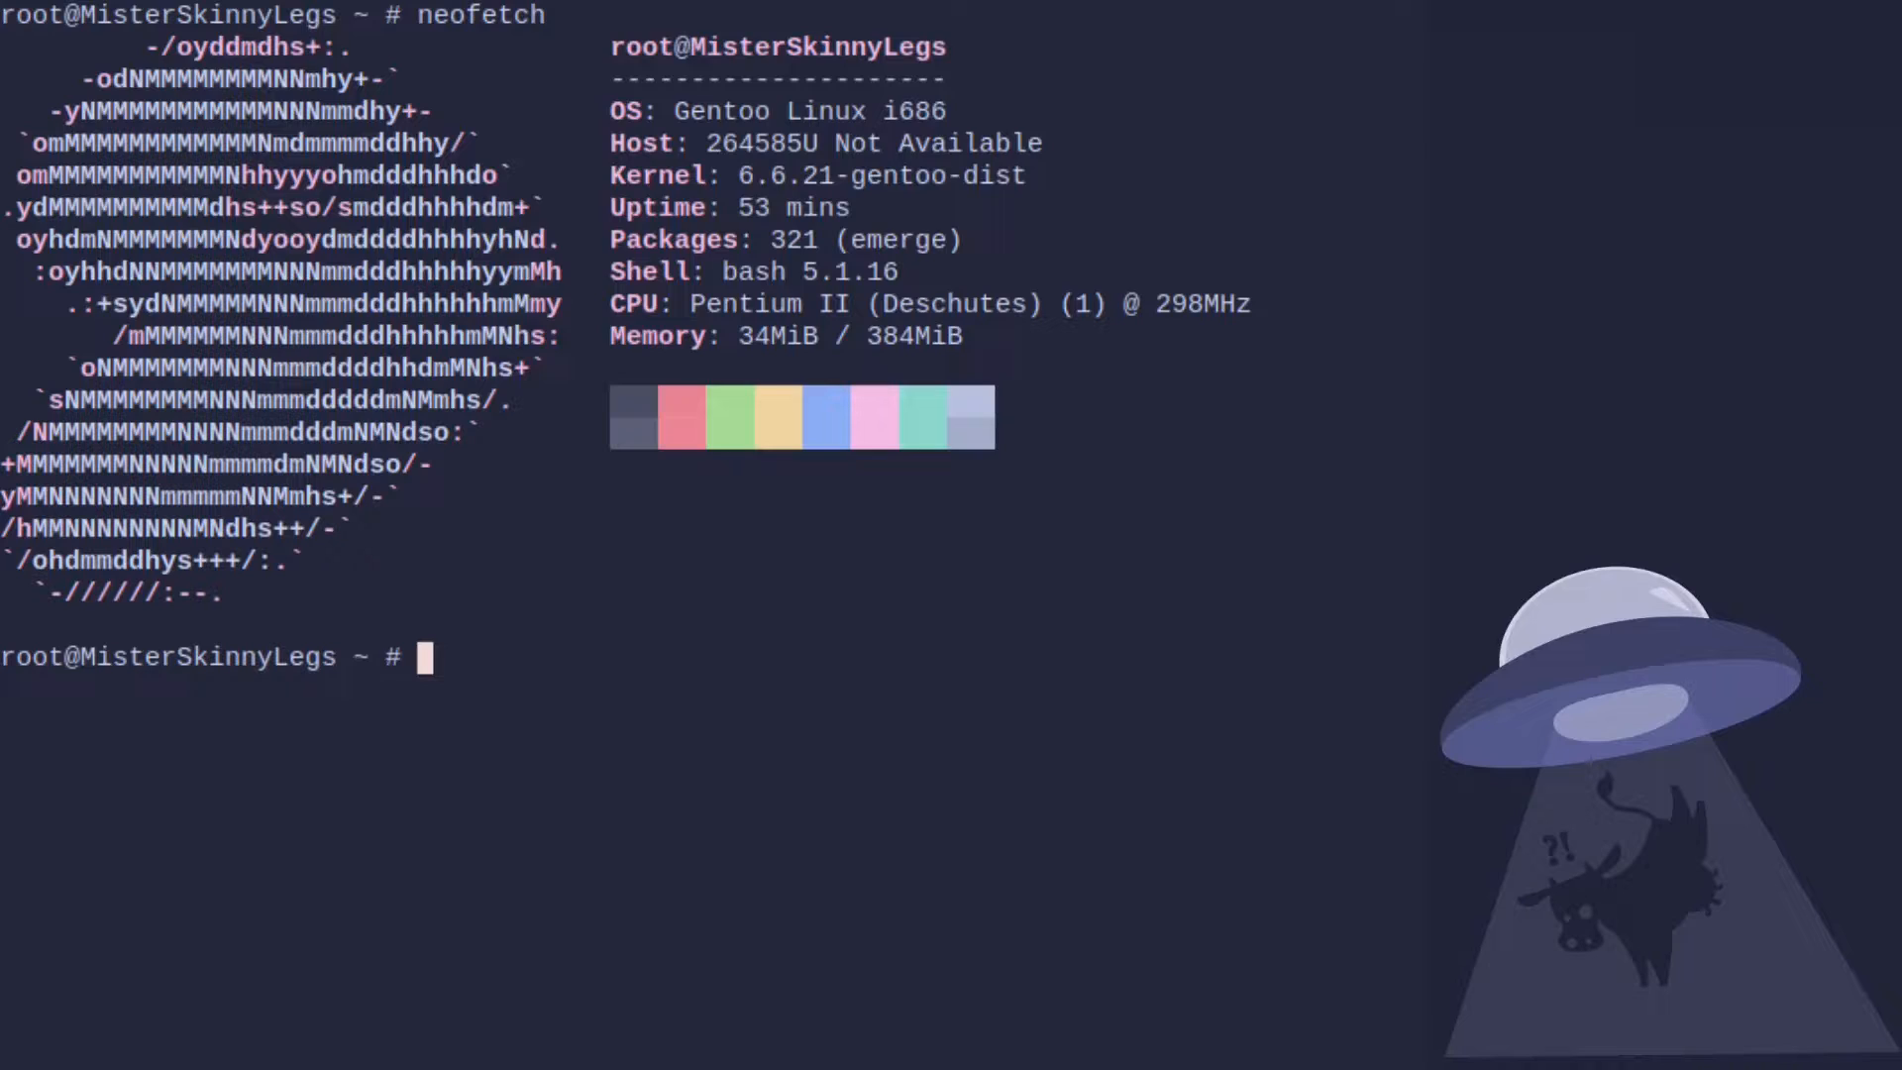
{"action": "type", "text": "df -h"}
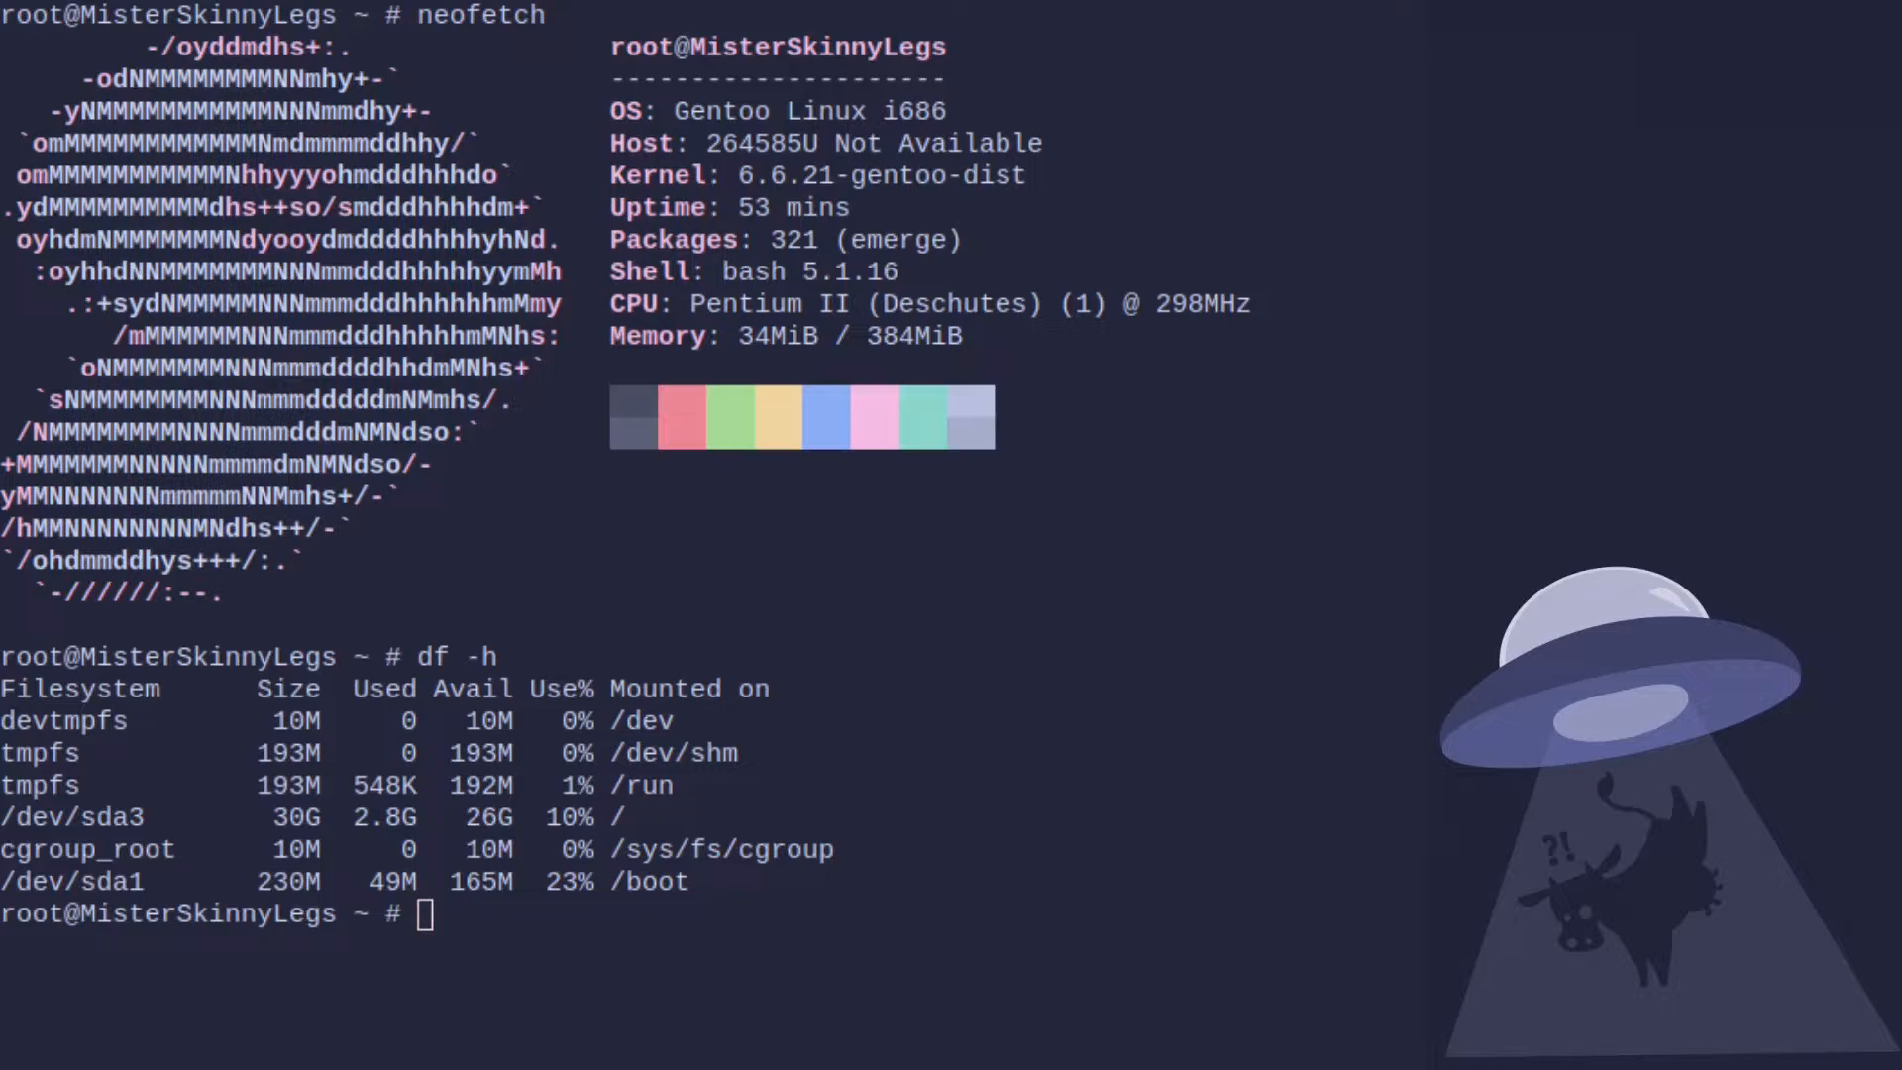
Recompress files with btrfs filesystem defragment -r -v -clzo, then df -h shows root at 2.0G (7%).
{"action": "type", "text": "btrfs filesystem defragment"}
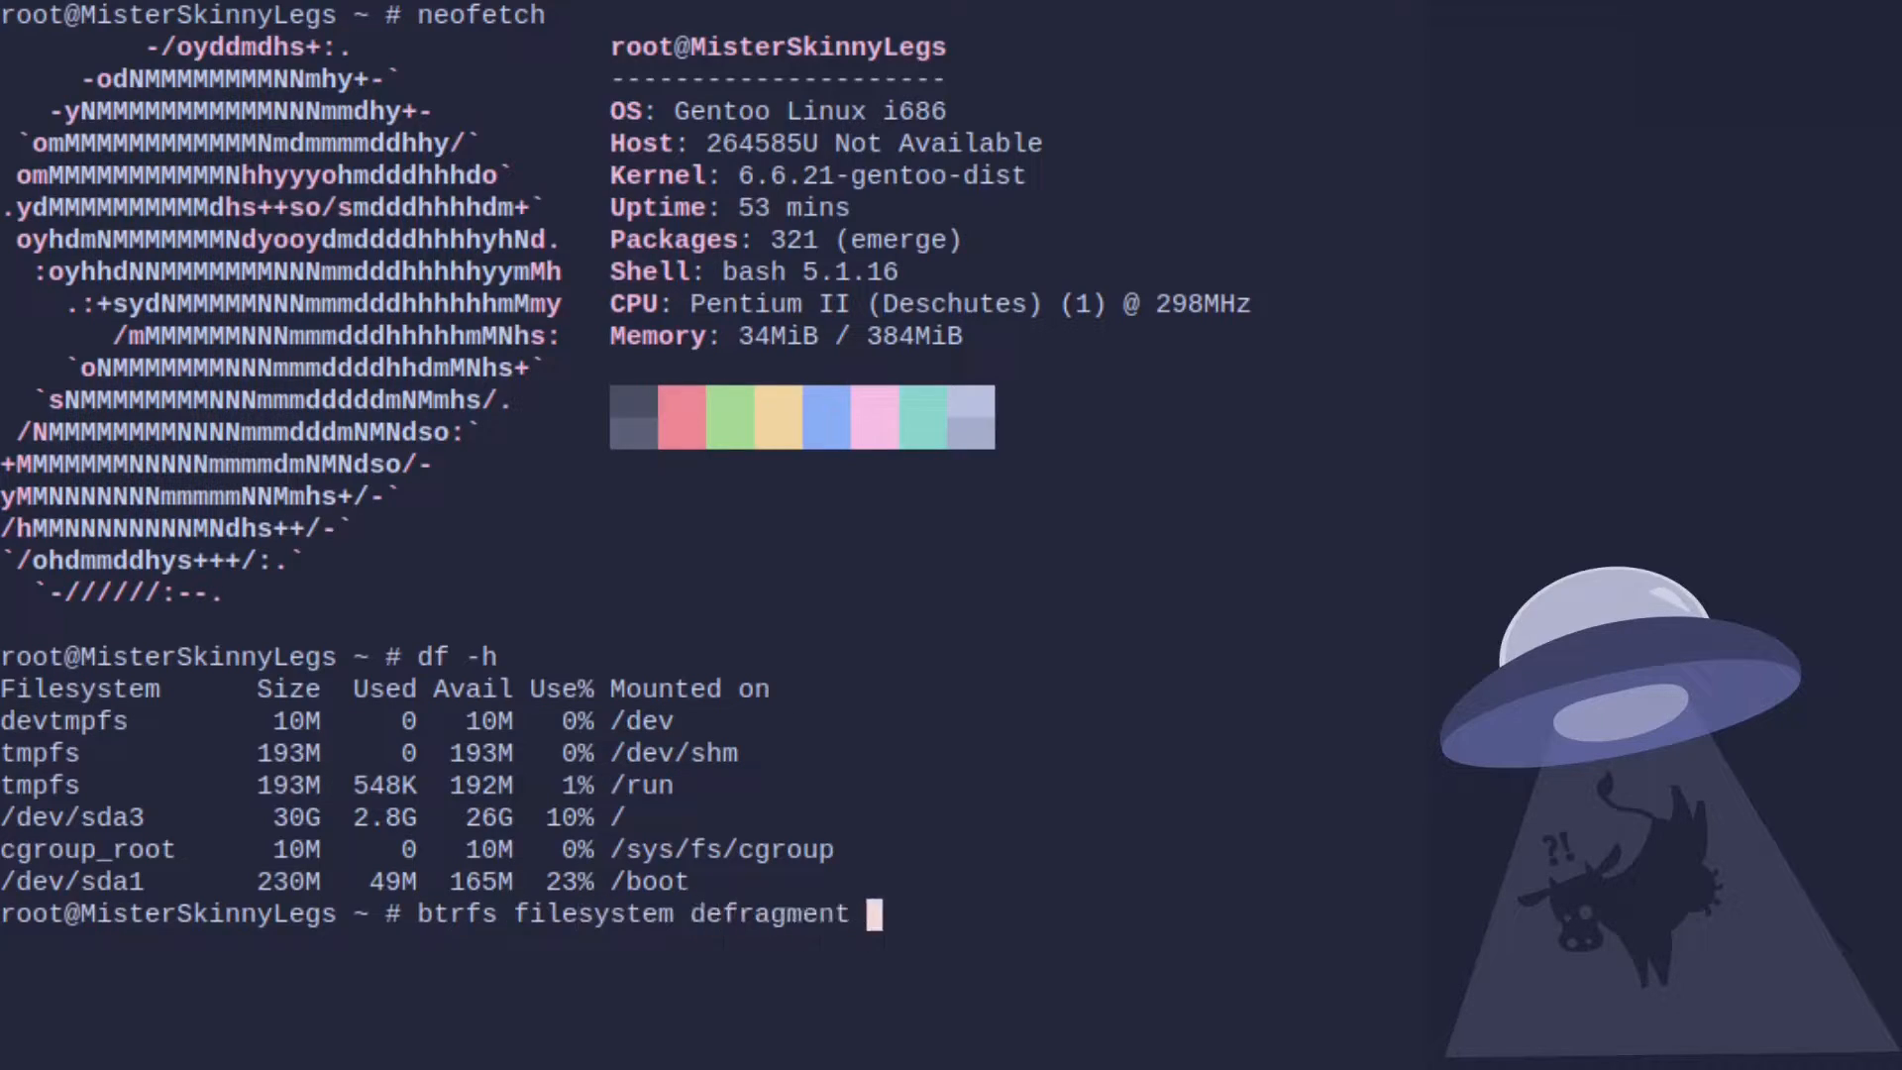
{"action": "type", "text": "-r -v -clzo /stage3-i686-openrc-20231127T164703Z.tar.xz"}
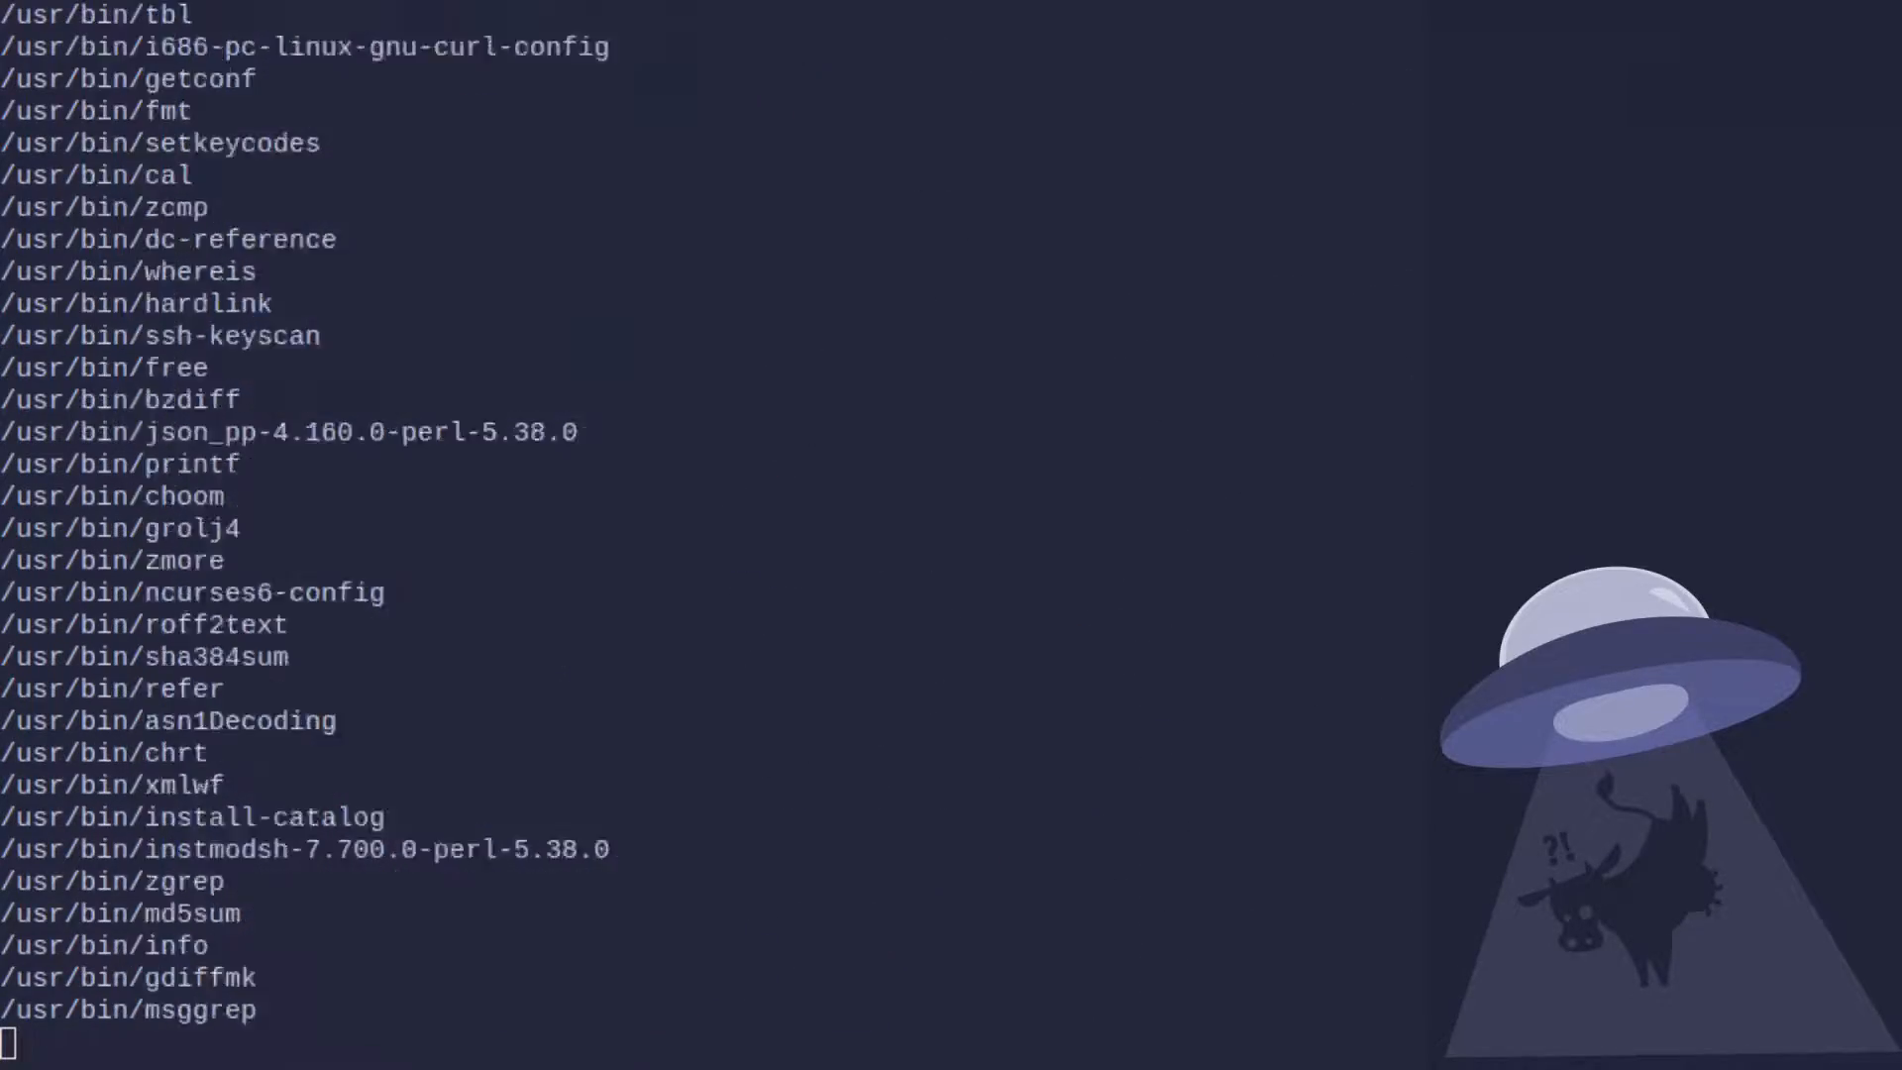
{"action": "scroll", "scroll_direction": "down", "scroll_amount": 3}
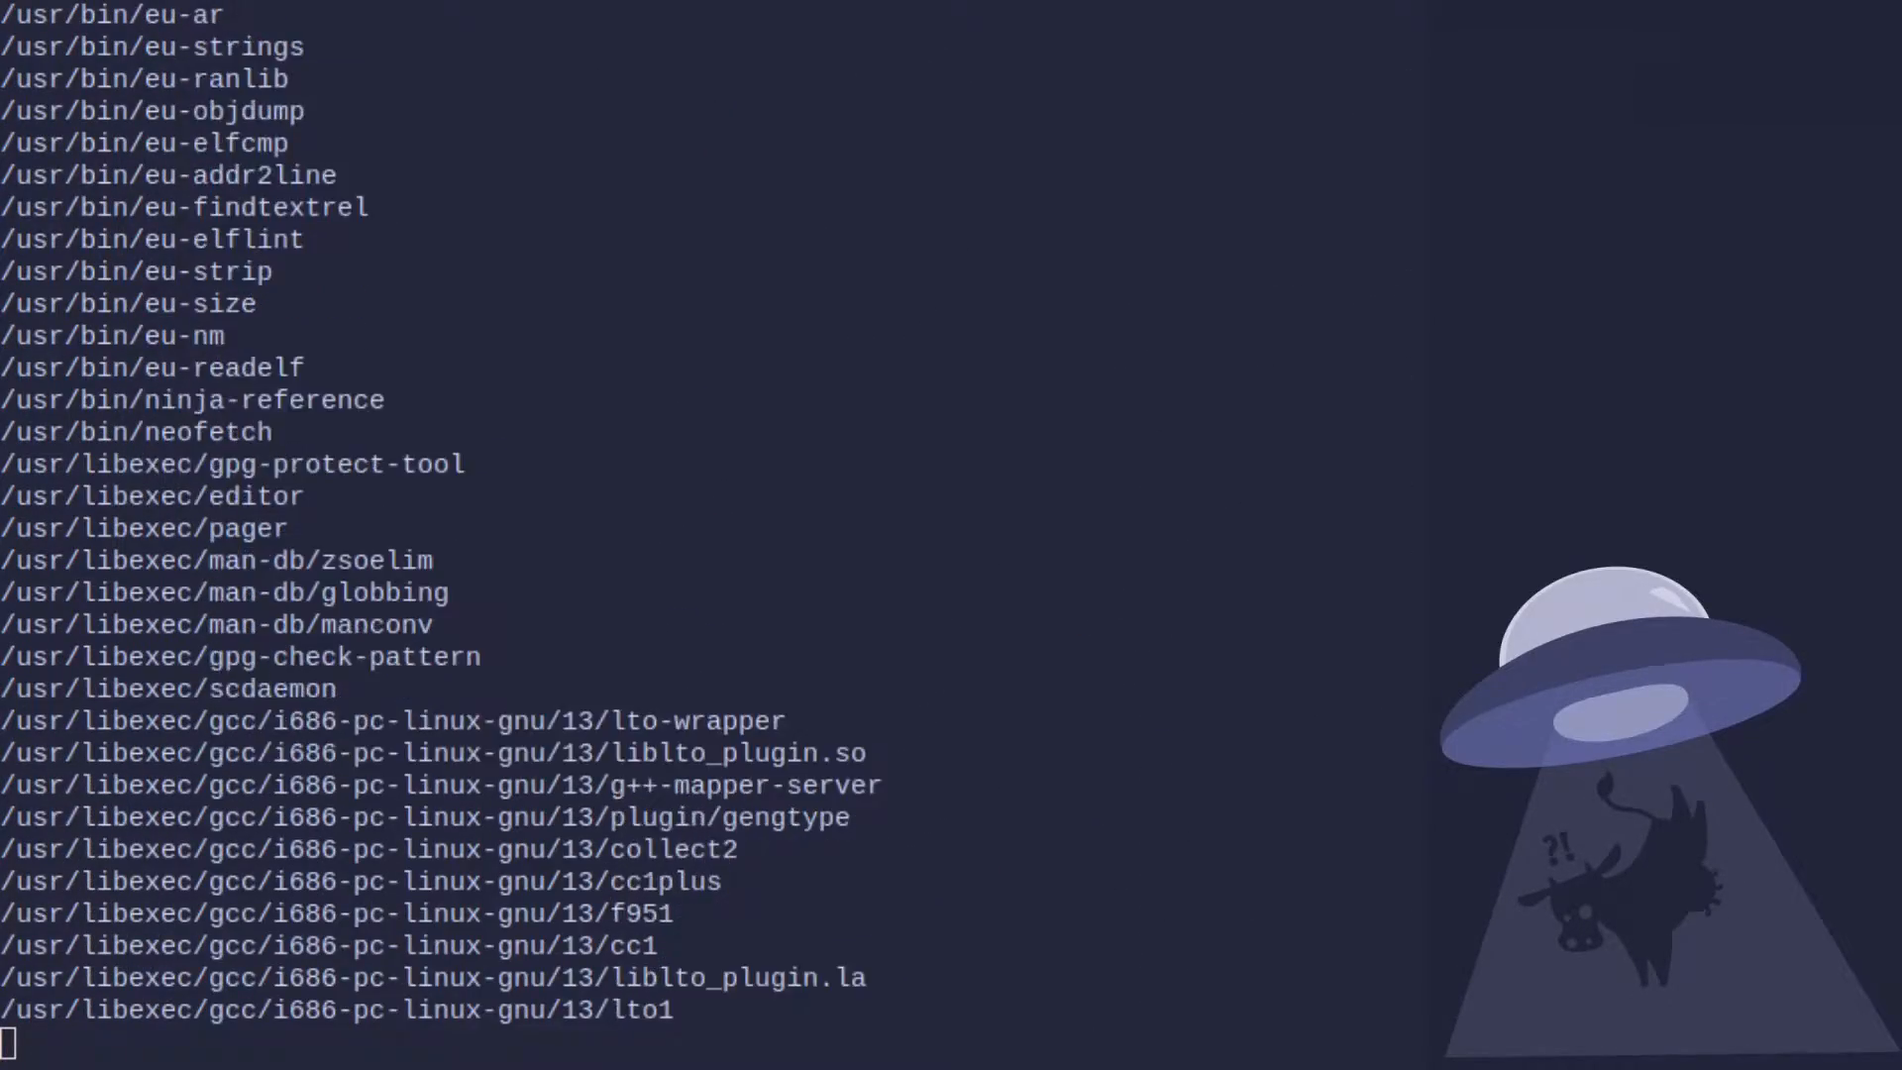
{"action": "scroll", "scroll_direction": "down", "scroll_amount": 3}
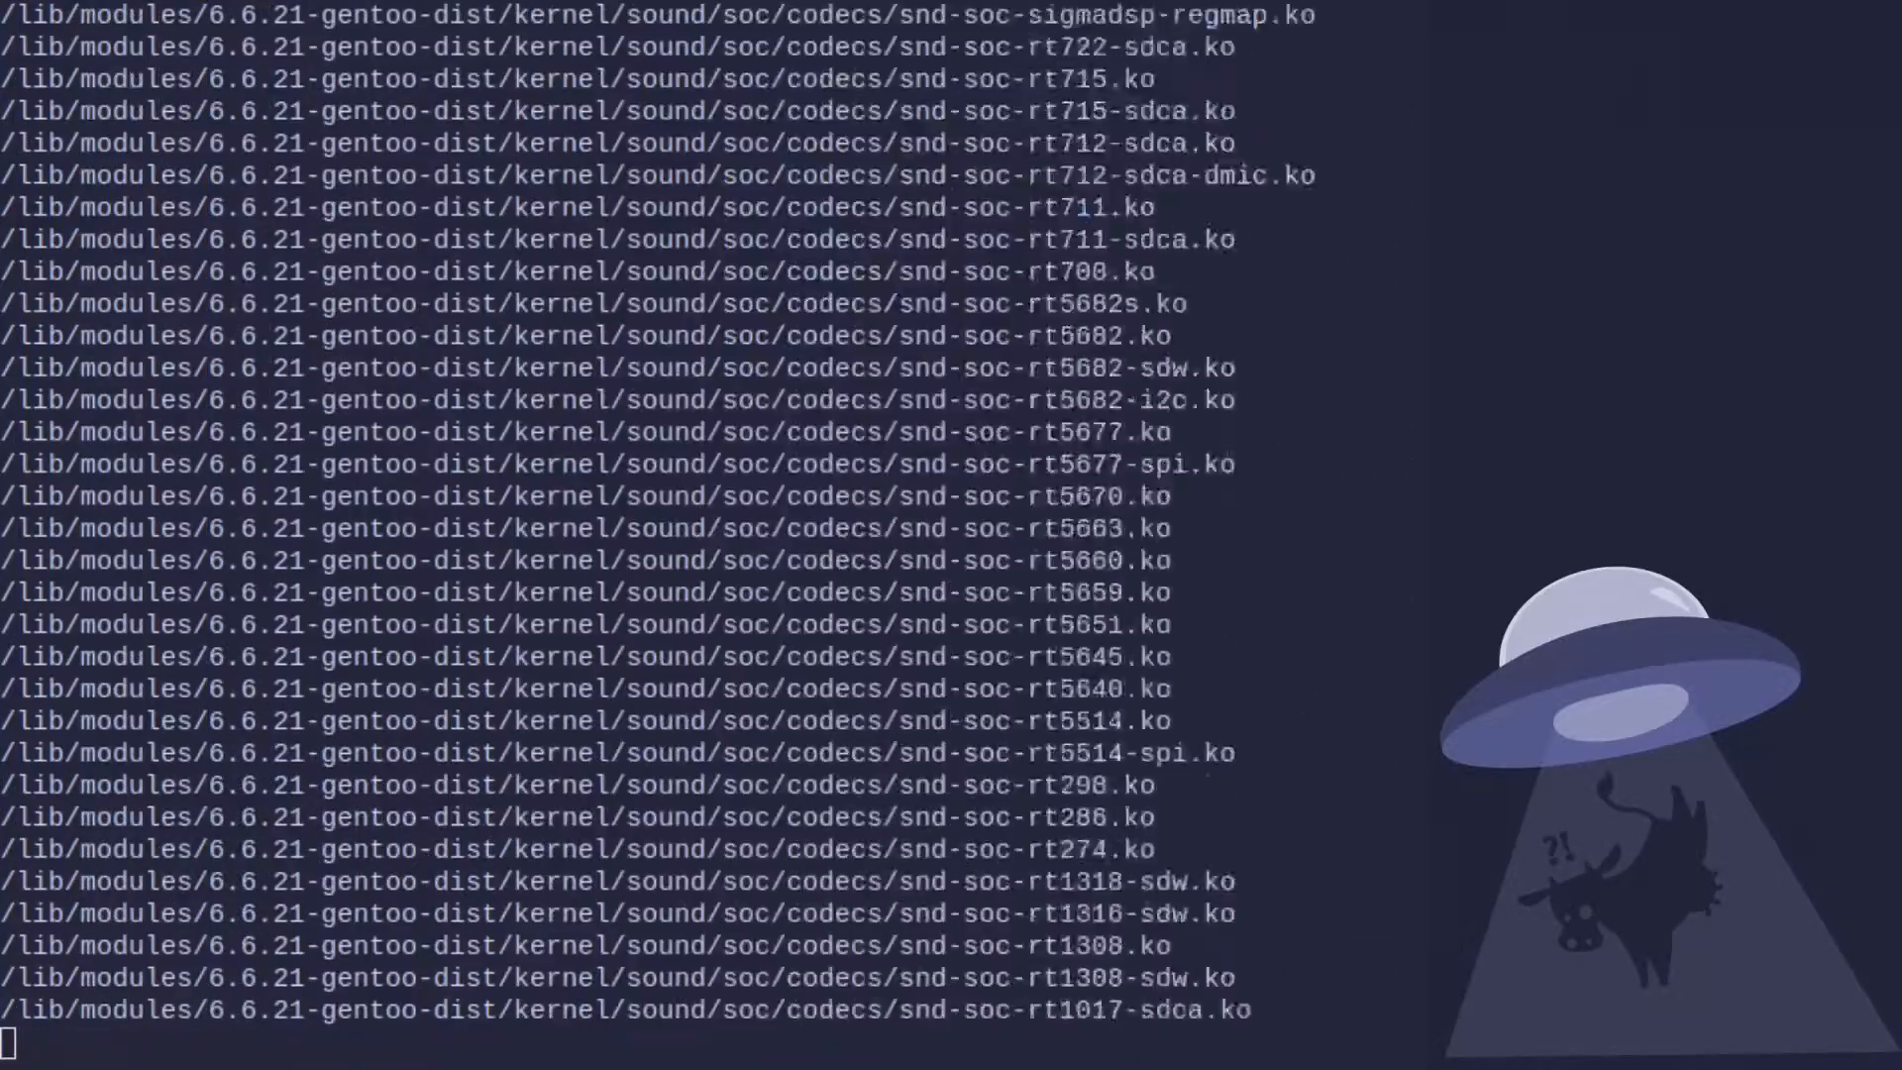
{"action": "scroll", "scroll_direction": "down", "scroll_amount": 3}
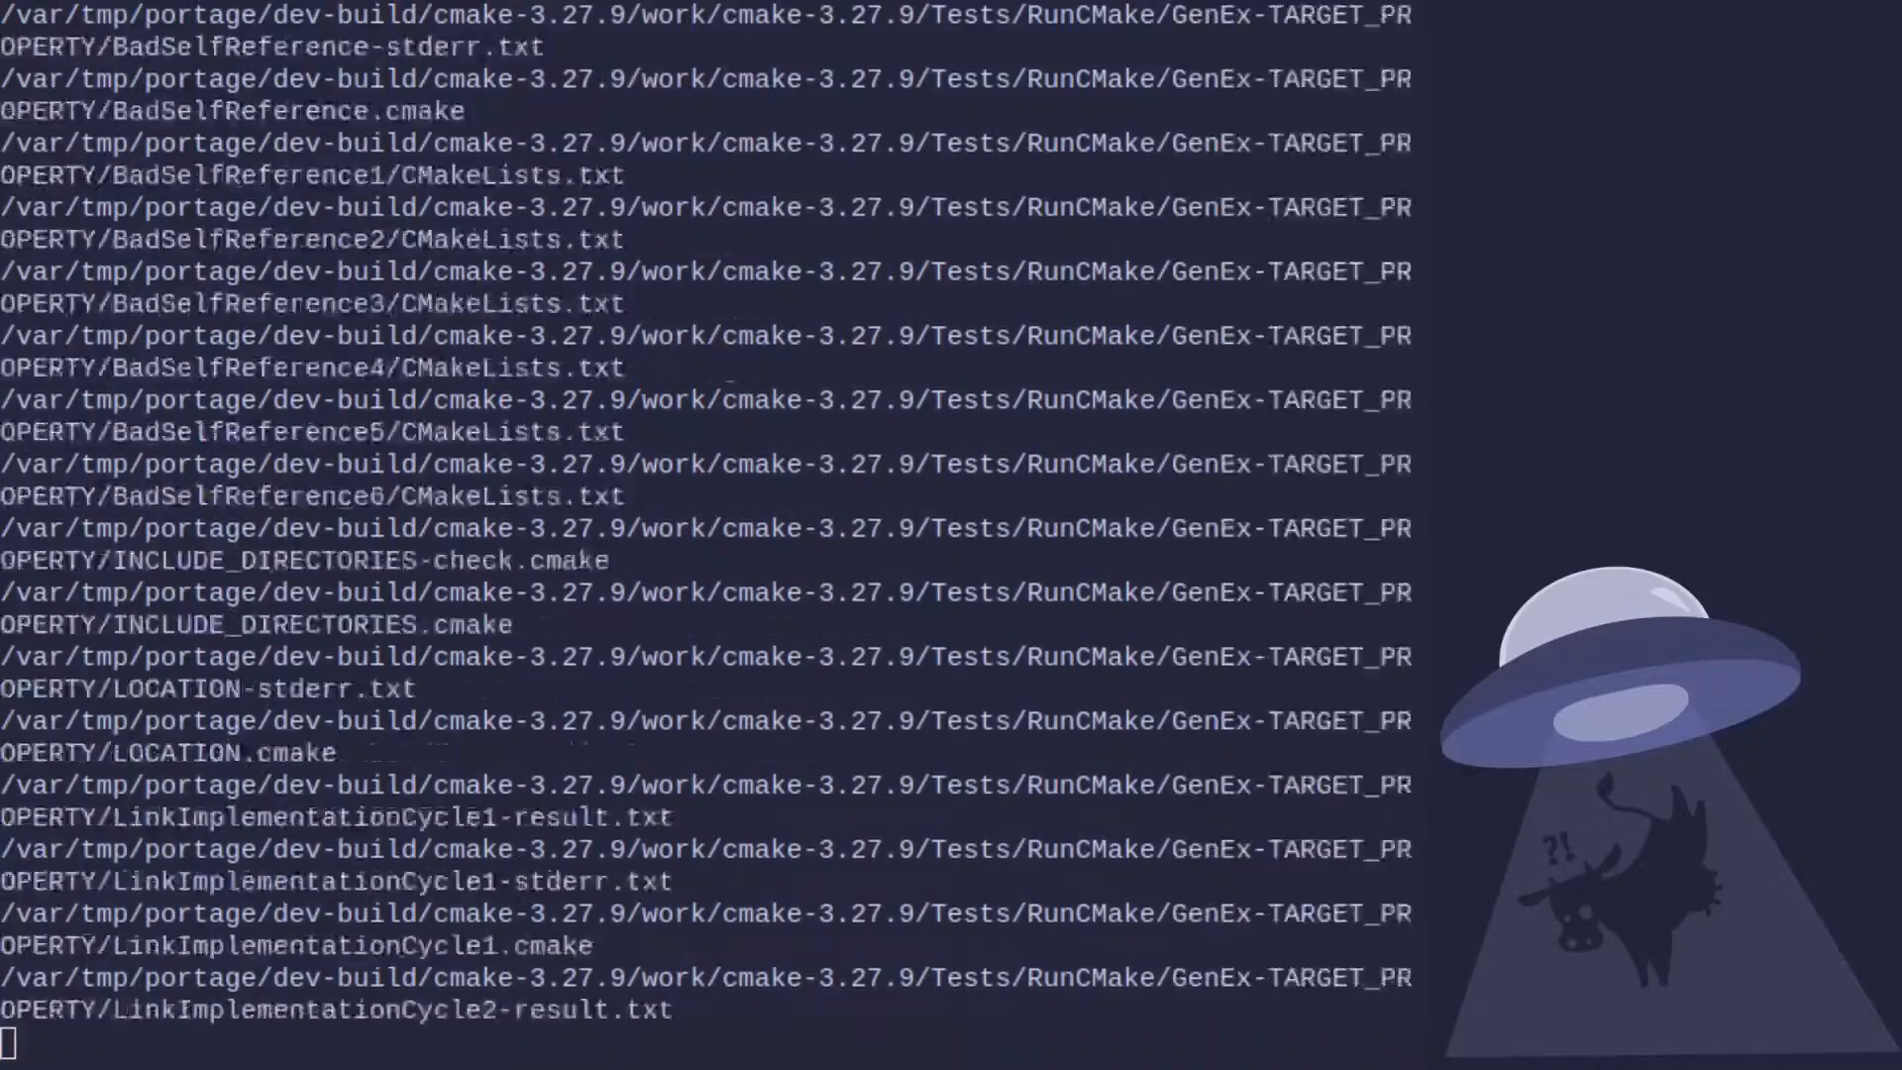
{"action": "scroll", "scroll_direction": "down", "scroll_amount": 3}
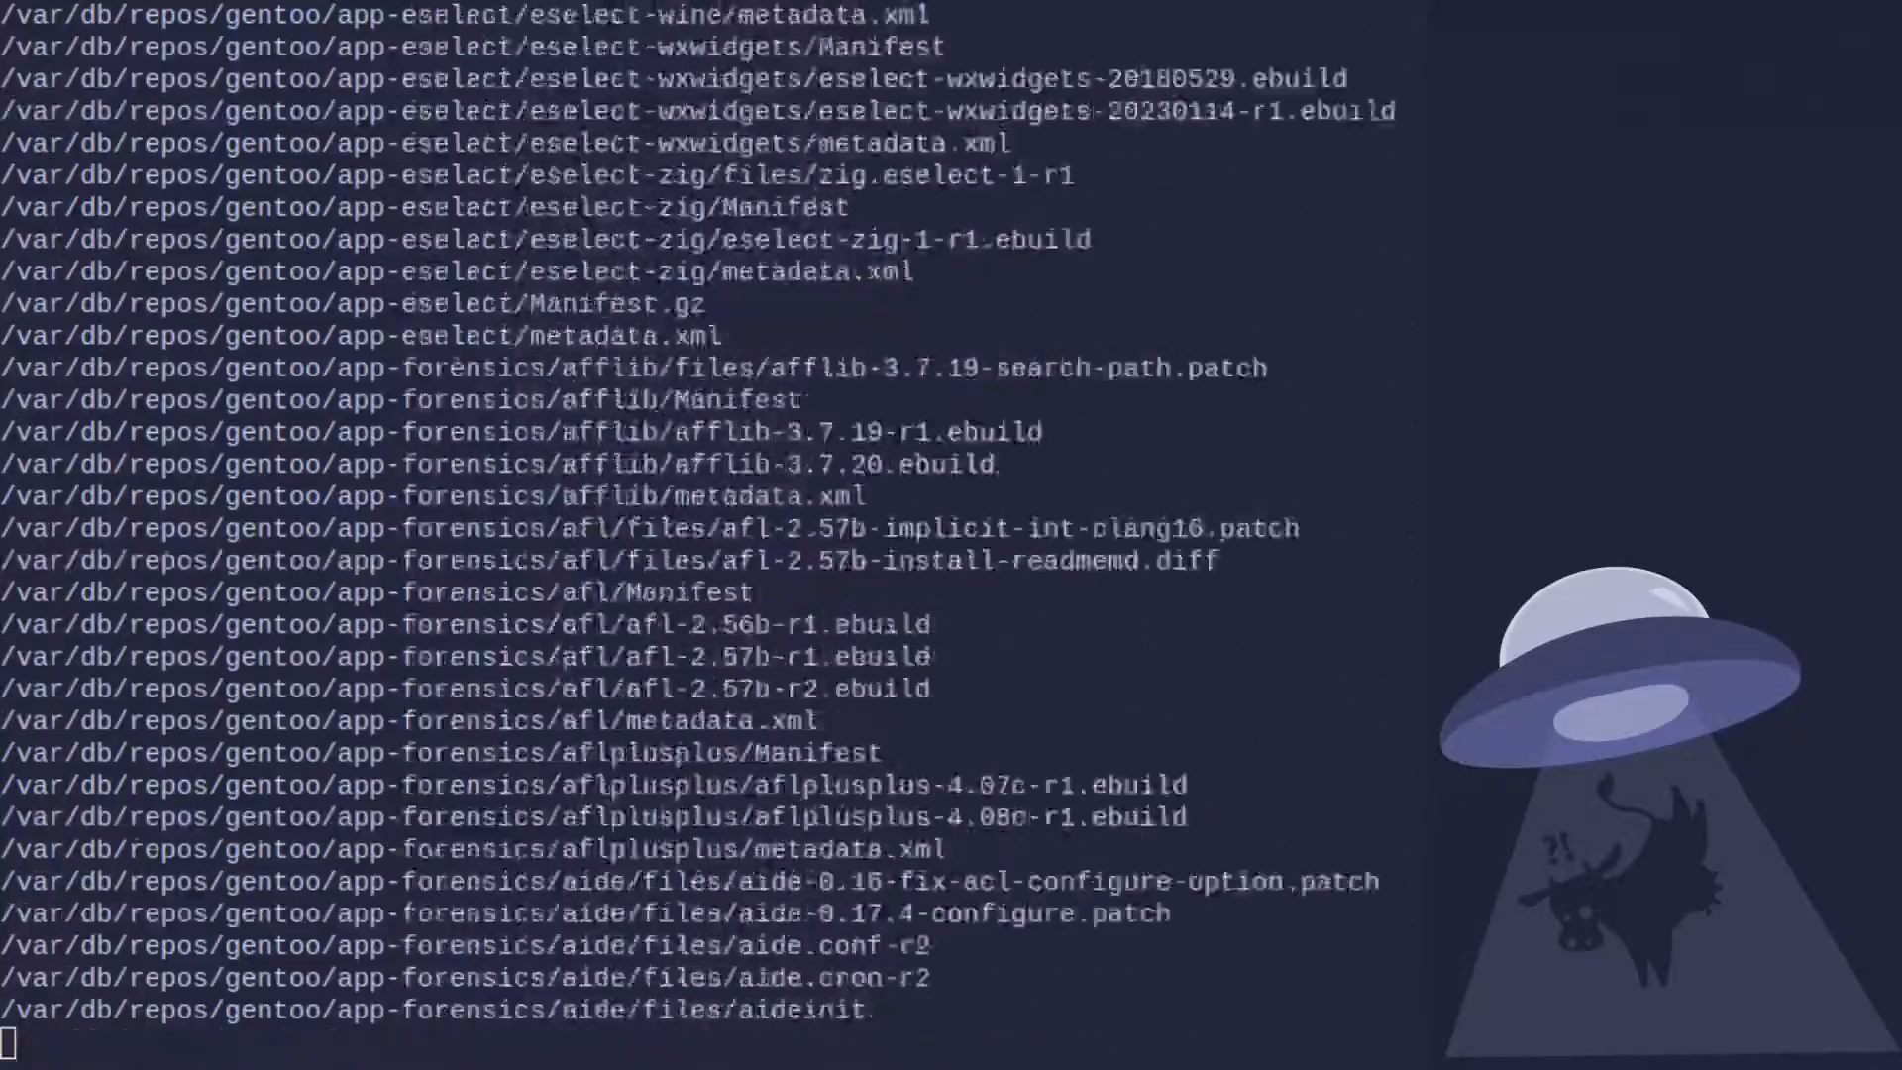
{"action": "scroll", "scroll_direction": "down", "scroll_amount": 3}
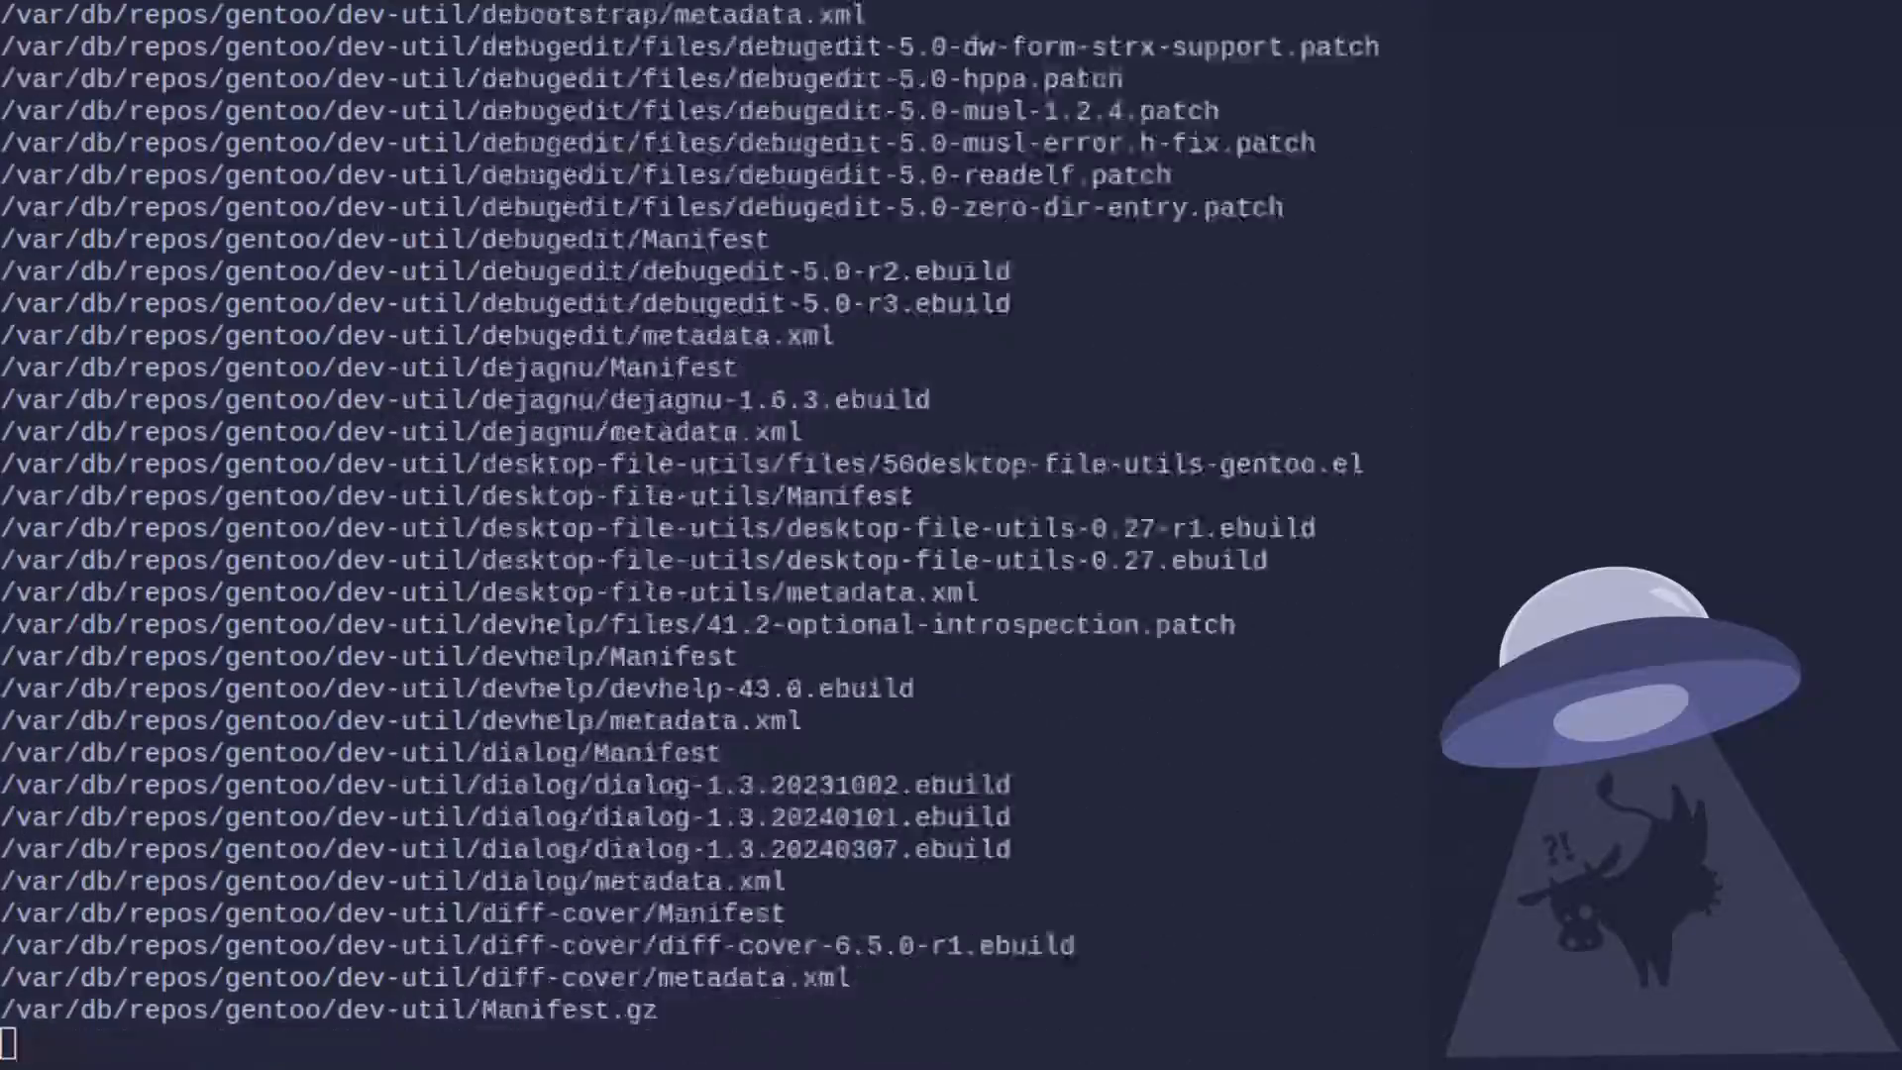
{"action": "scroll", "scroll_direction": "down", "scroll_amount": 3}
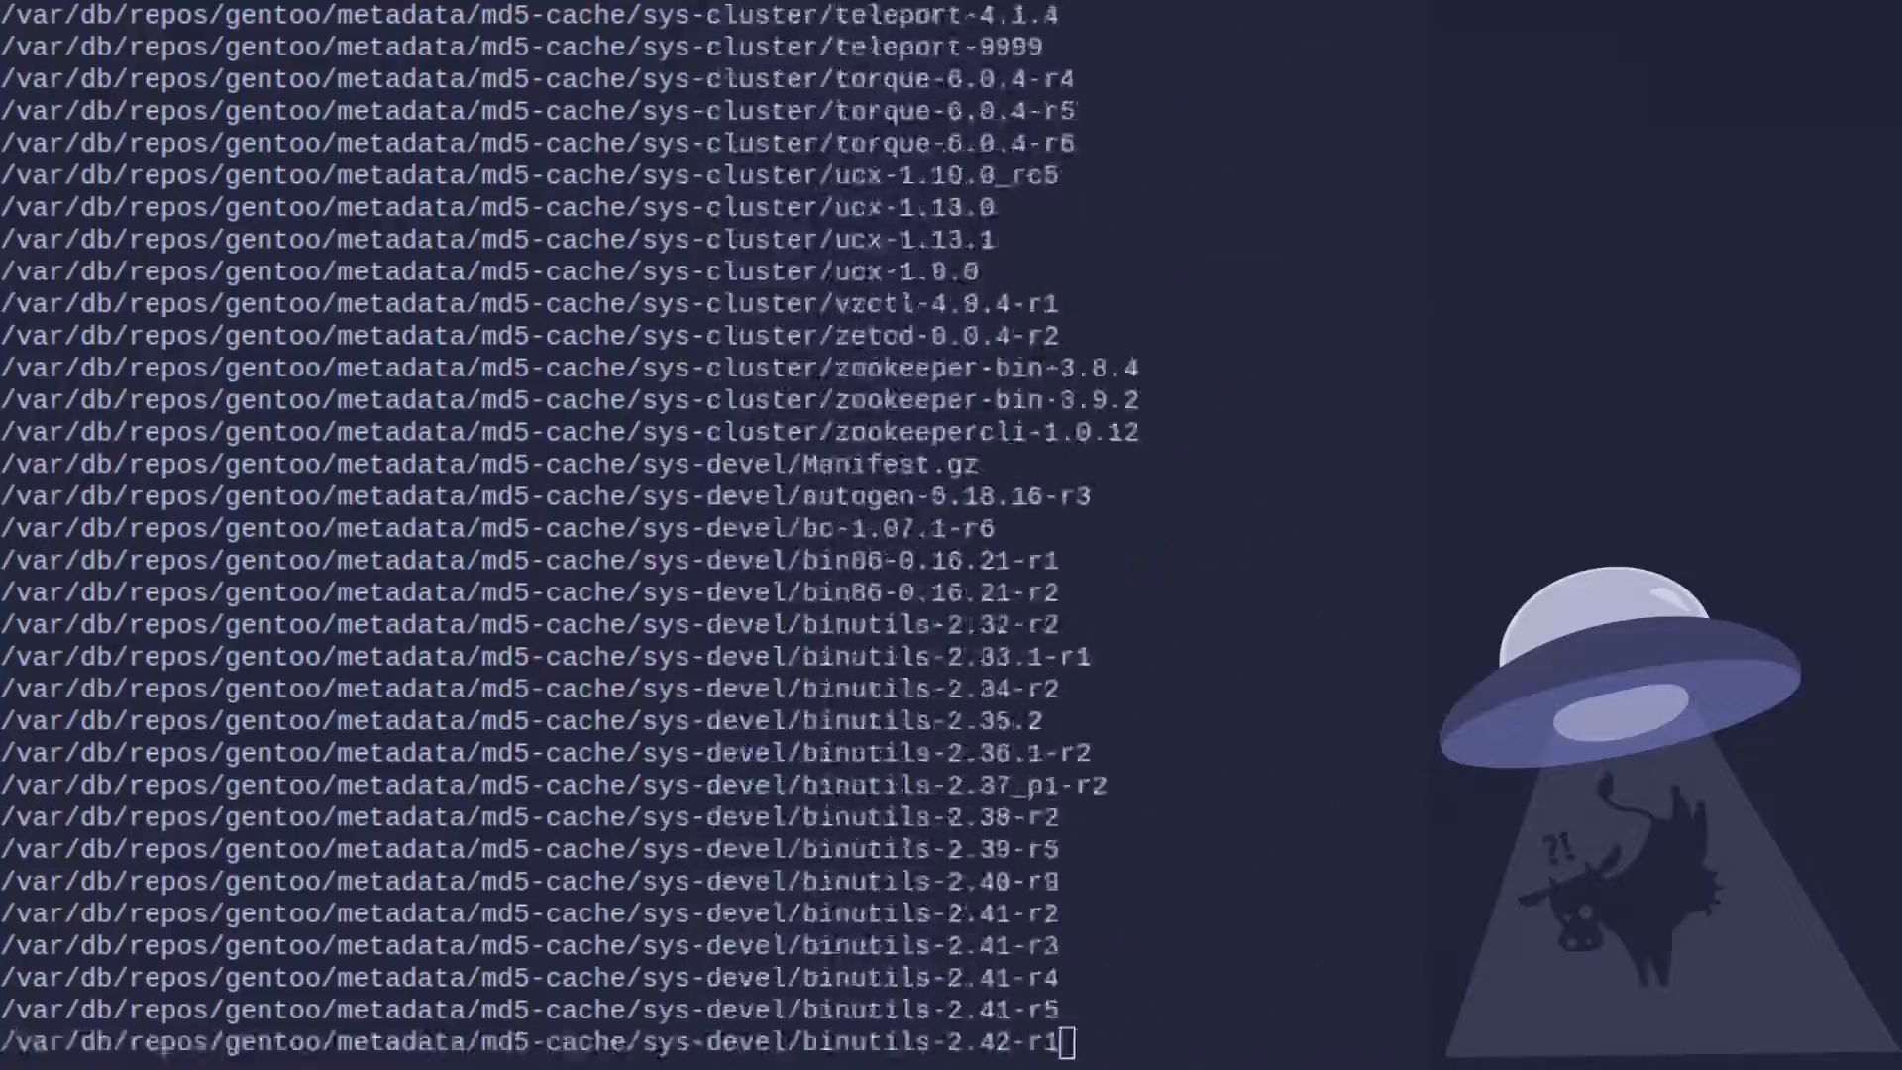
{"action": "scroll", "scroll_direction": "down", "scroll_amount": 3}
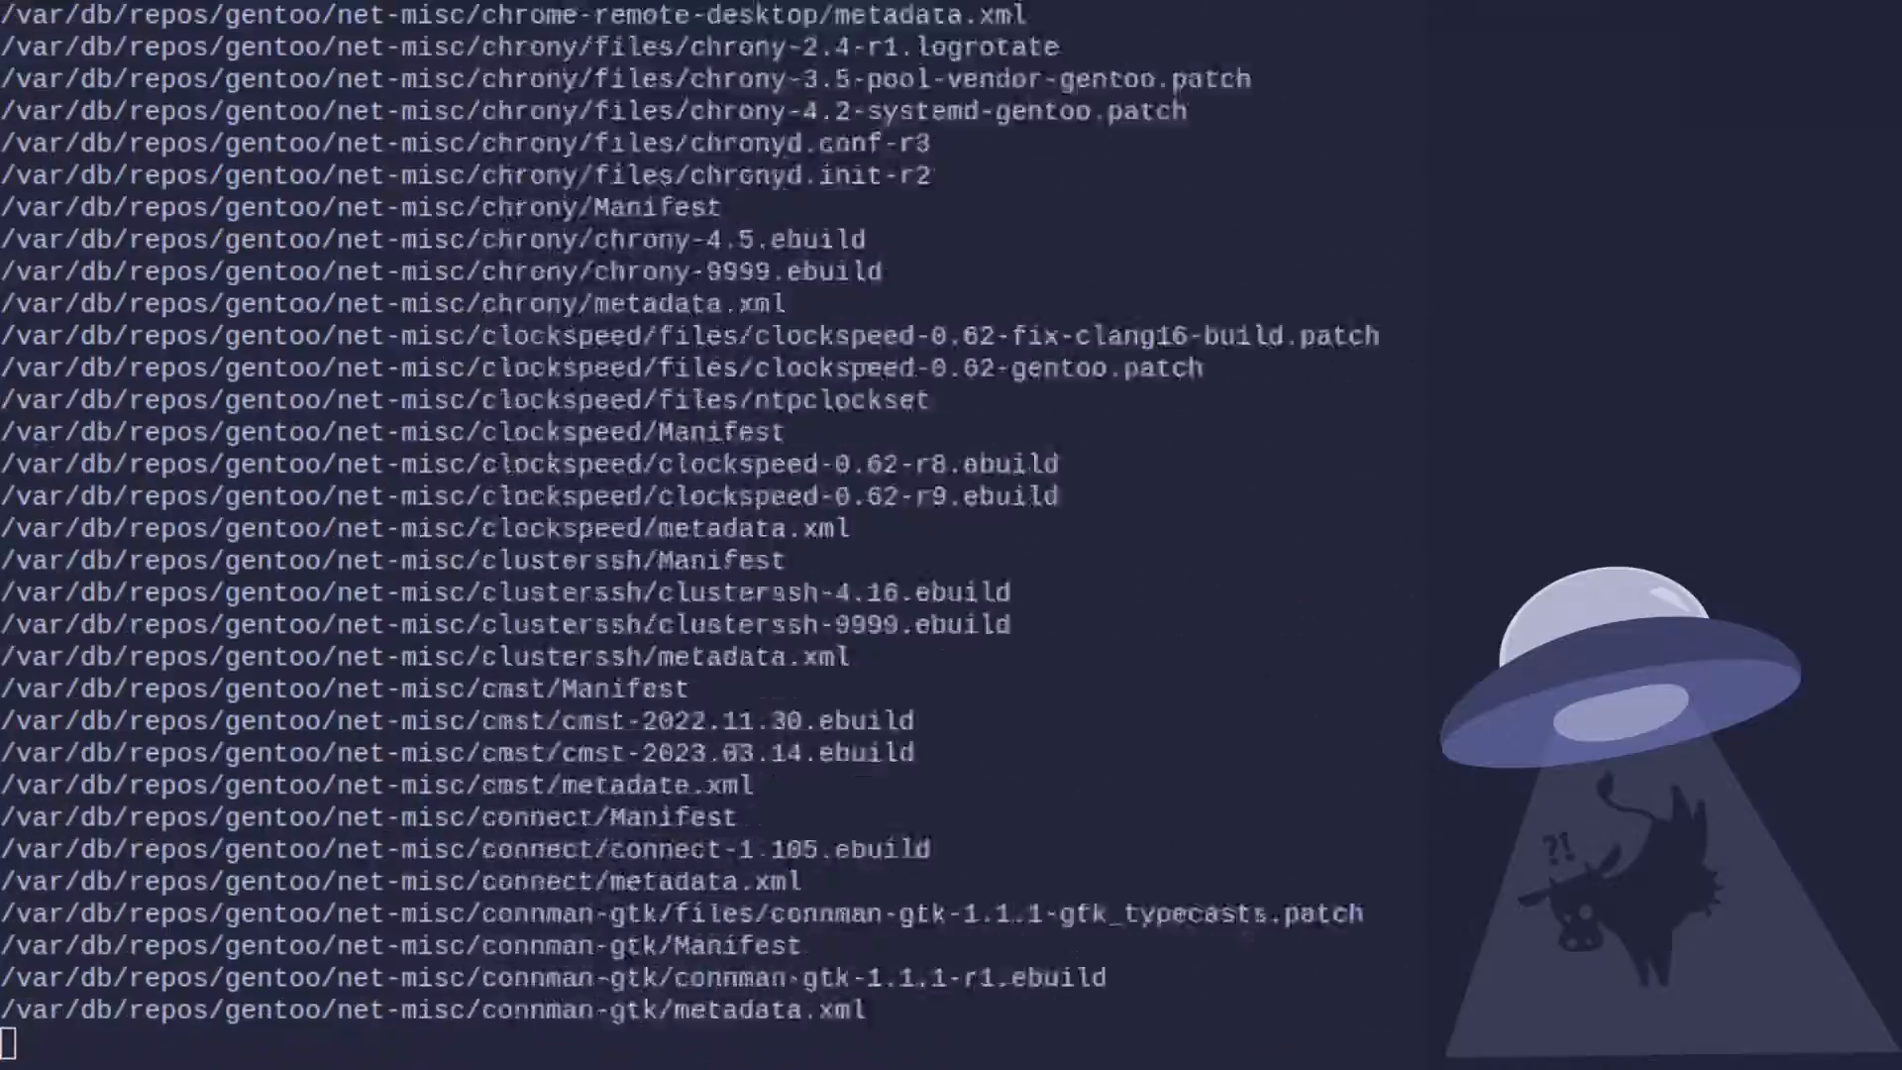
{"action": "scroll", "scroll_direction": "down", "scroll_amount": 3}
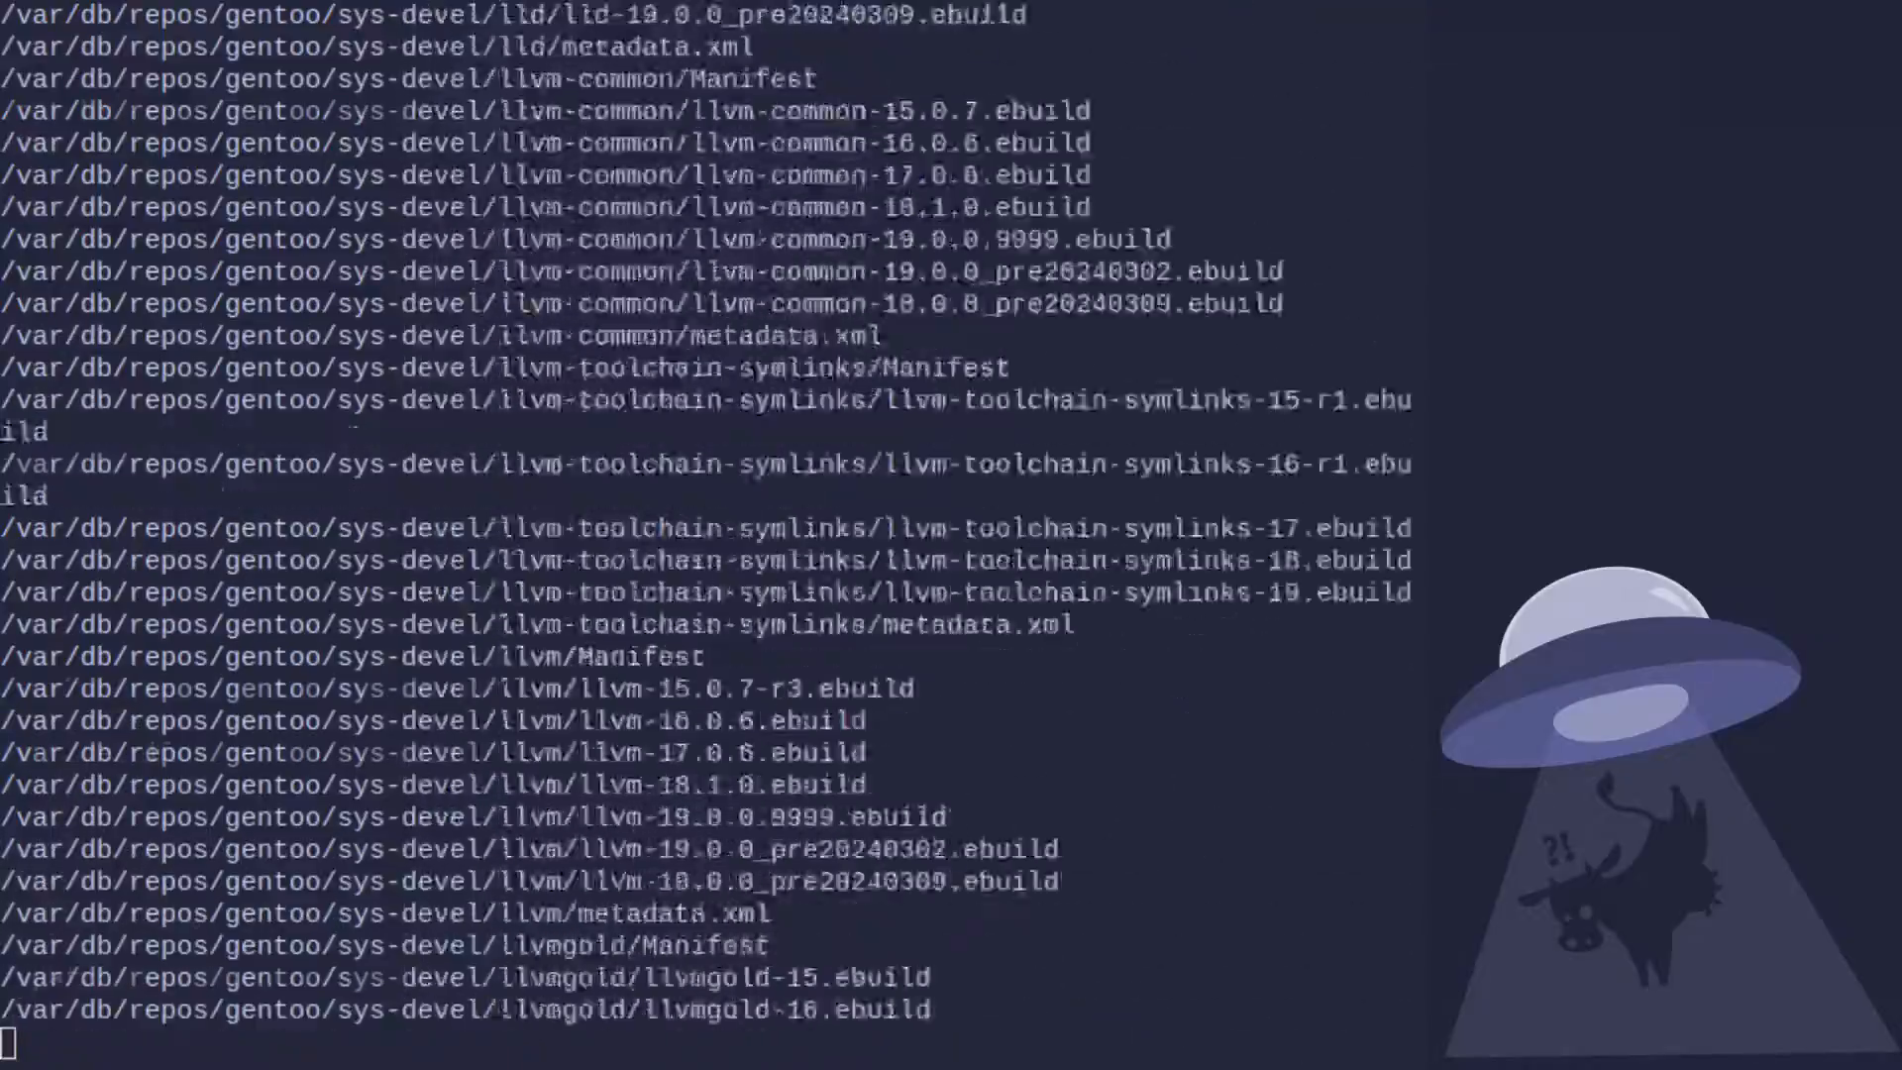
{"action": "scroll", "scroll_direction": "down", "scroll_amount": 3}
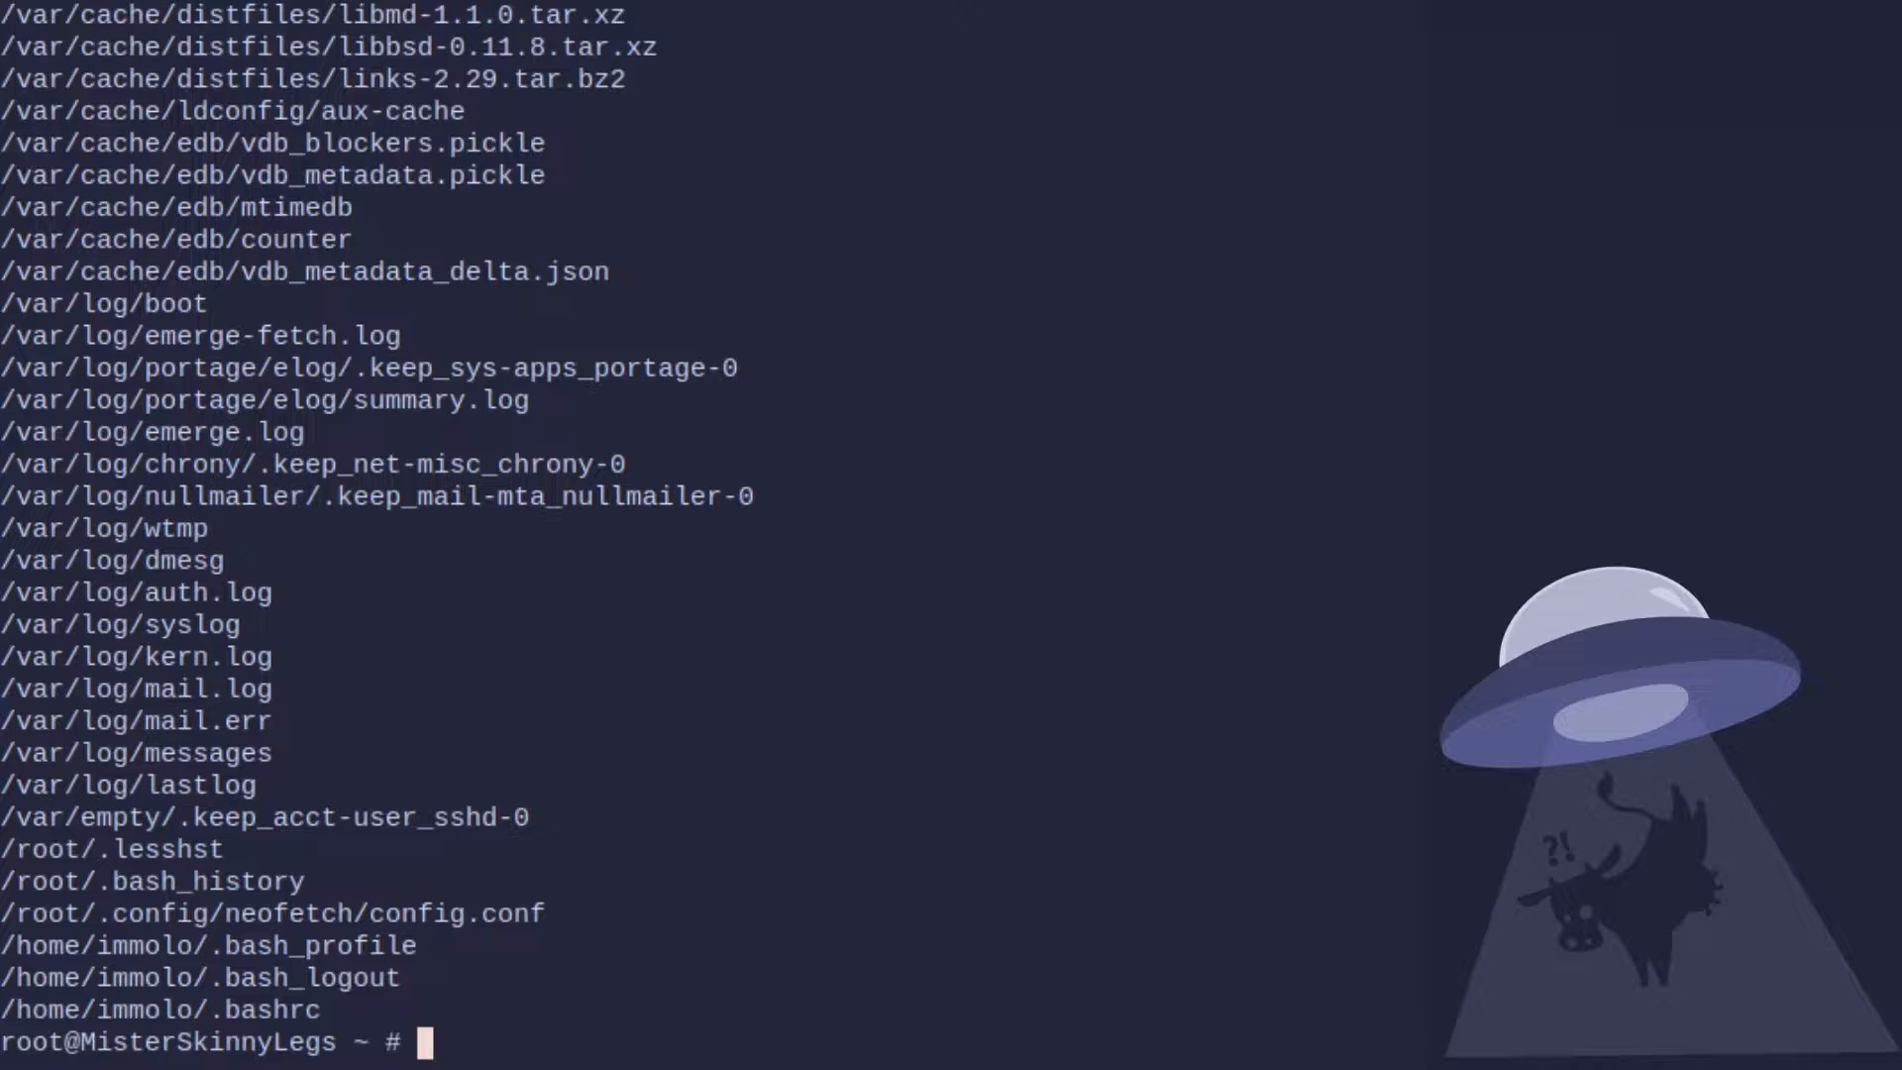
{"action": "type", "text": "df -h"}
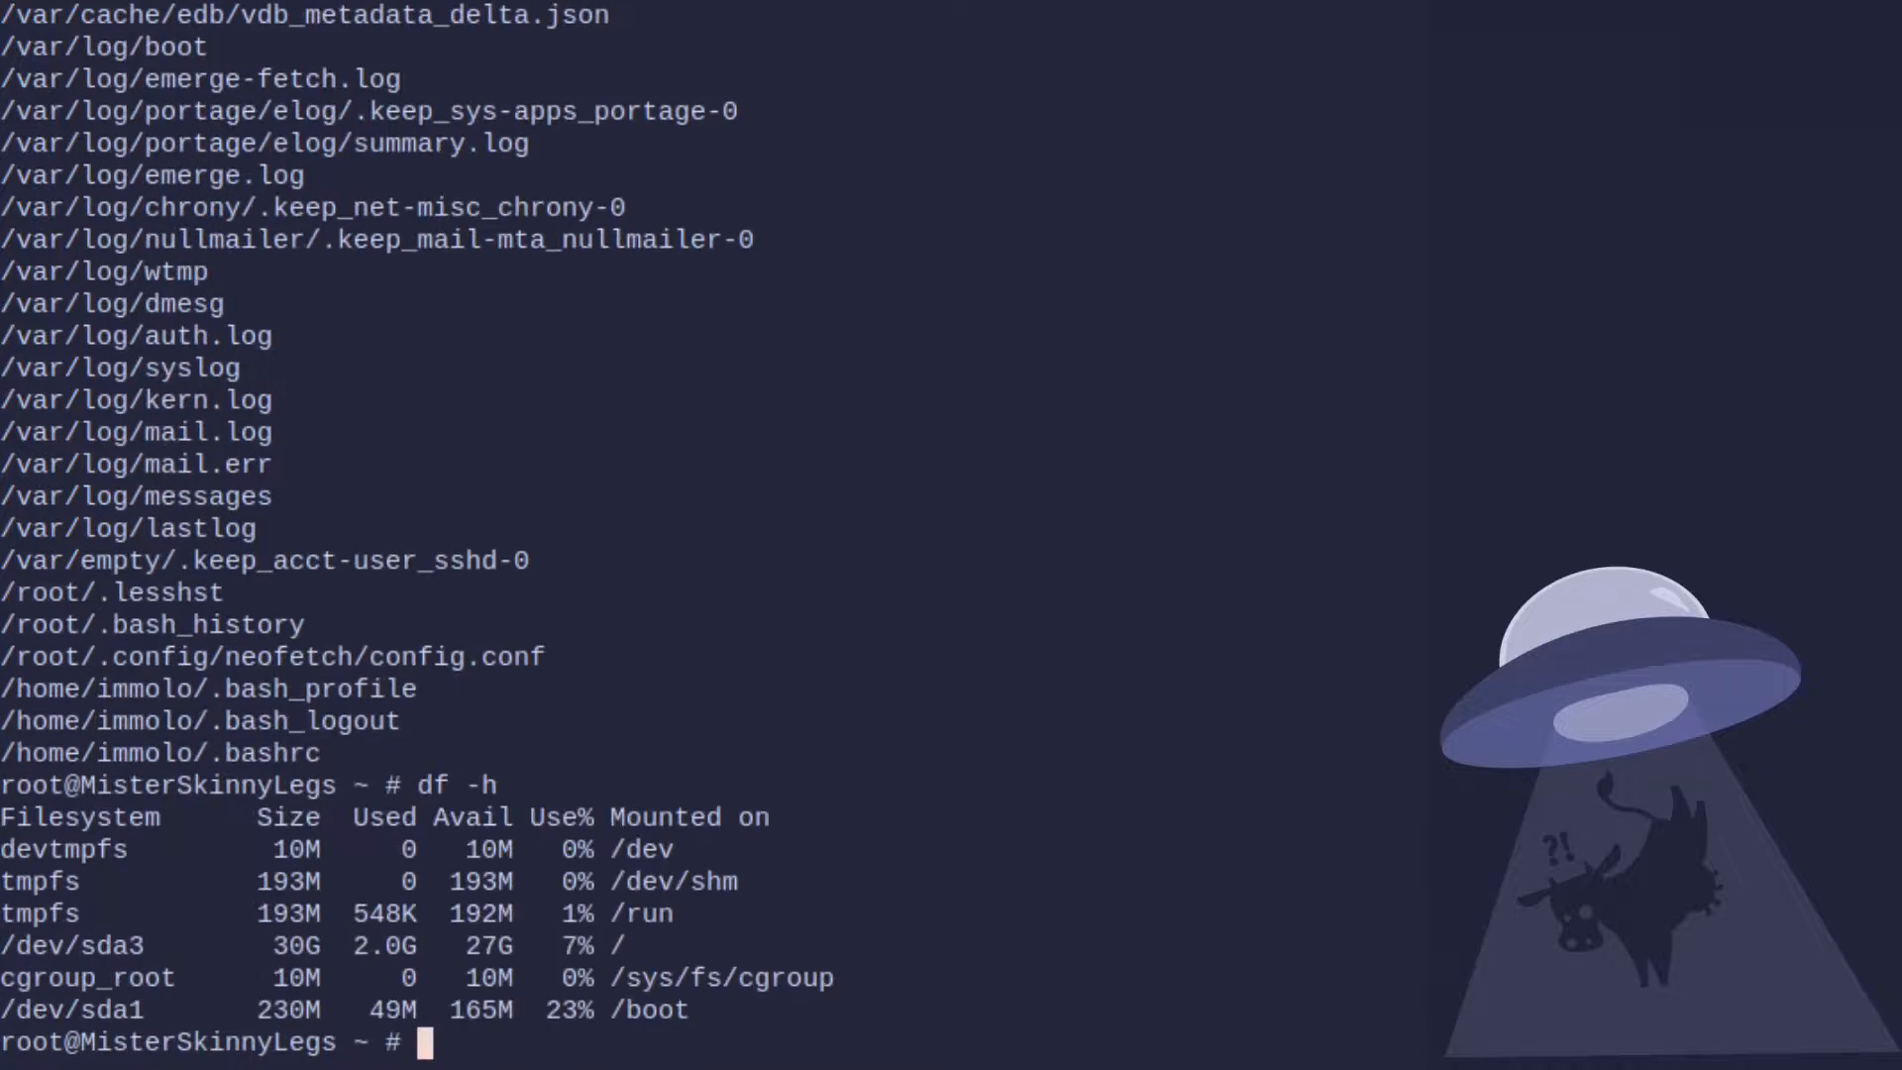